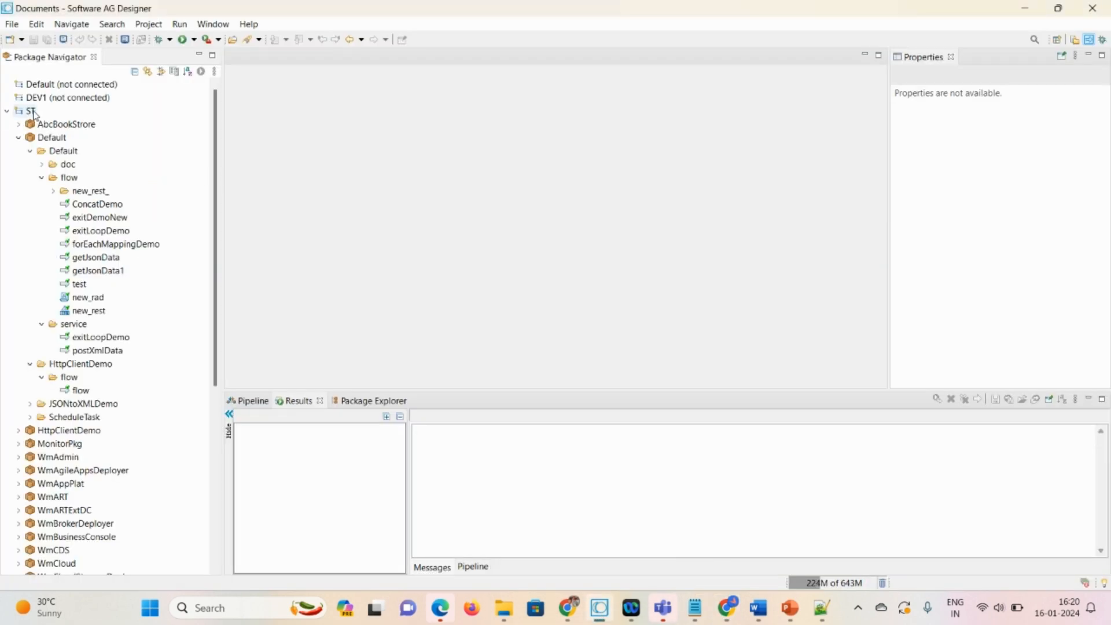
Create a new package named ApiDemoPkg on the ST server
right_click(28, 111)
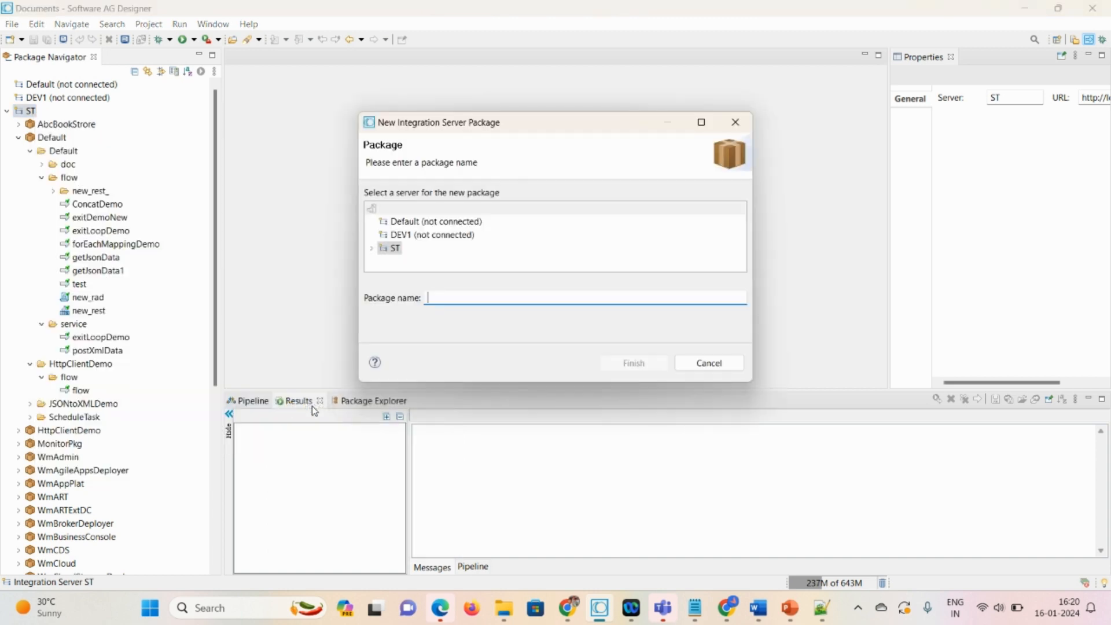
text(A)
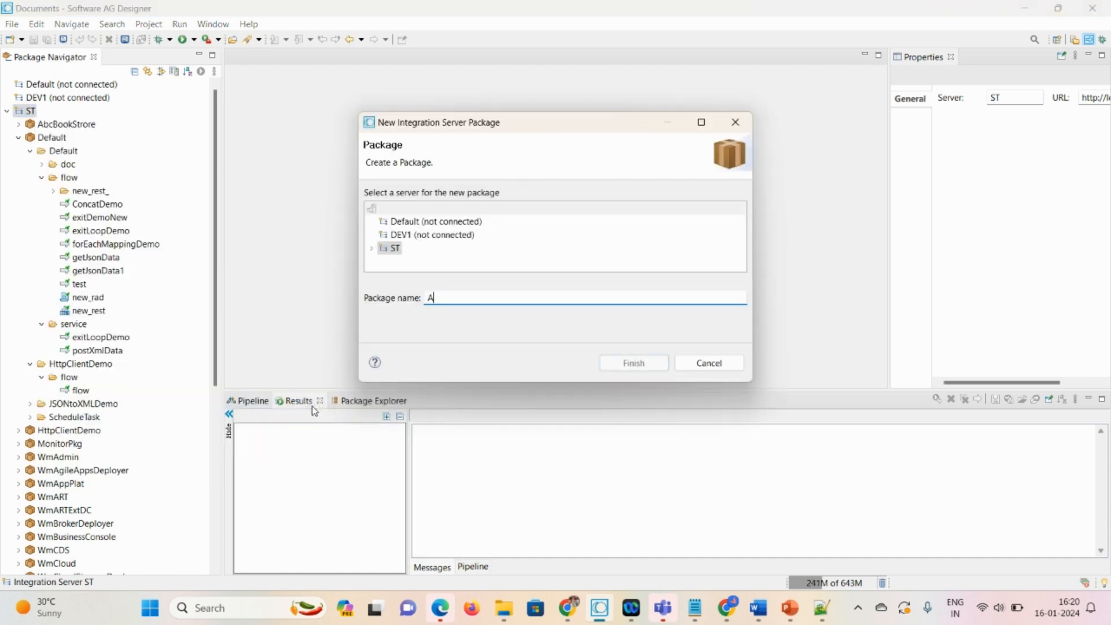
text(piDemoPkg)
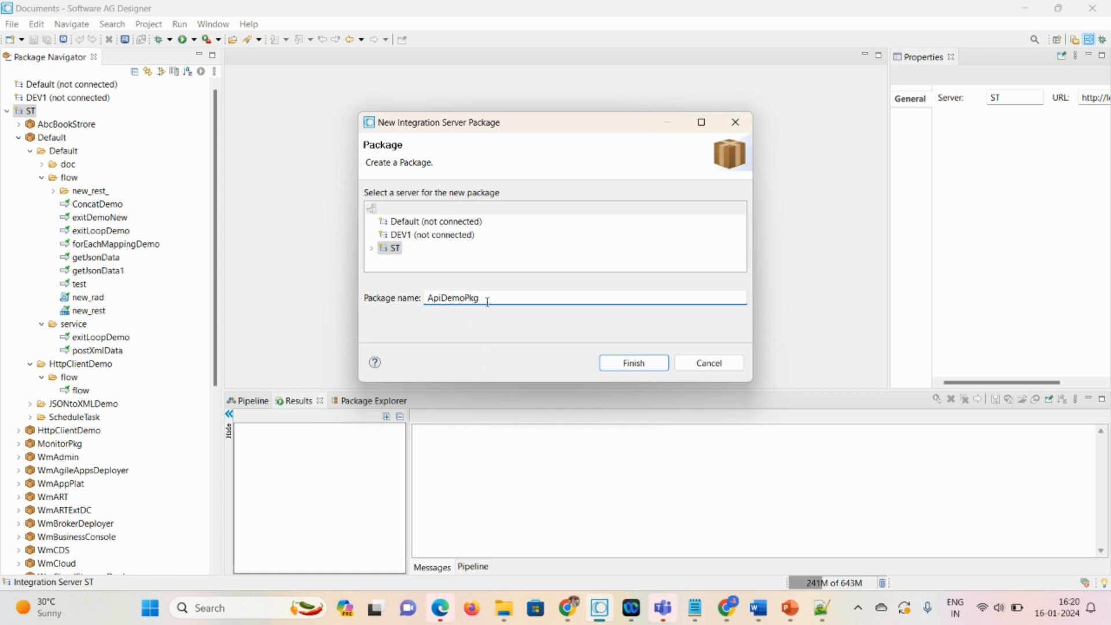
click(632, 363)
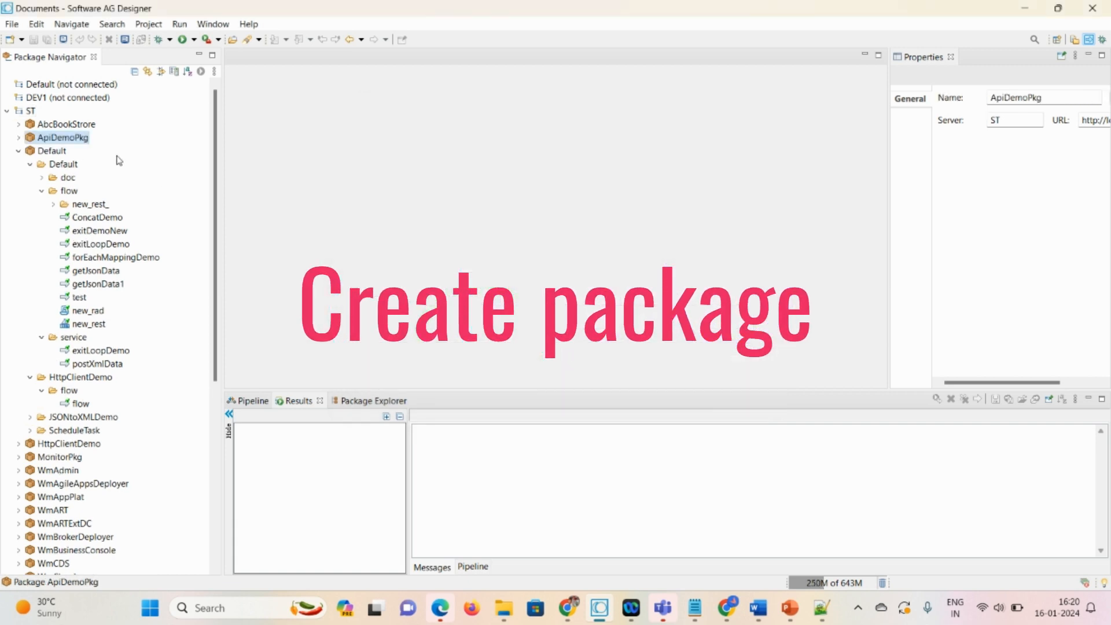
Create an ApiDemoPkg folder inside the ApiDemoPkg package
right_click(62, 137)
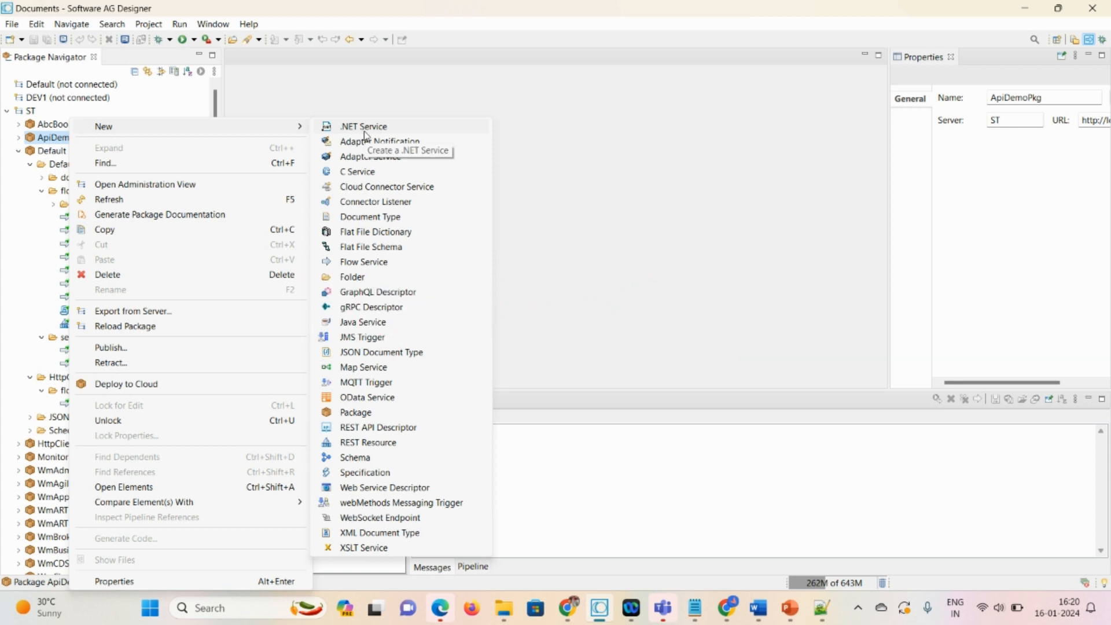
click(352, 277)
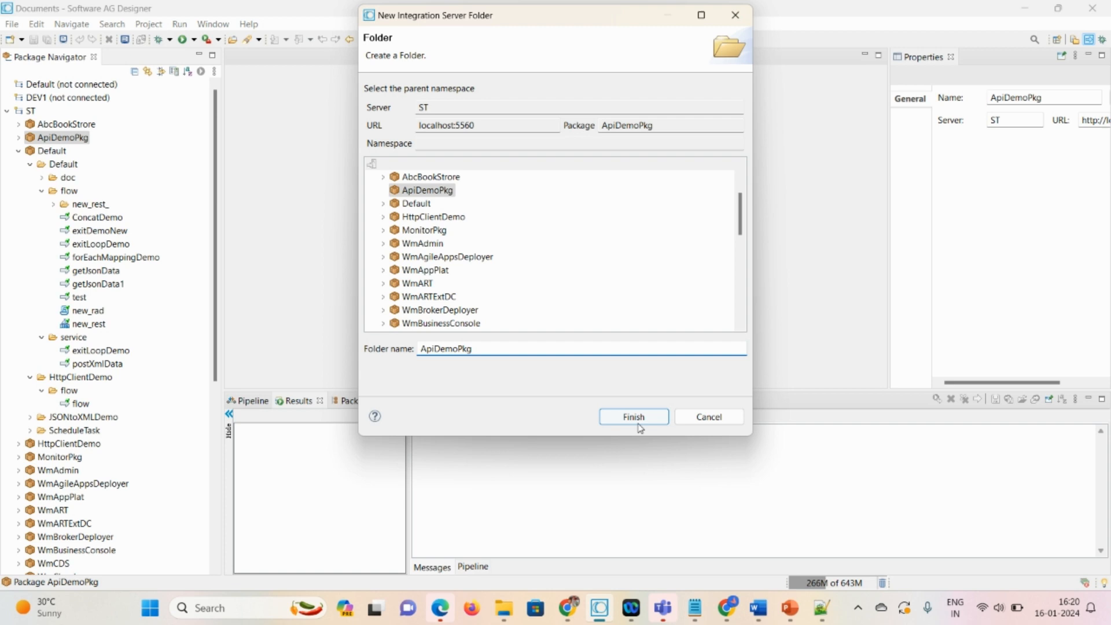
click(632, 415)
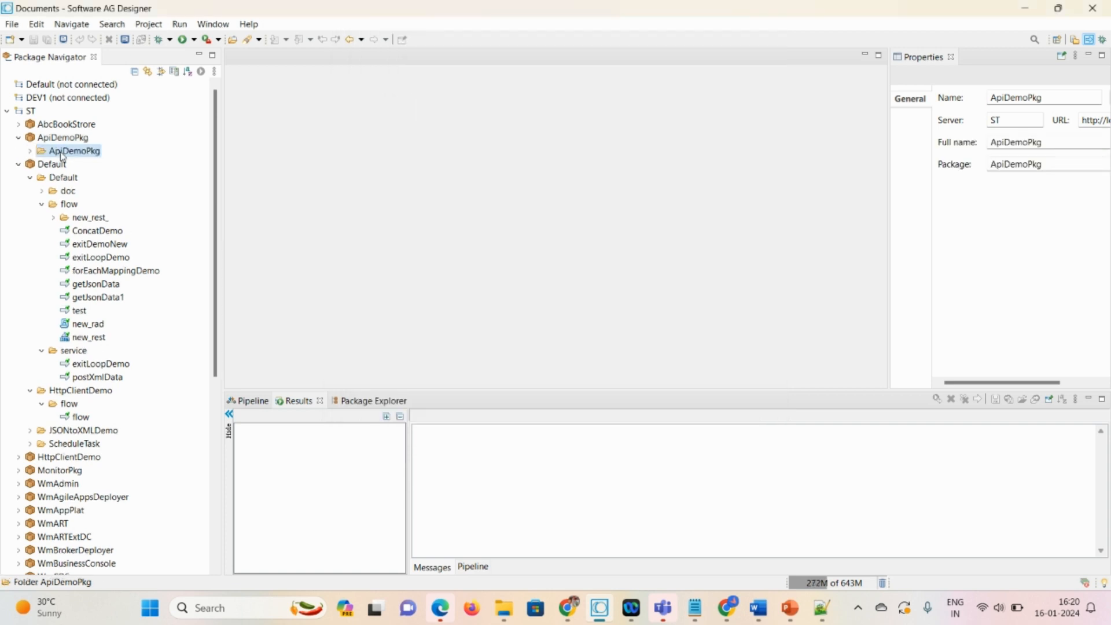
Add a 'service' subfolder inside the ApiDemoPkg folder
right_click(71, 151)
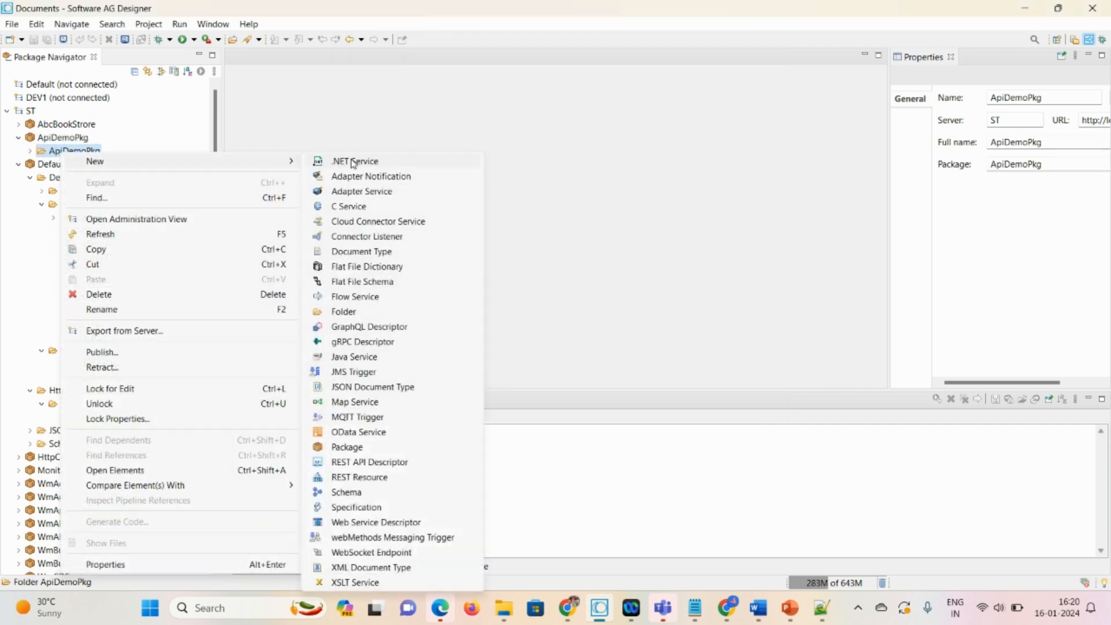
click(344, 311)
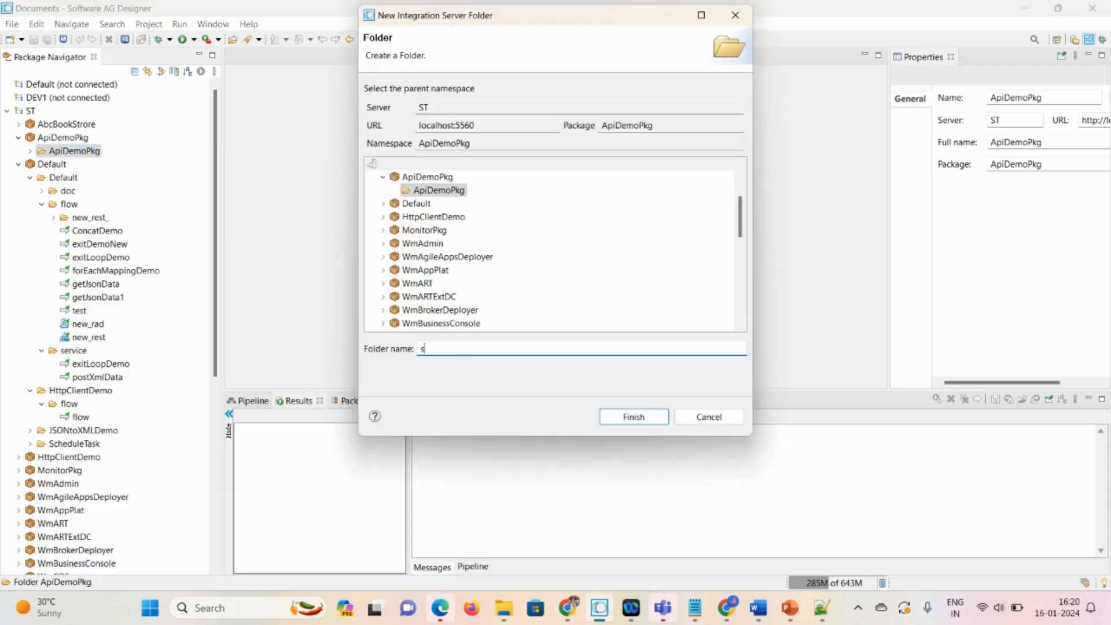
click(632, 416)
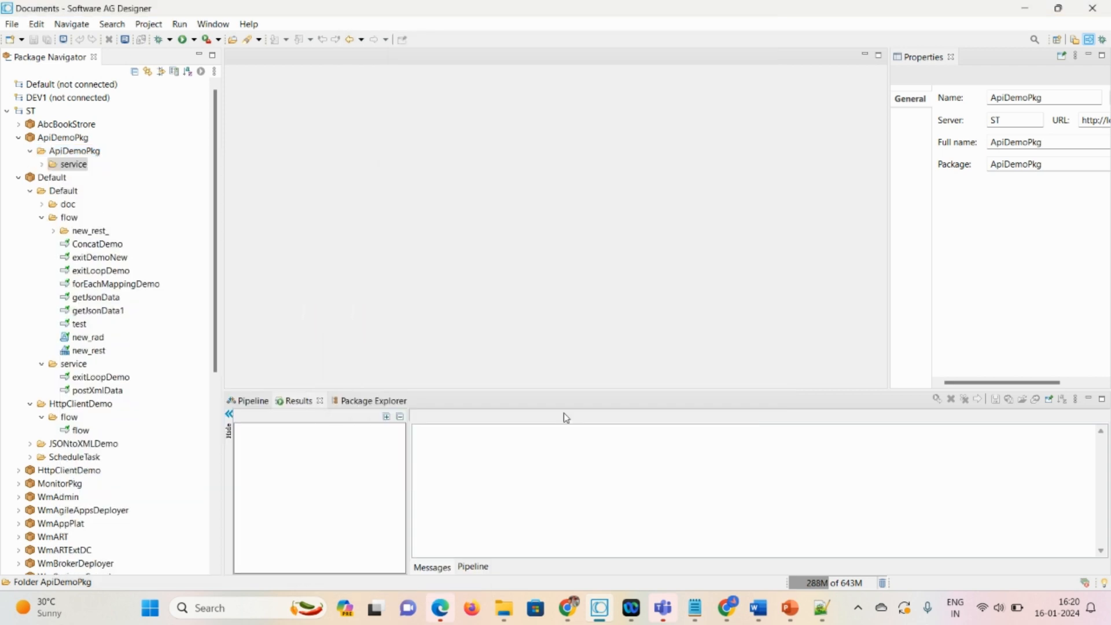
Add a 'restDetails' subfolder inside the ApiDemoPkg folder
right_click(69, 150)
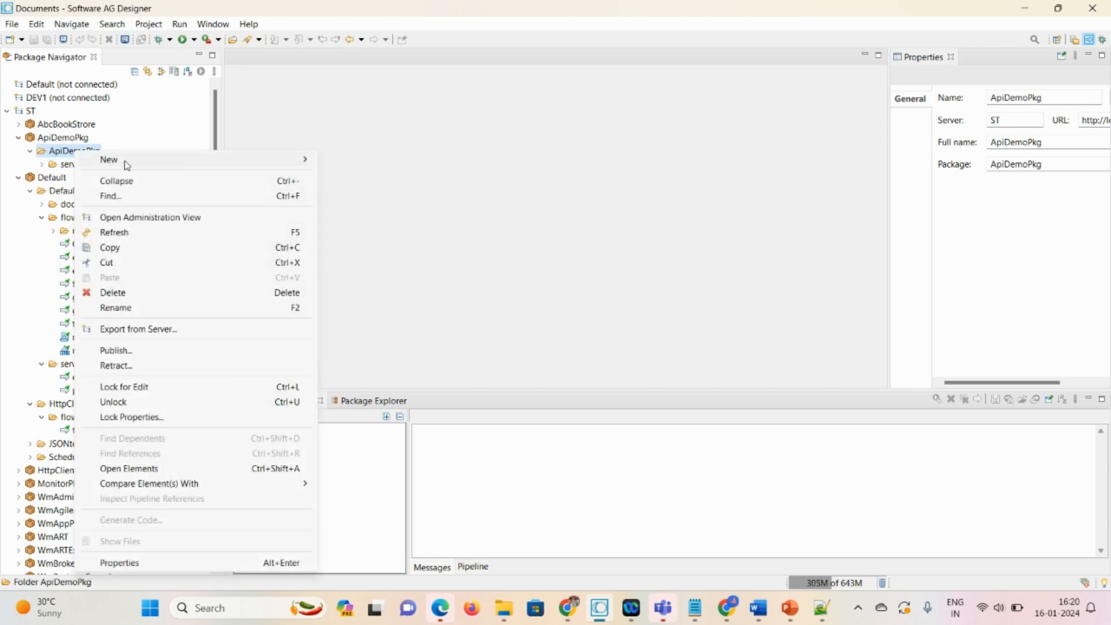
click(109, 159)
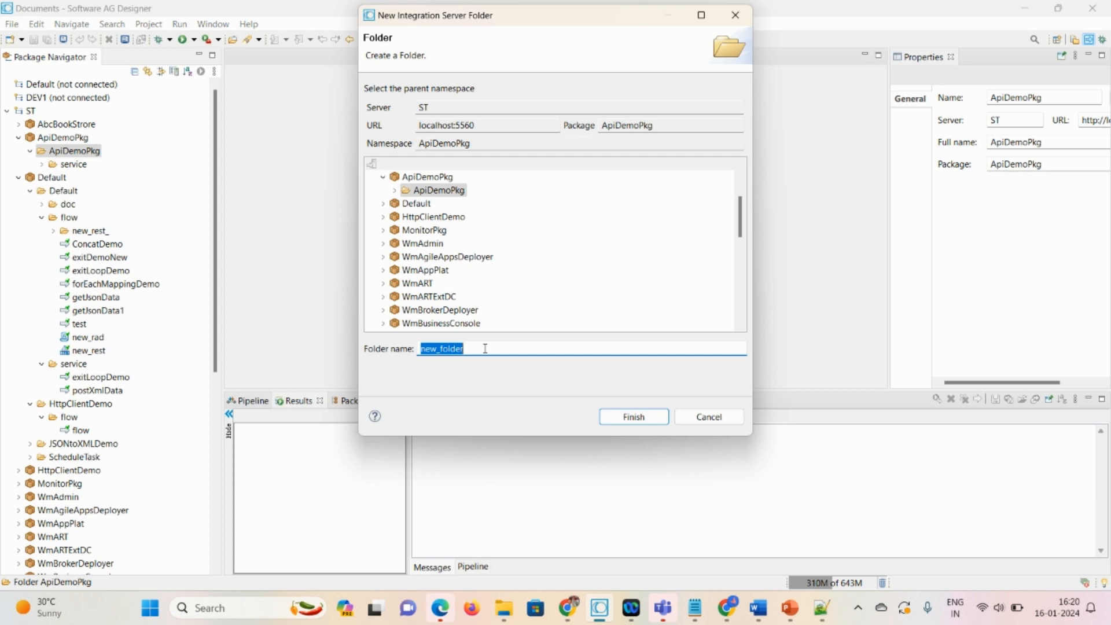
text(restD)
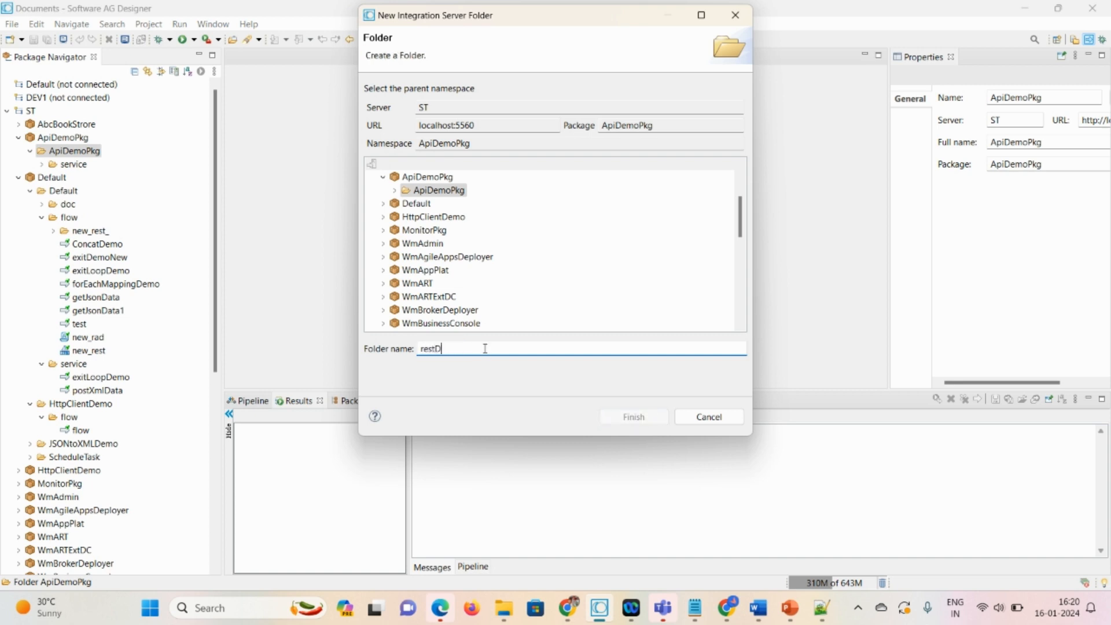
text(etails)
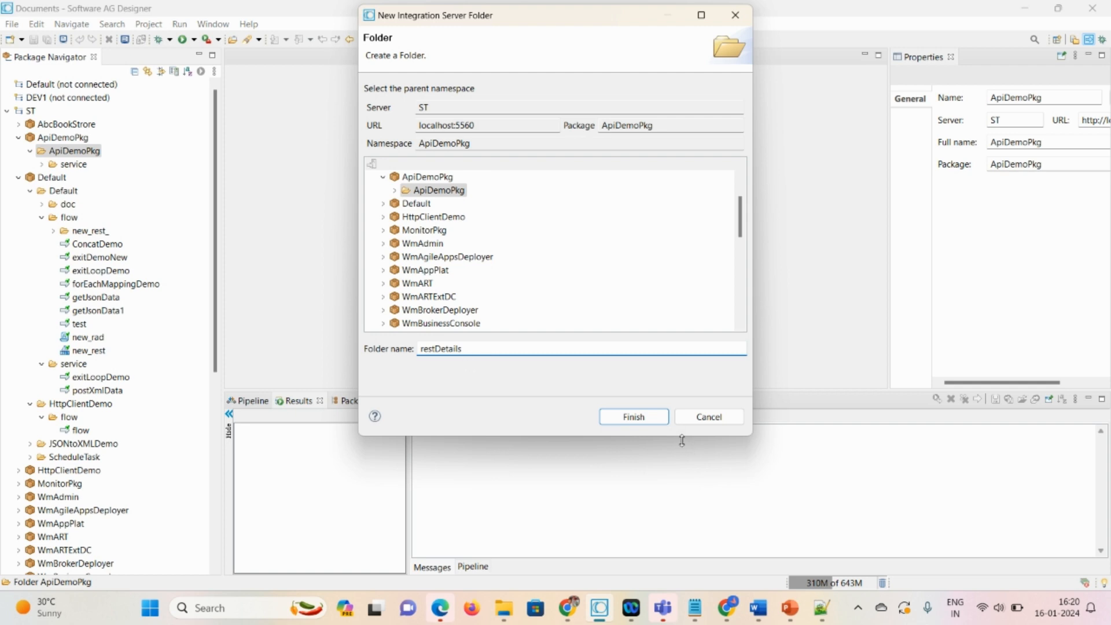
click(632, 415)
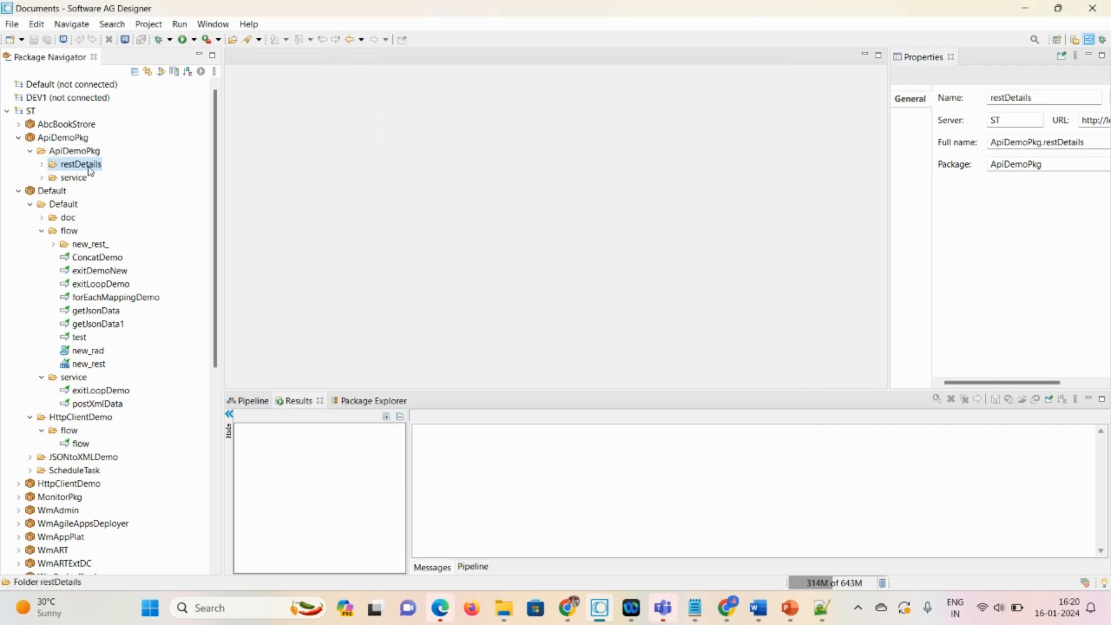
Create a flow service named addDemo in the service folder
right_click(72, 176)
text(addDemo)
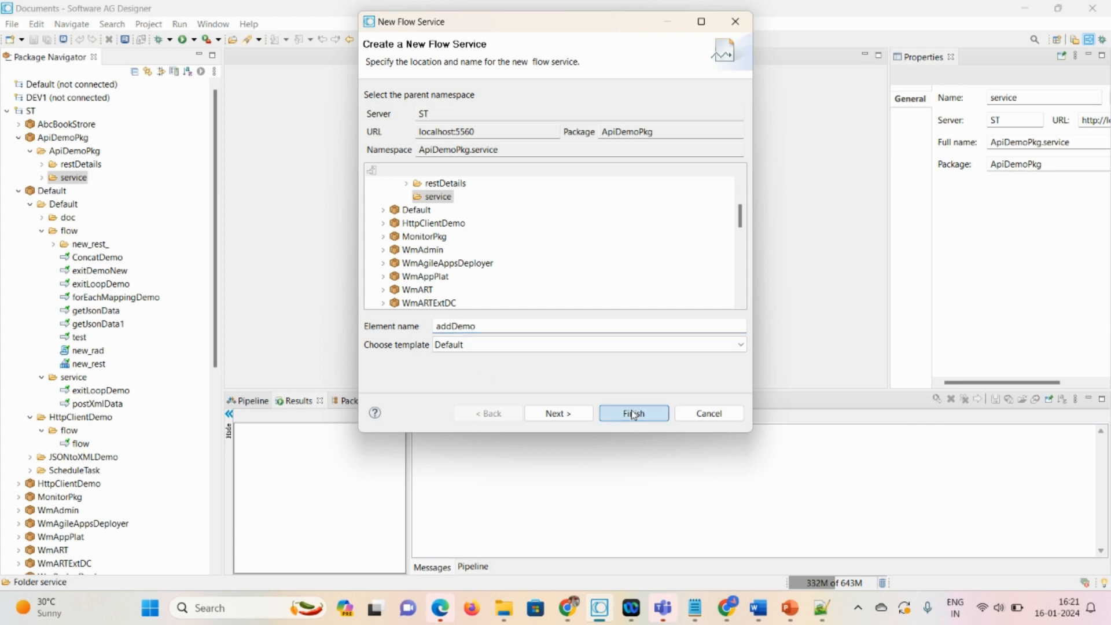
click(633, 414)
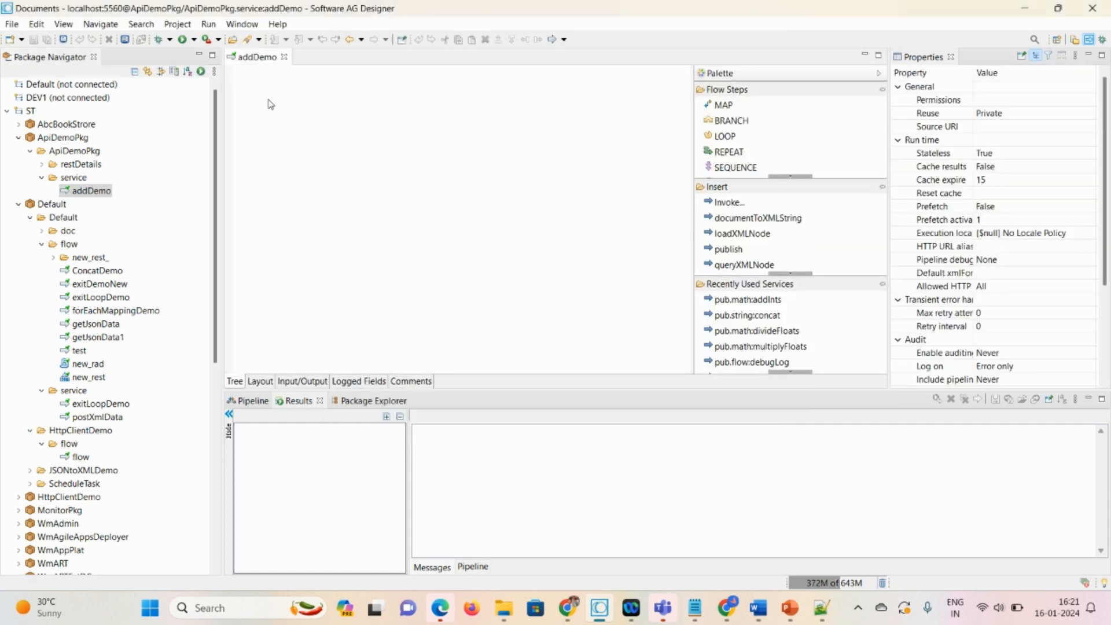
Insert pub.math:addInts into addDemo and declare inputs value1, value2 and output result
right_click(267, 103)
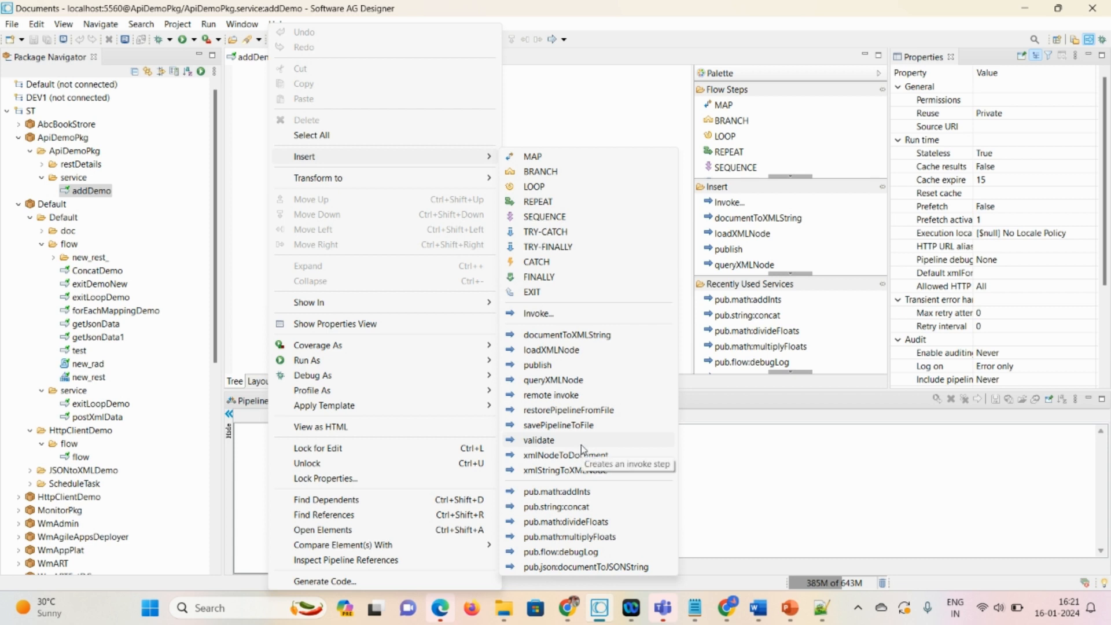
mouse_move(581, 455)
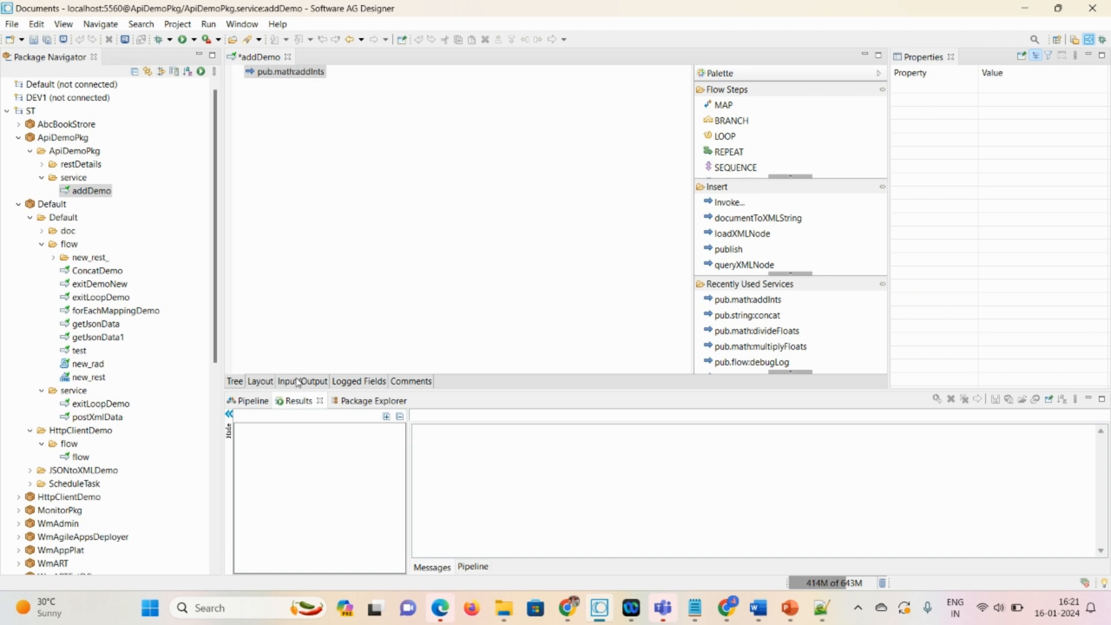
click(302, 381)
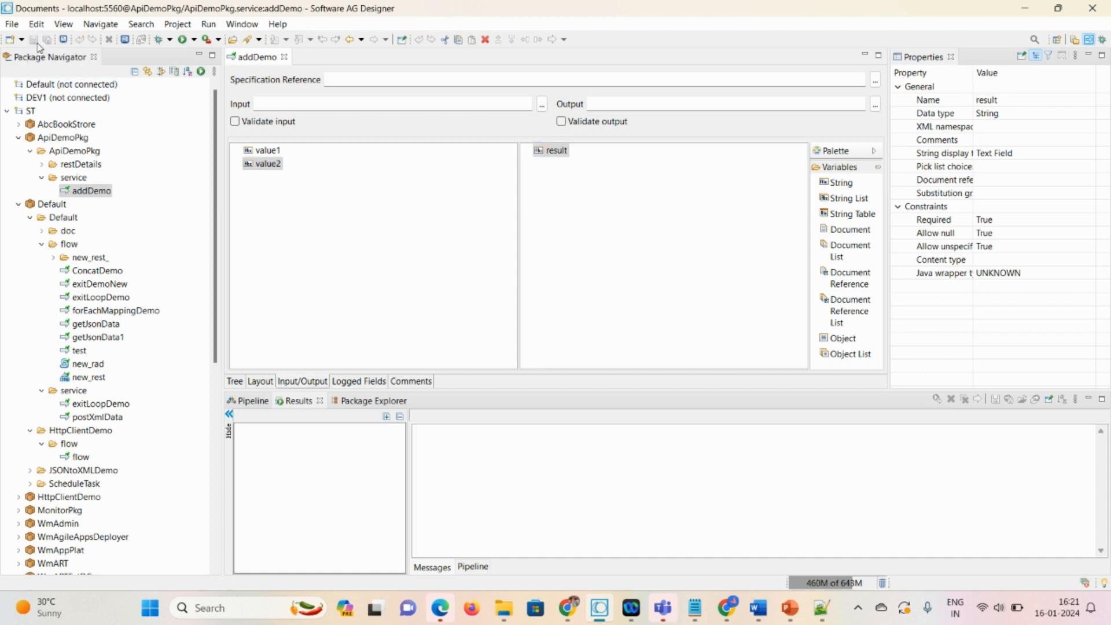
mouse_move(237, 352)
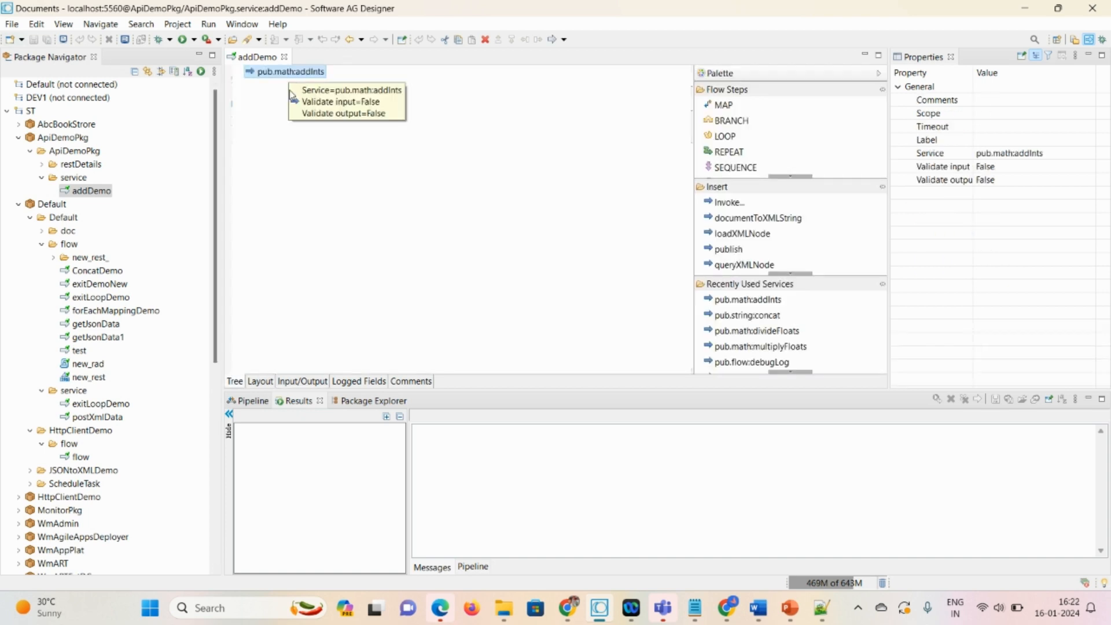
Map value1 to num1 and value2 to num2 of addInts, then save addDemo
click(252, 401)
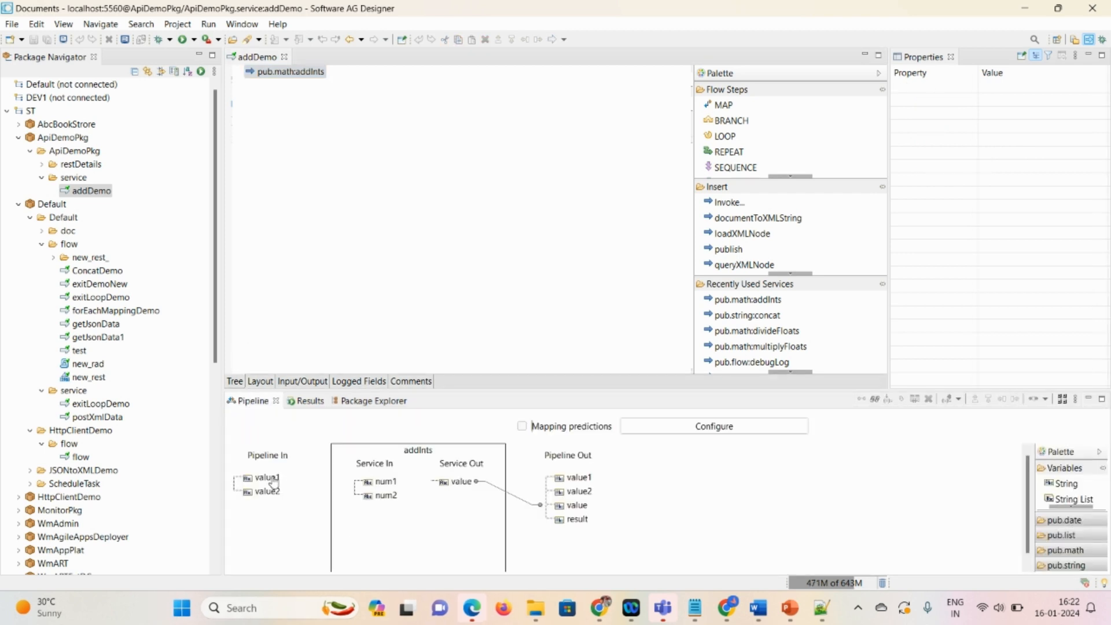
click(726, 607)
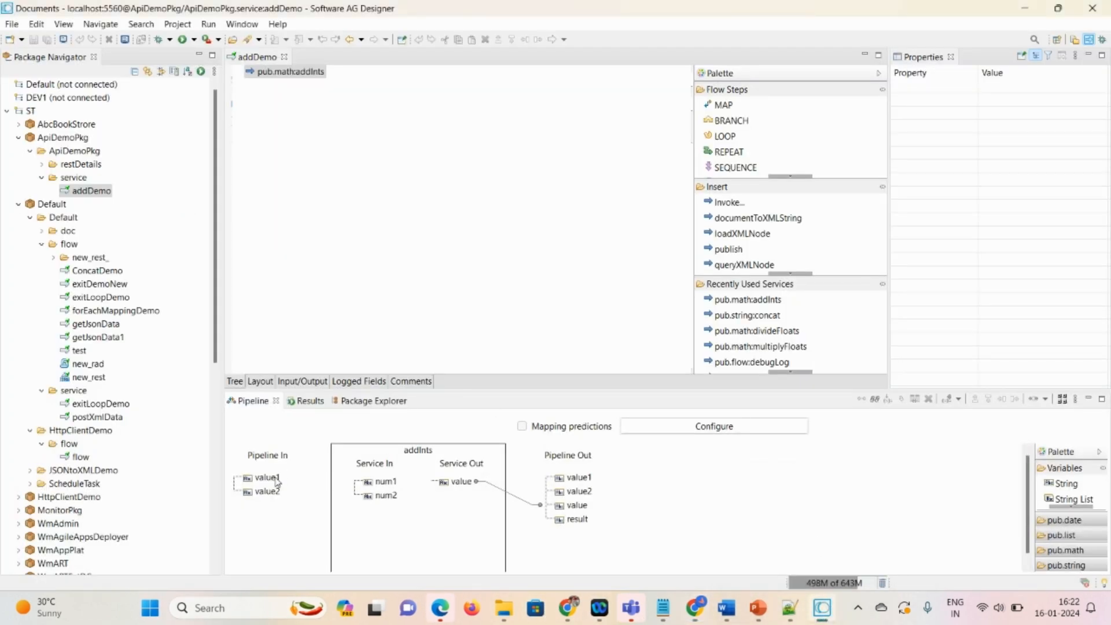
drag(268, 476, 376, 482)
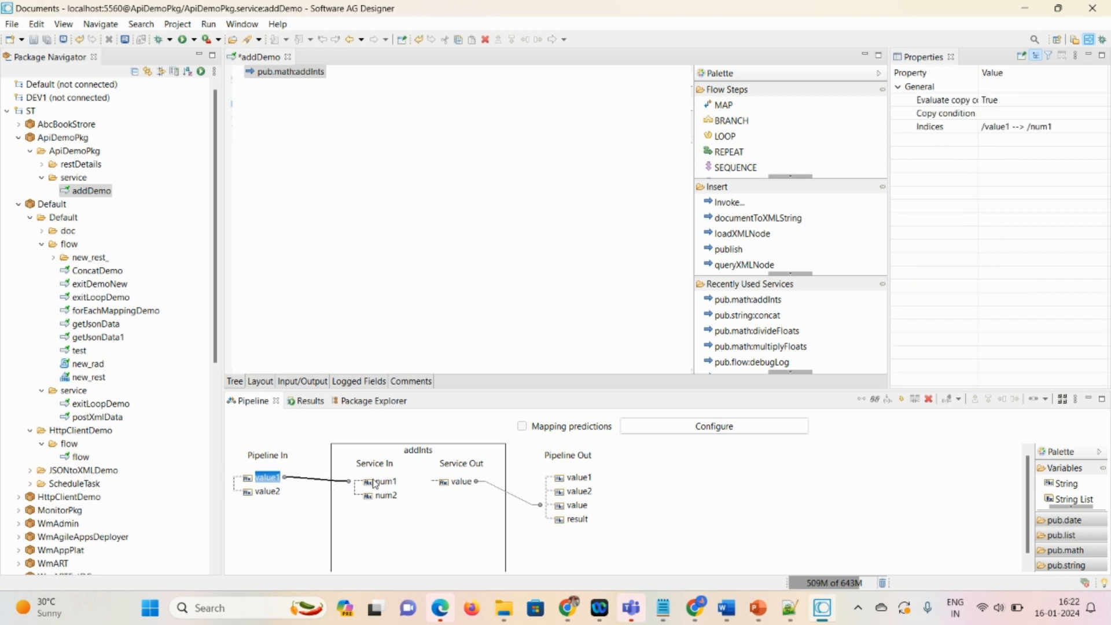
click(267, 491)
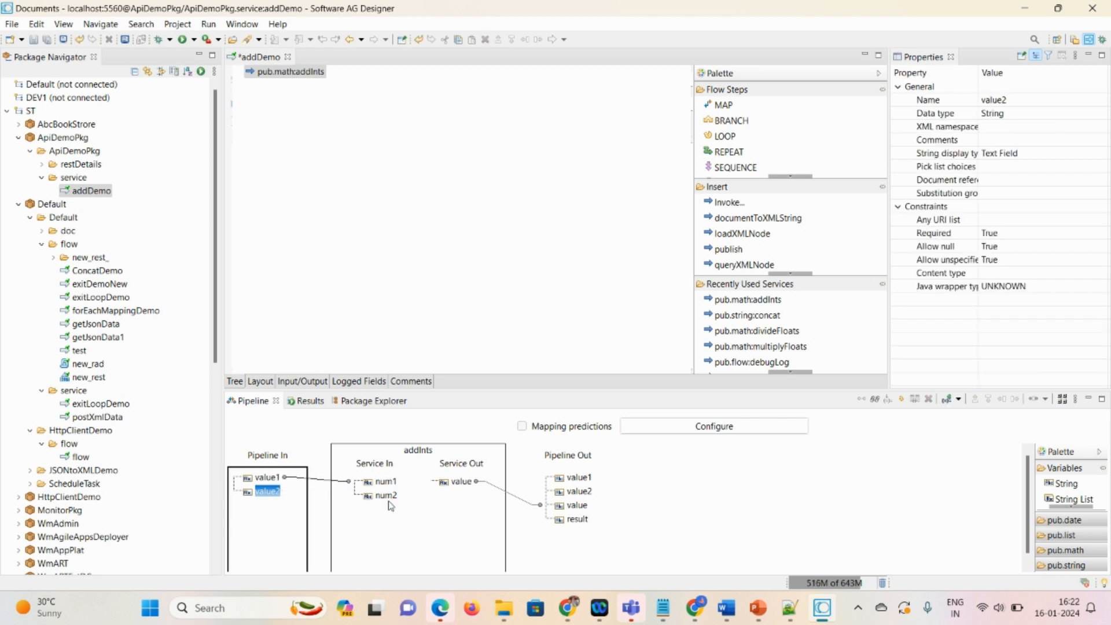
drag(267, 491, 387, 495)
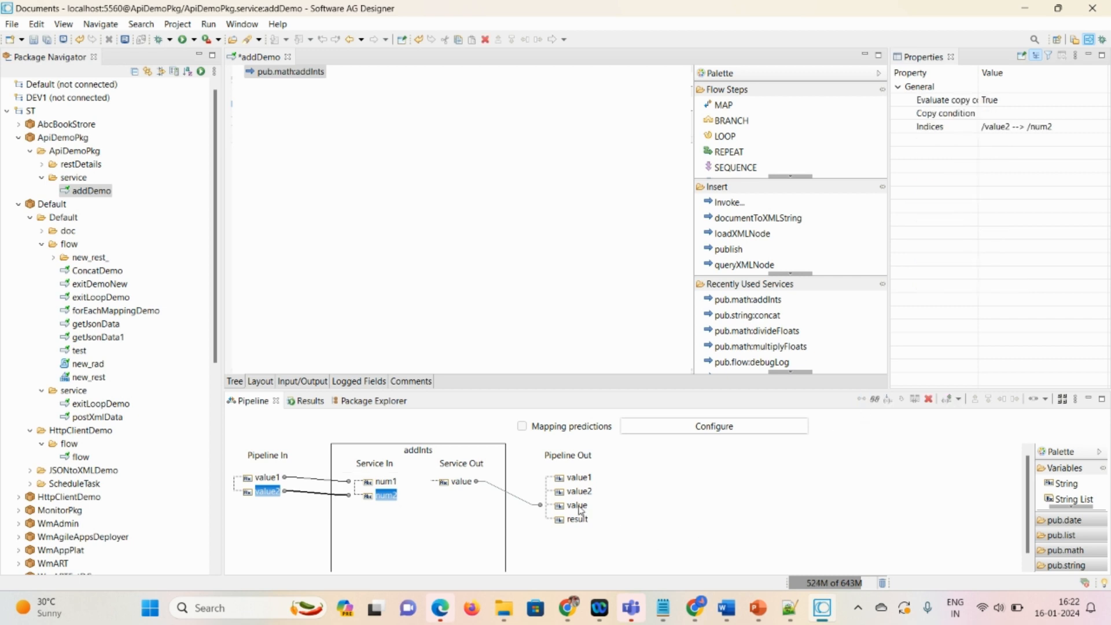
click(576, 504)
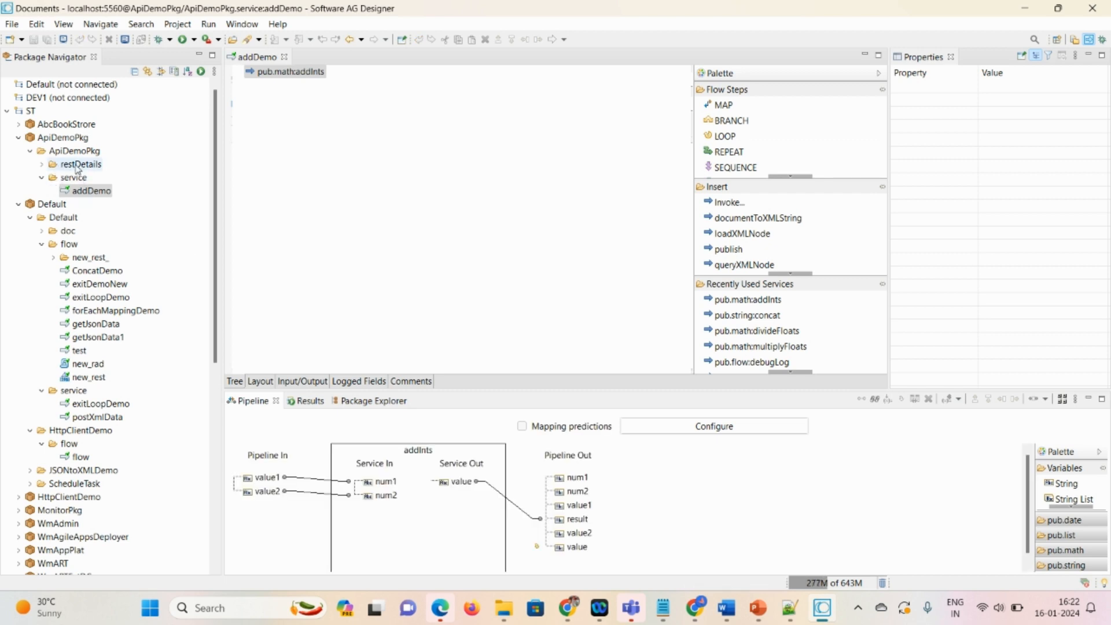
Create an empty REST resource named add under the restDetails folder
right_click(80, 164)
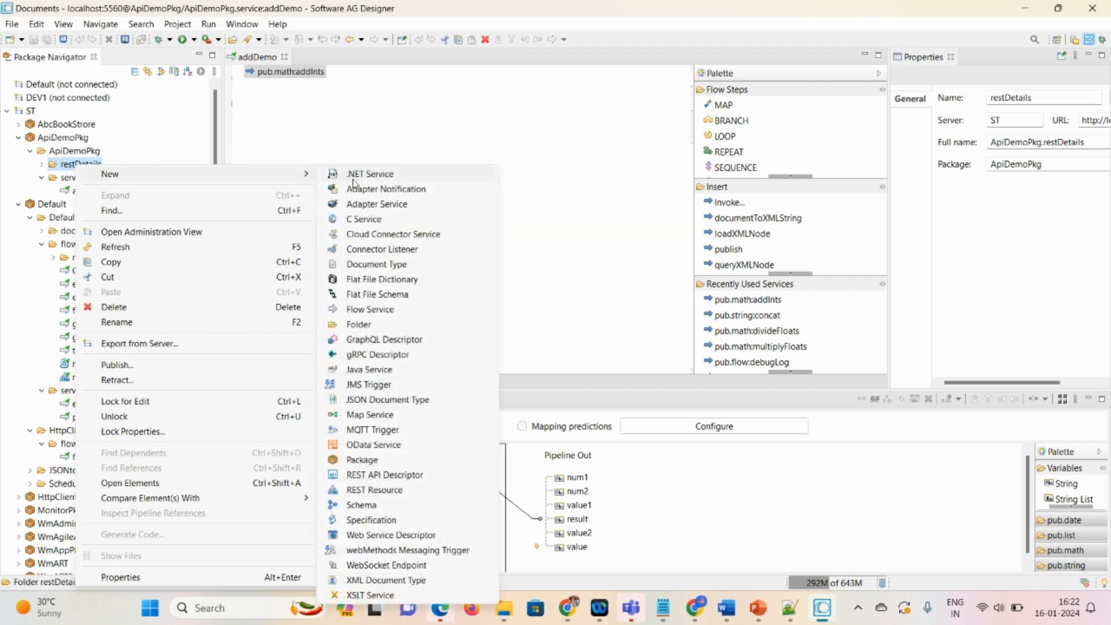
mouse_move(384, 474)
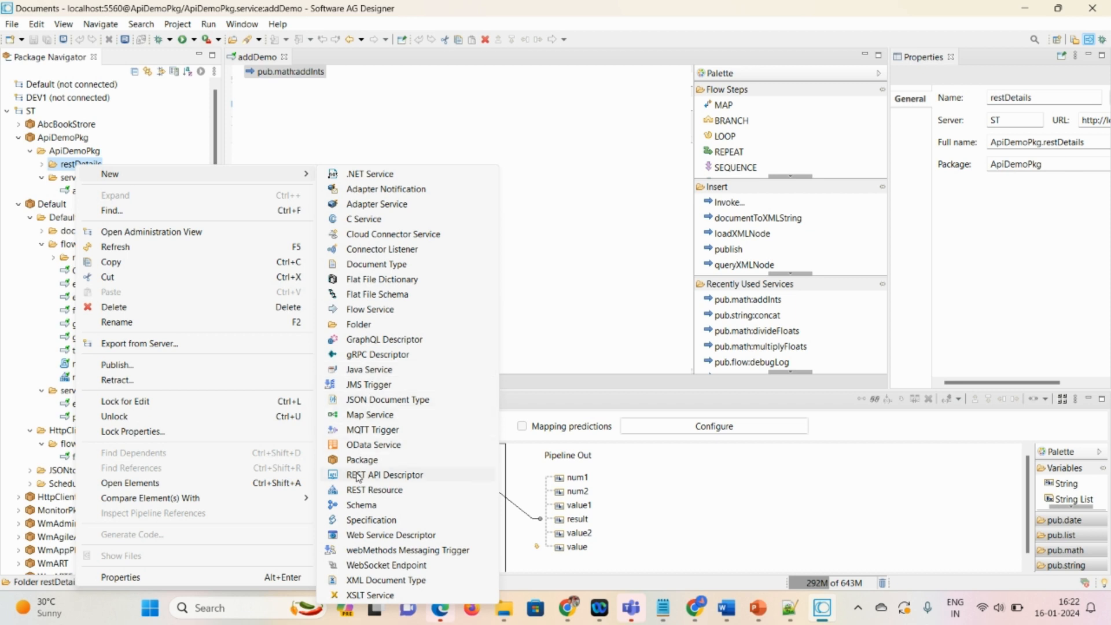
click(373, 489)
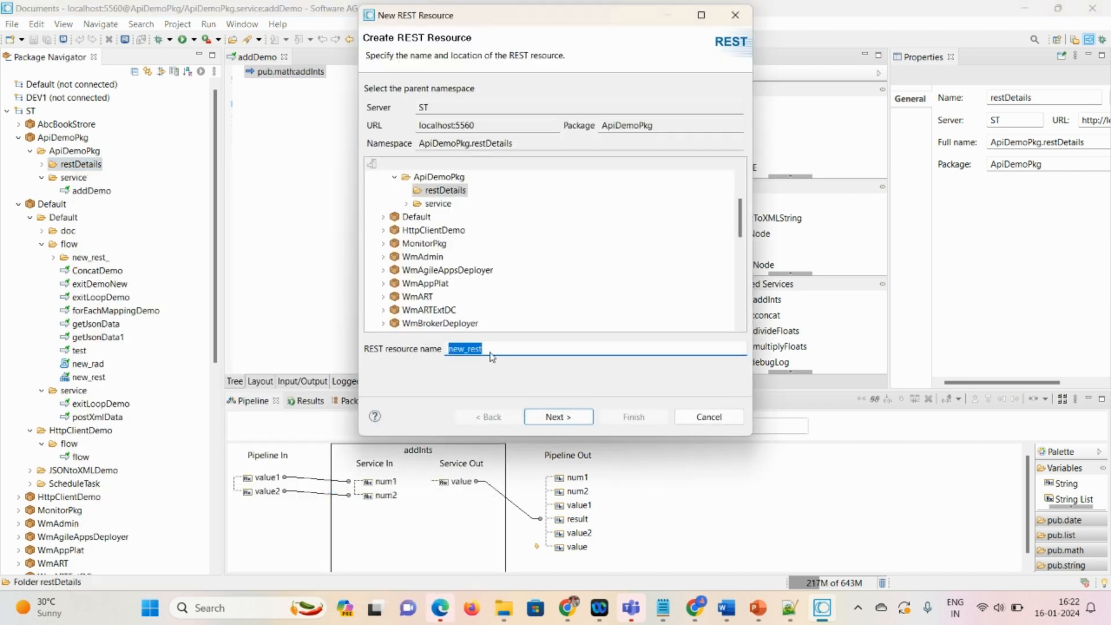
text(add)
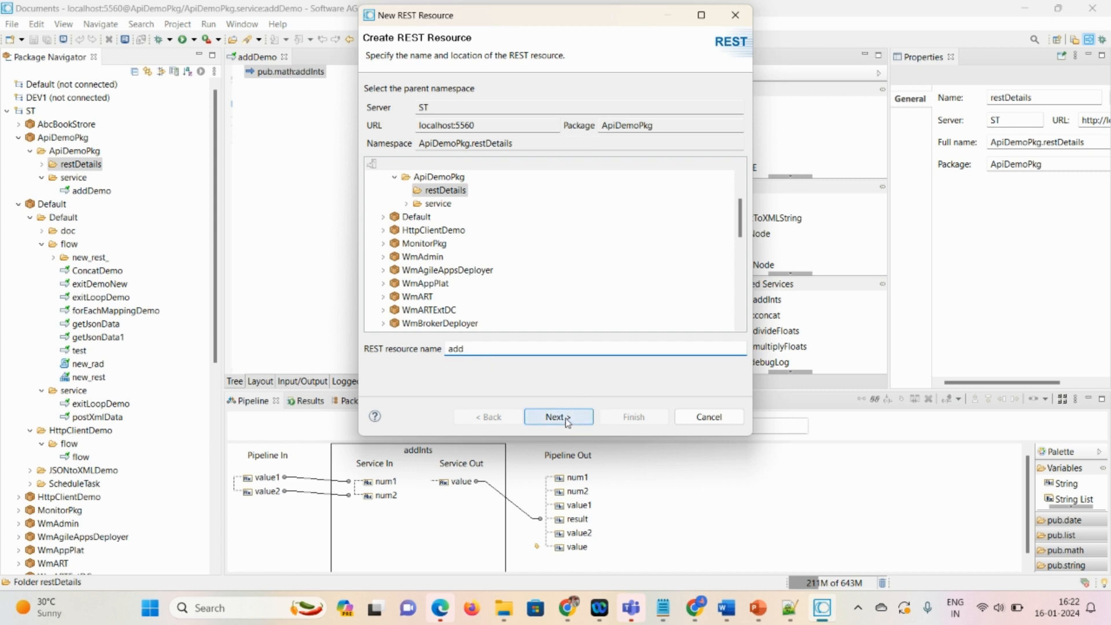
click(558, 417)
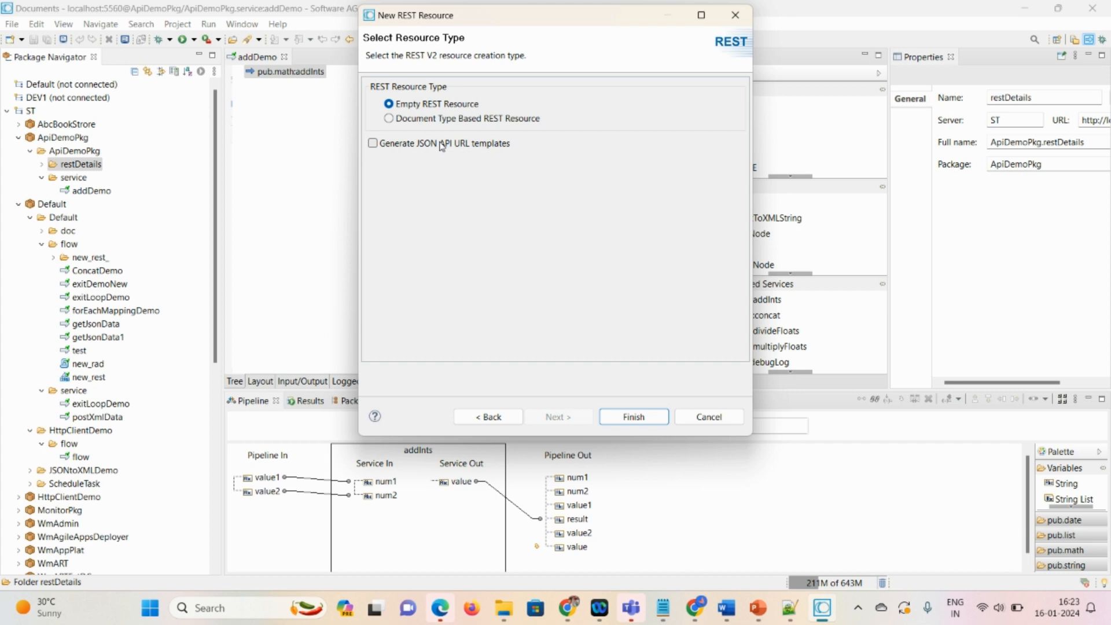
mouse_move(665, 402)
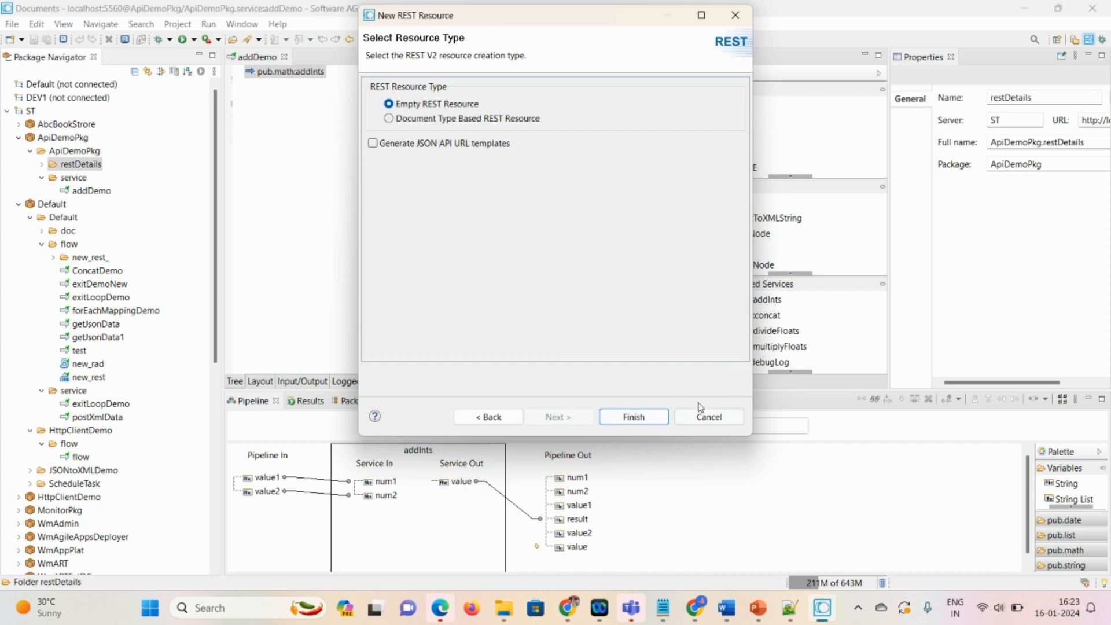
click(633, 416)
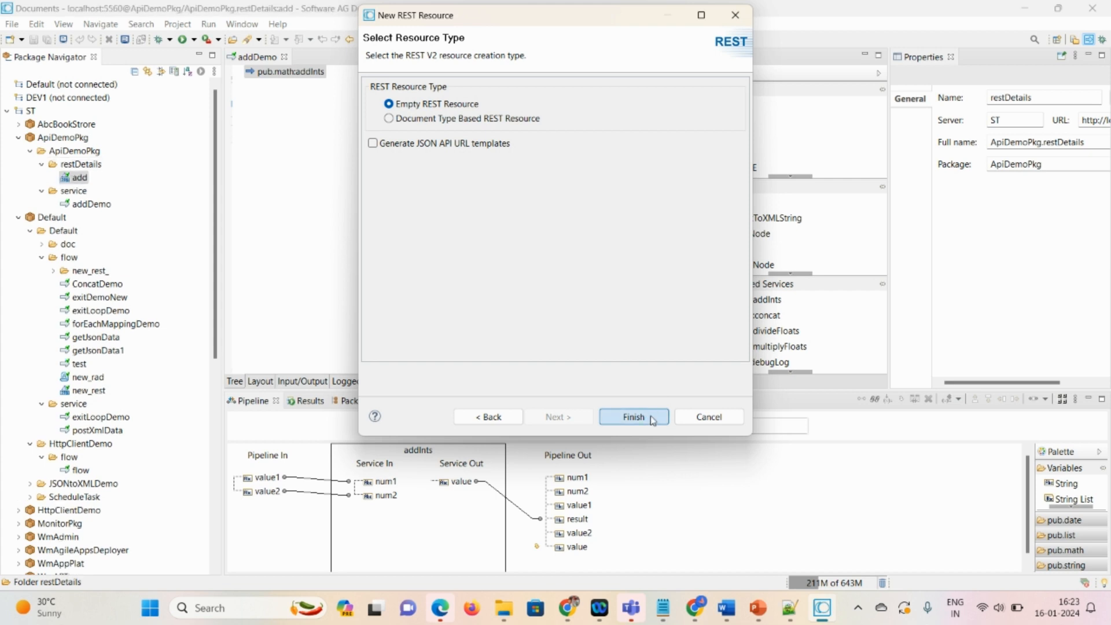
click(633, 417)
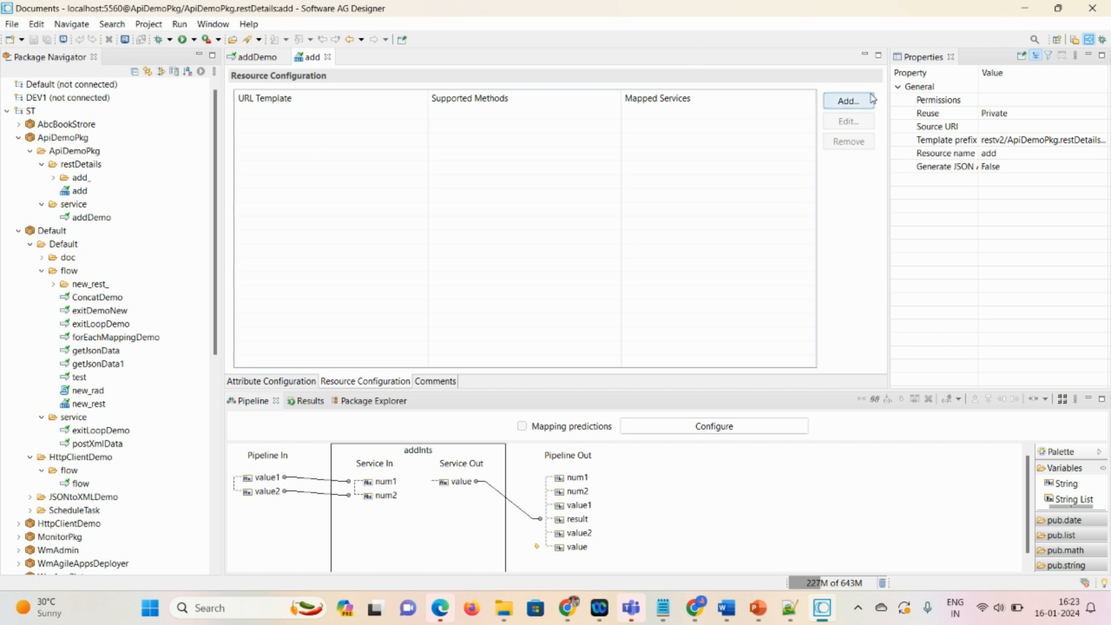
Add a /addition operation and map it to the ApiDemoPkg.service:addDemo flow service
click(847, 101)
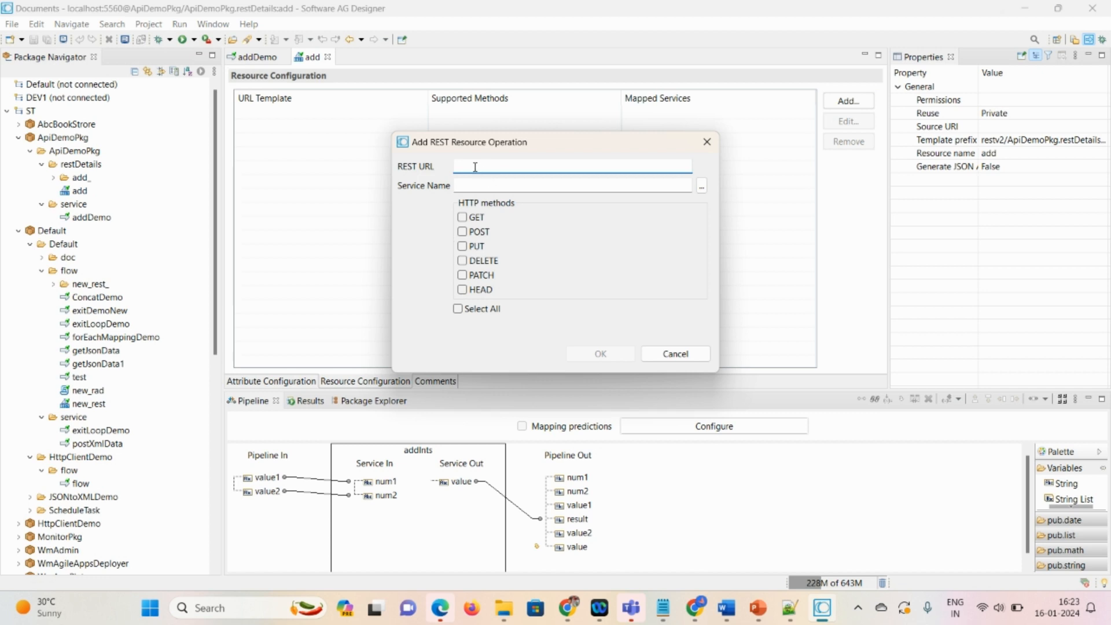
text(addition)
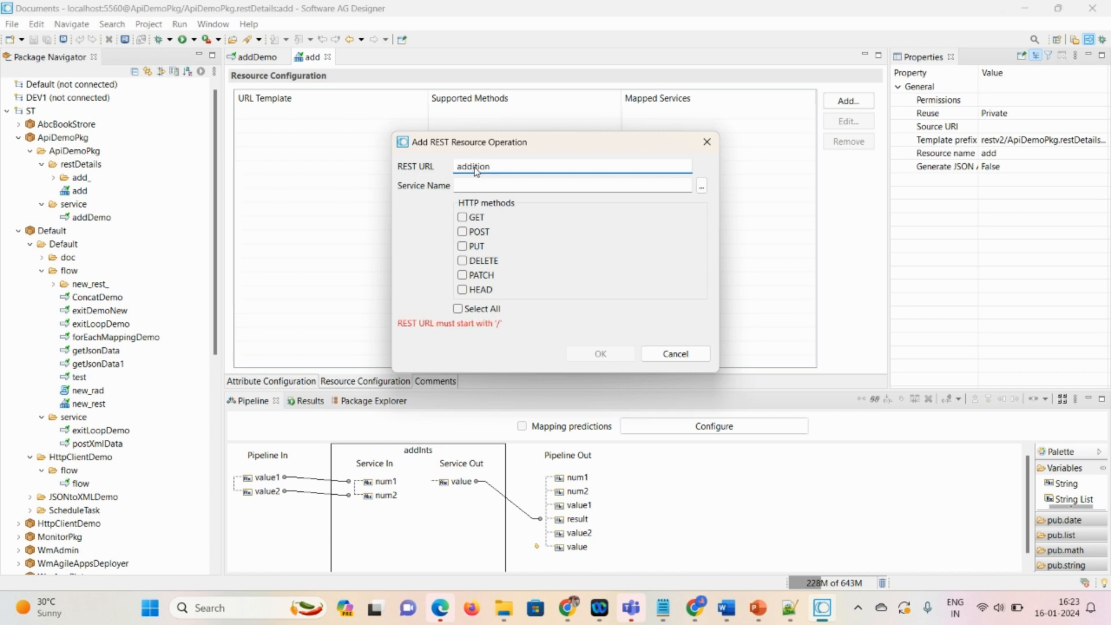
click(570, 185)
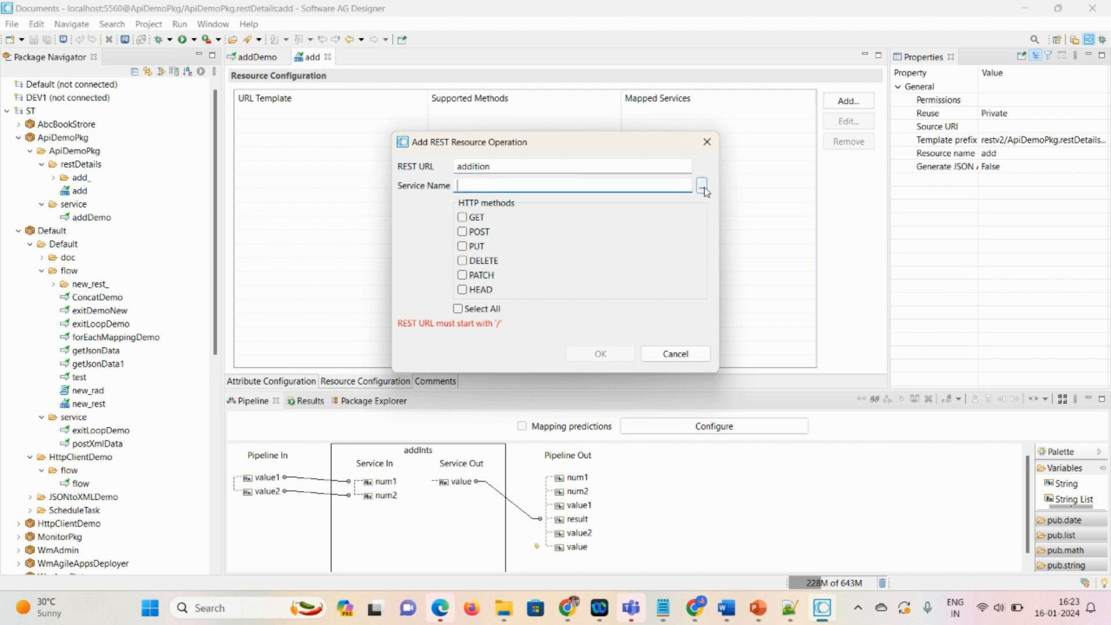
click(702, 185)
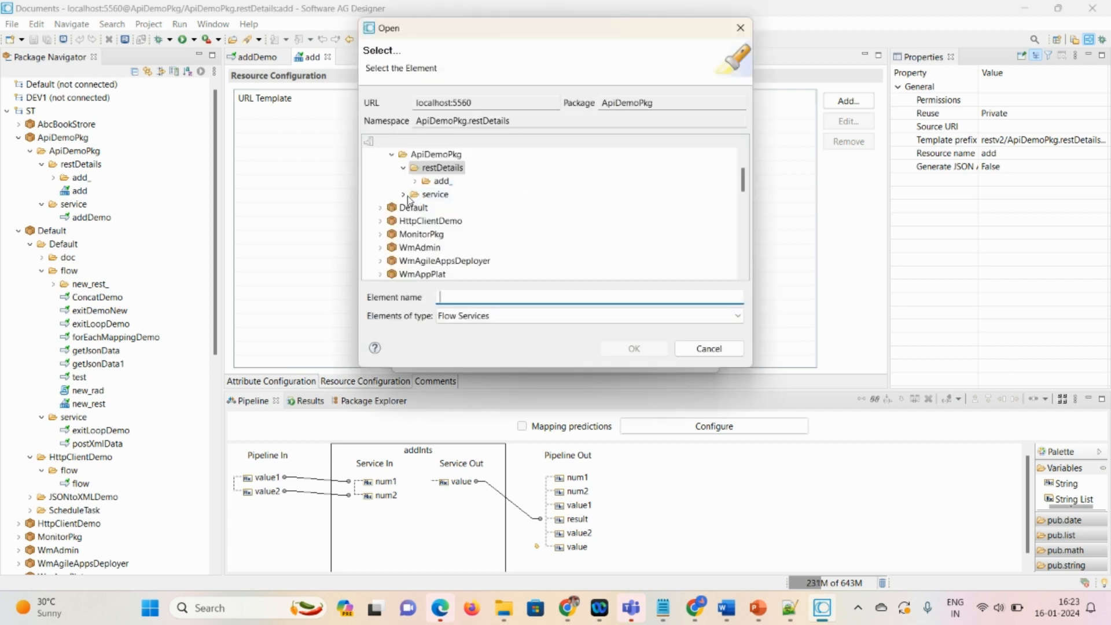
click(451, 207)
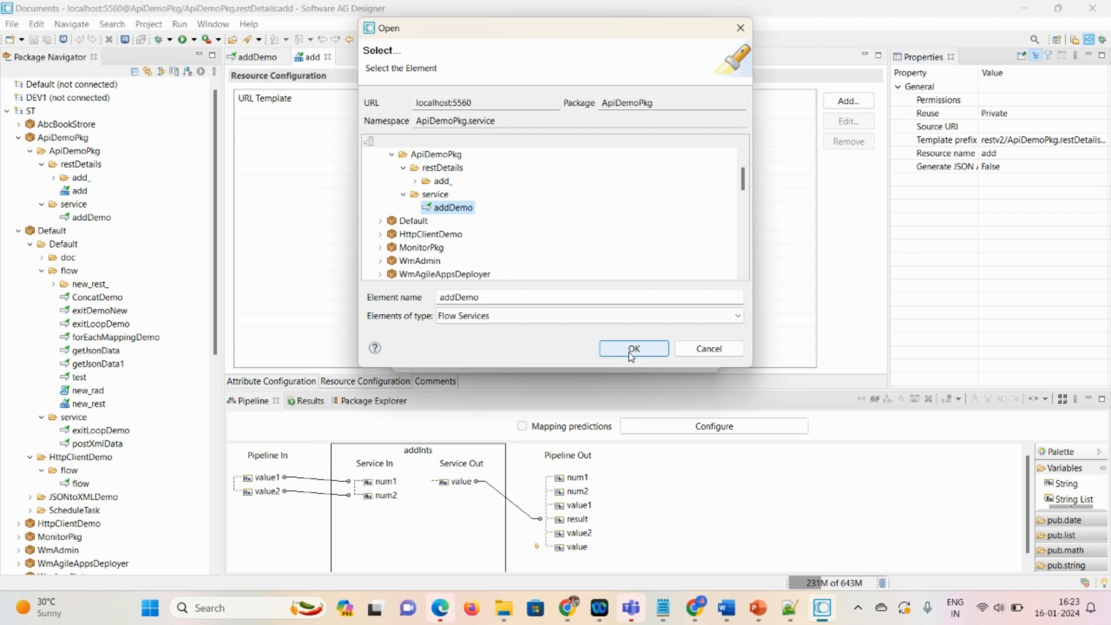
click(633, 348)
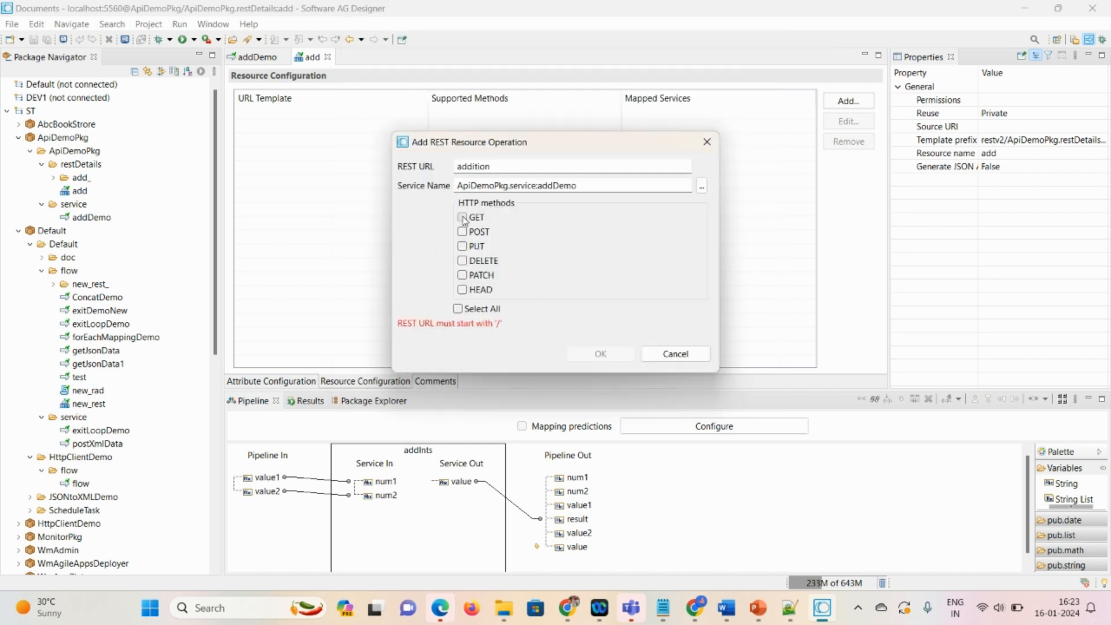
Enable GET for the /addition operation and save it on the add resource
click(463, 217)
text(/)
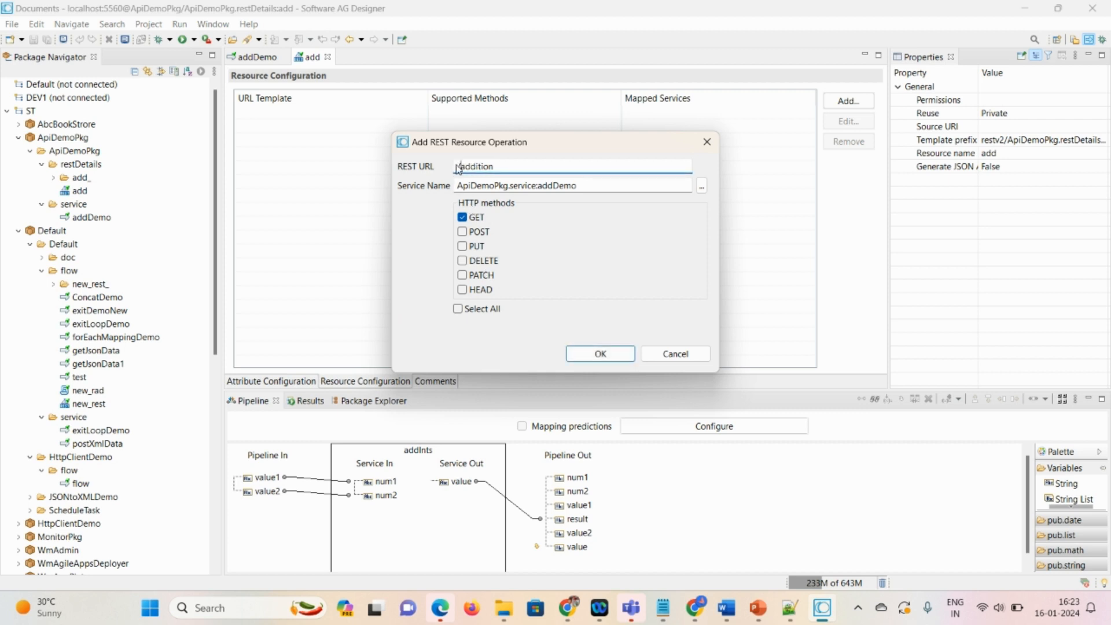
click(599, 354)
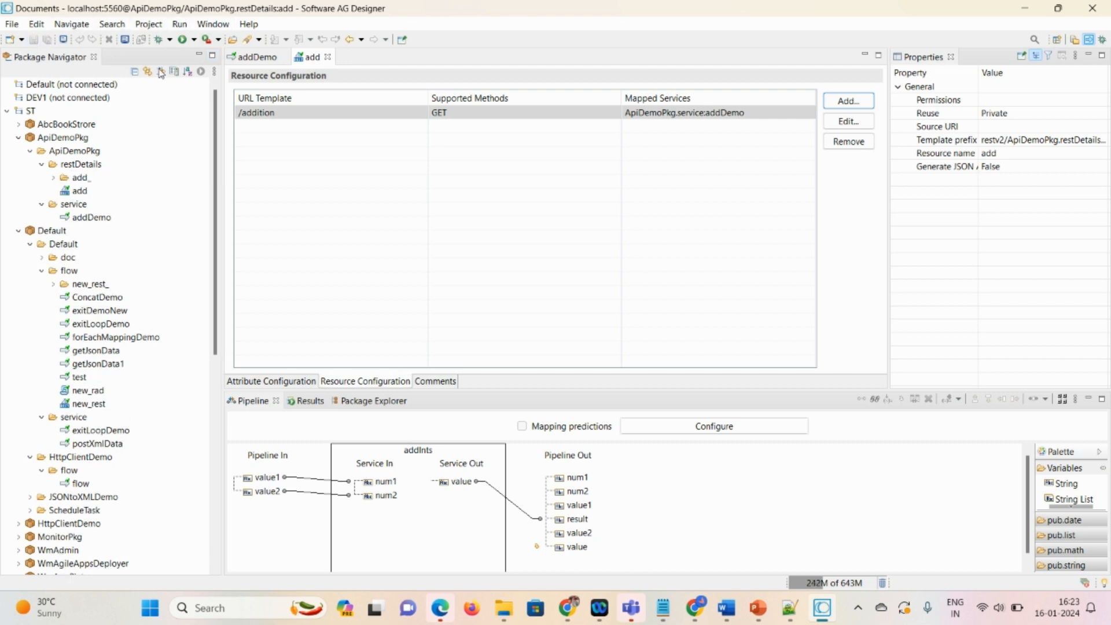
click(72, 204)
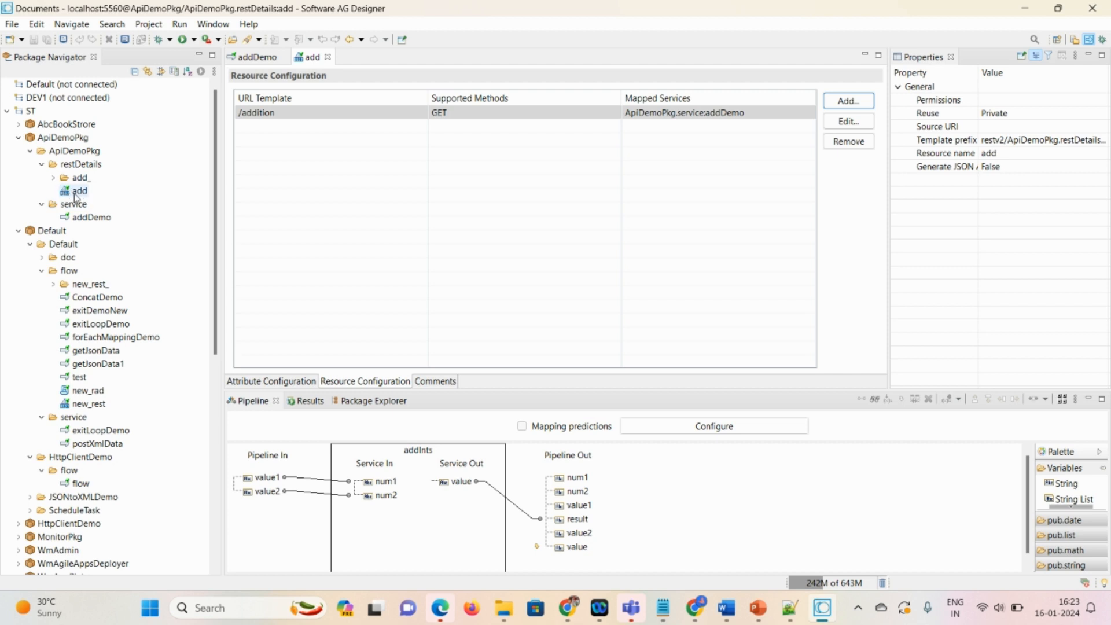
Start a REST API descriptor named addtion_rad from the add resource
right_click(76, 191)
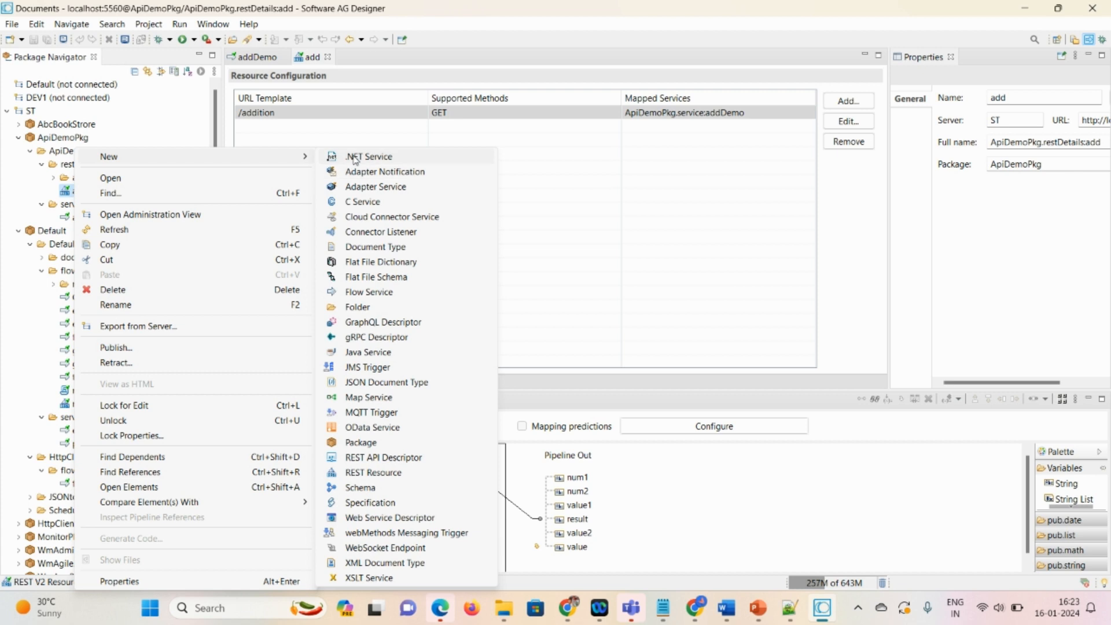
mouse_move(368, 459)
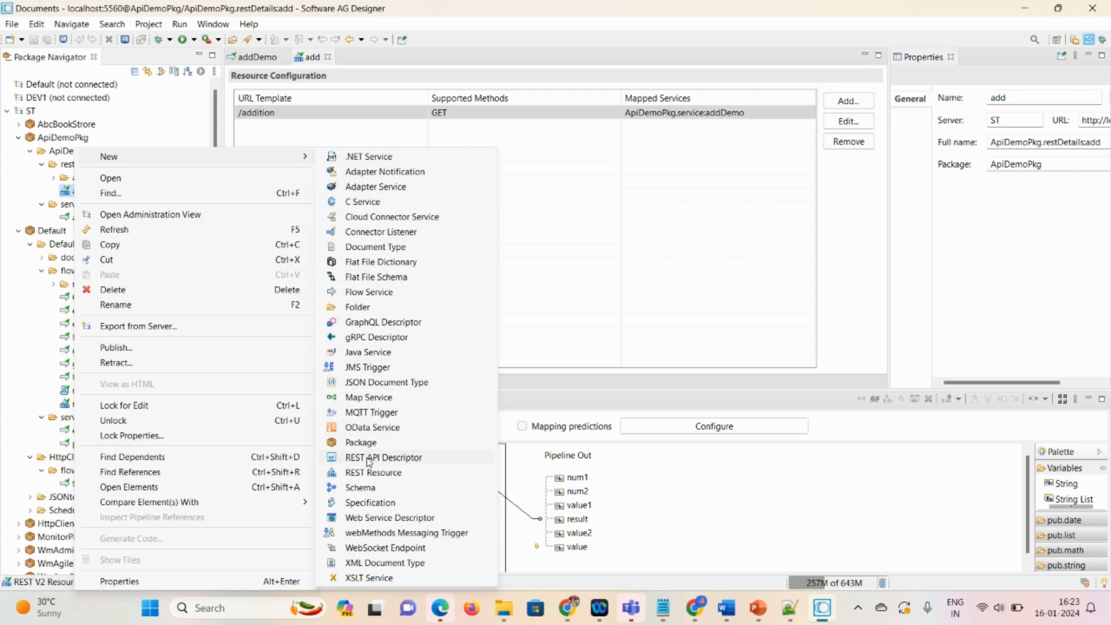
mouse_move(383, 458)
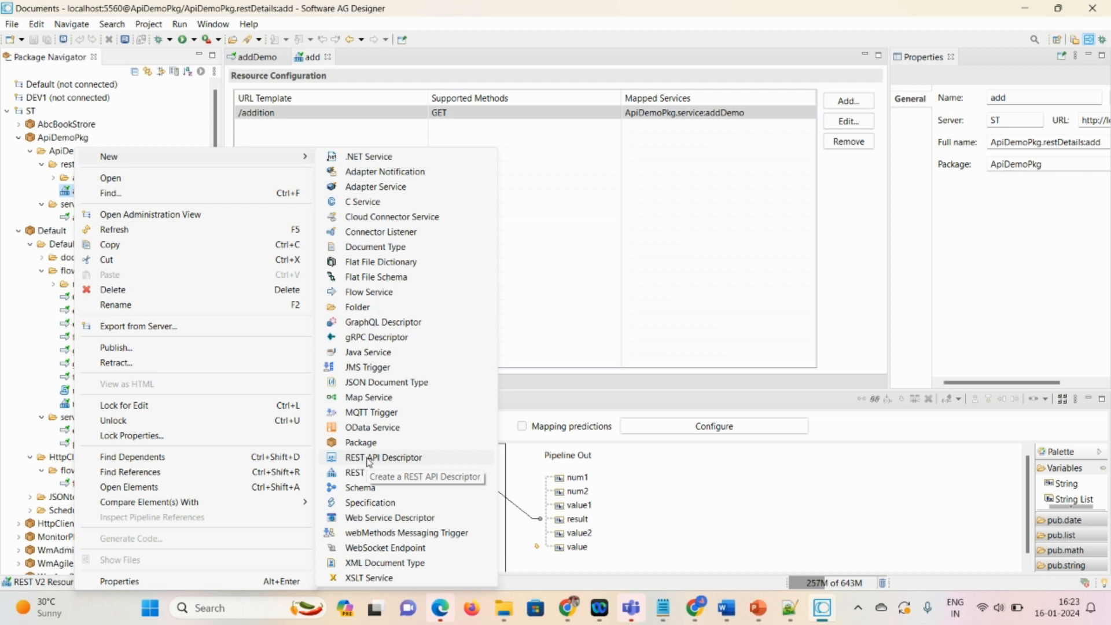
click(383, 457)
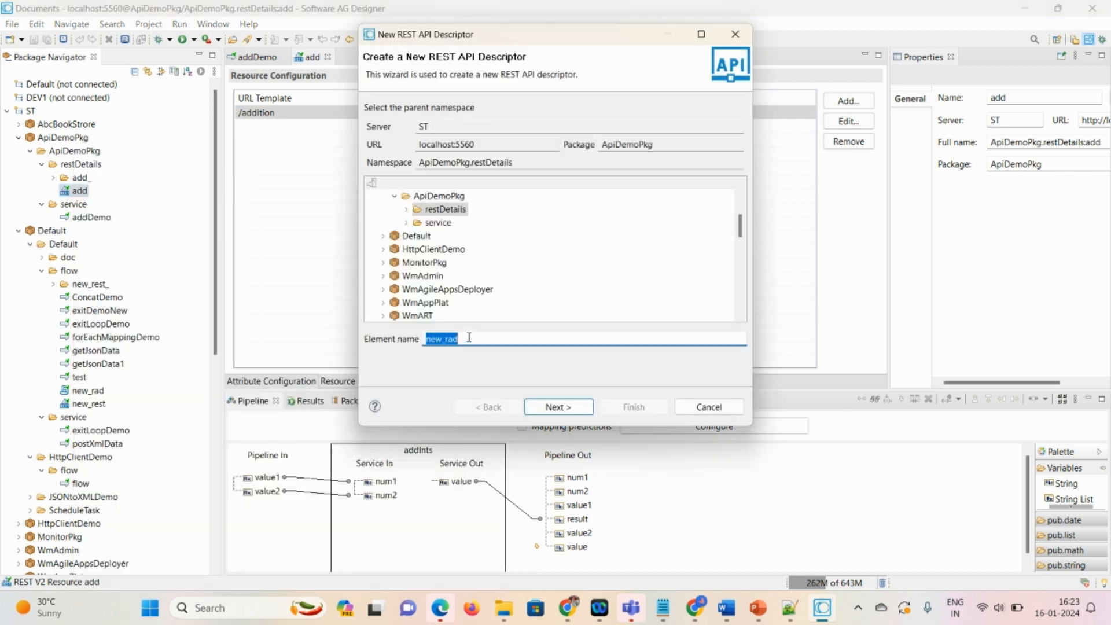
text(addt)
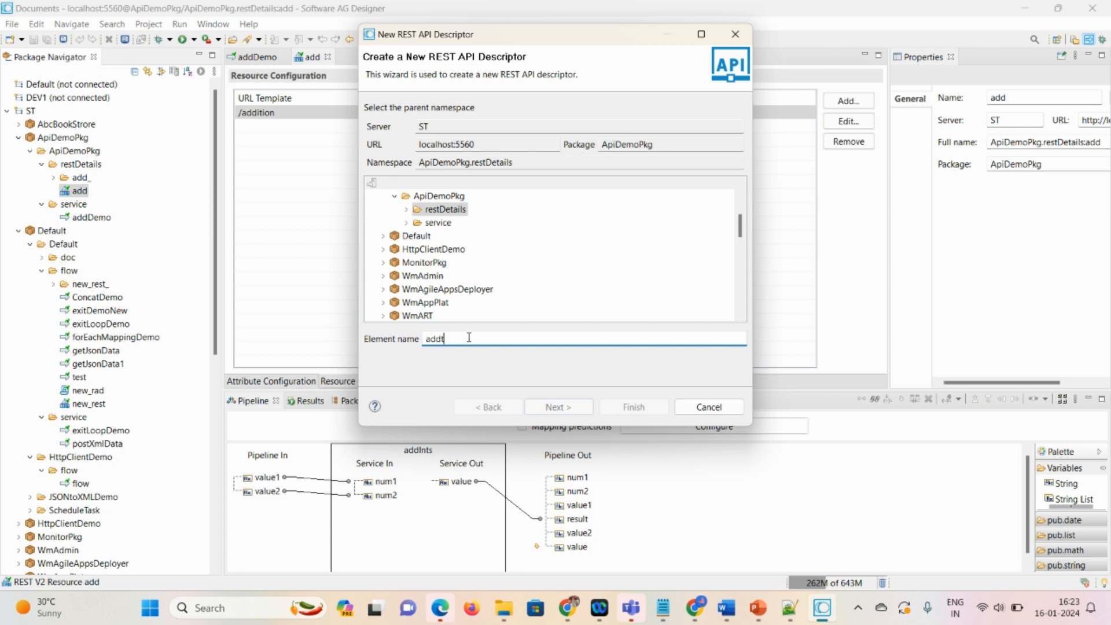
text(ion_r)
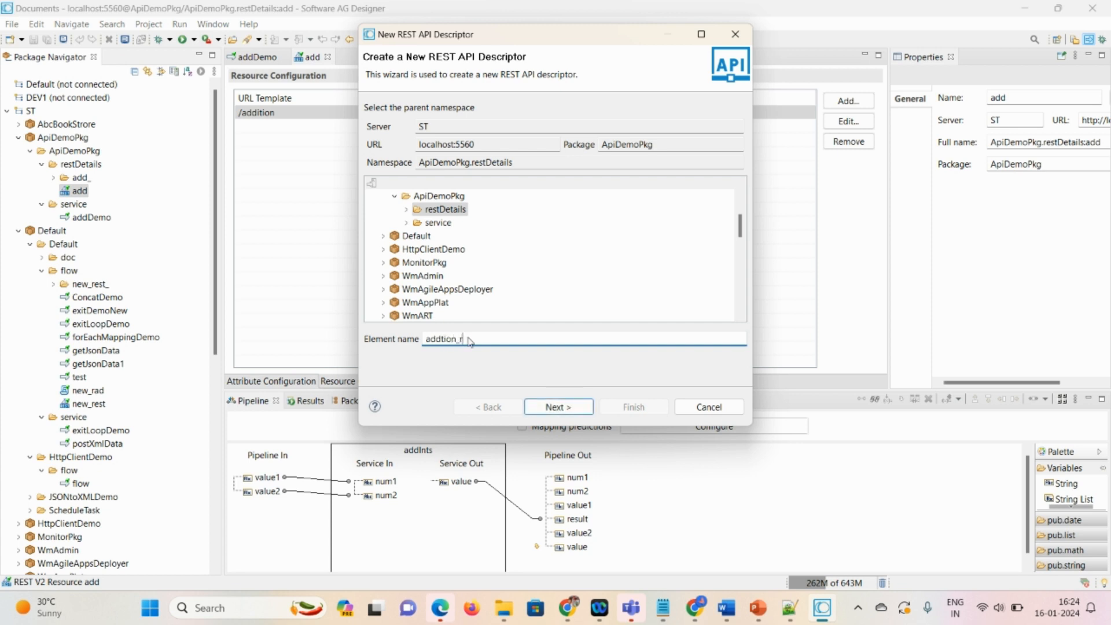
click(558, 406)
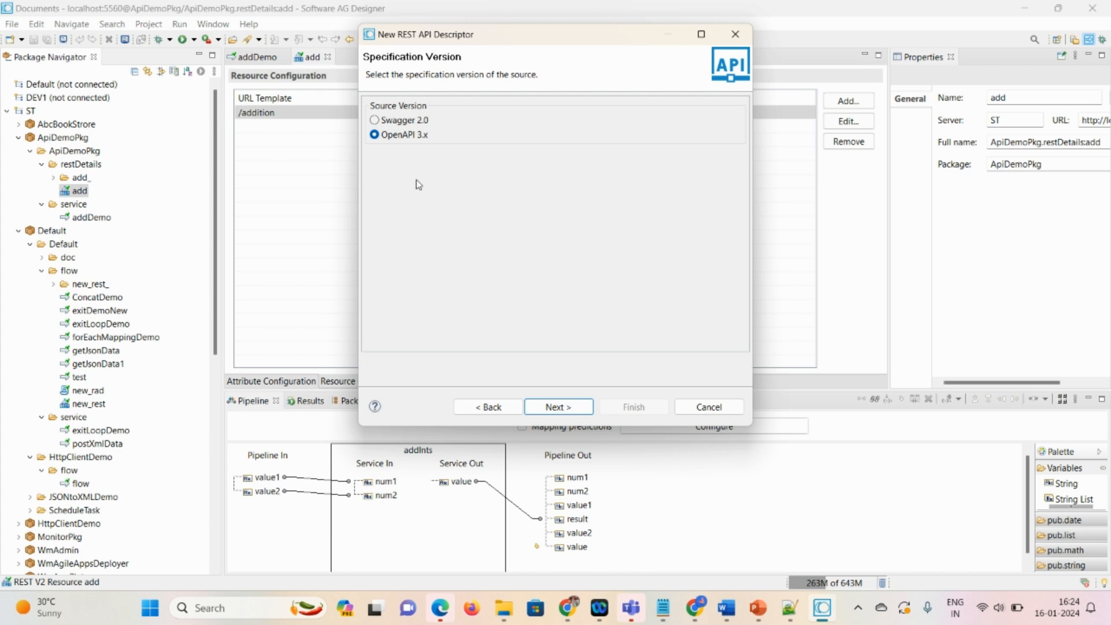
mouse_move(394, 163)
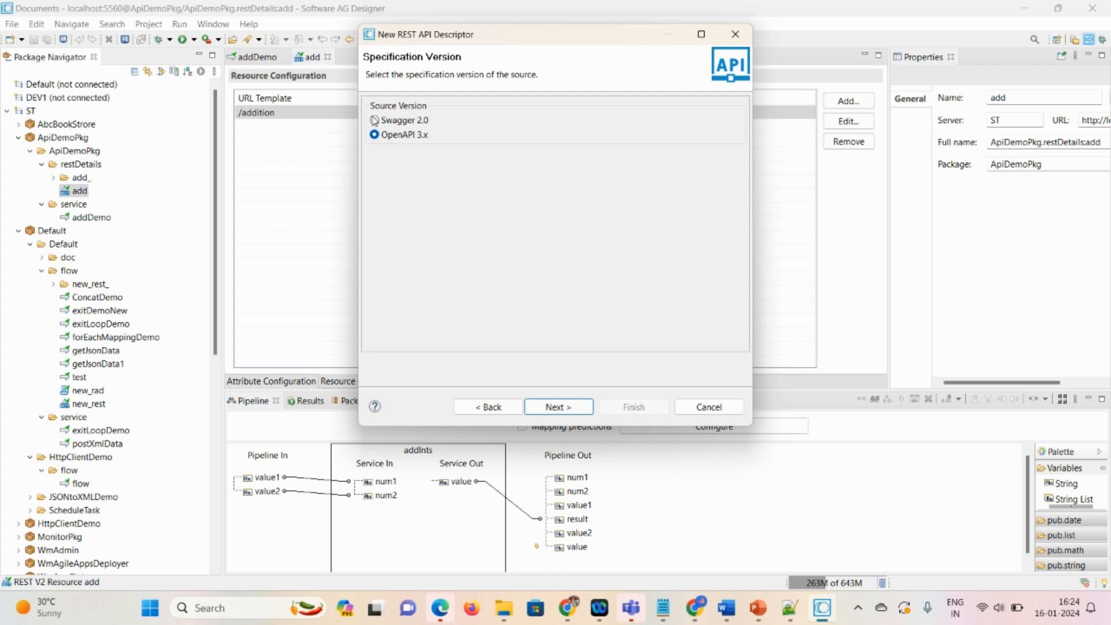
Choose Swagger 2.0 as a provider built from existing REST resources
click(375, 119)
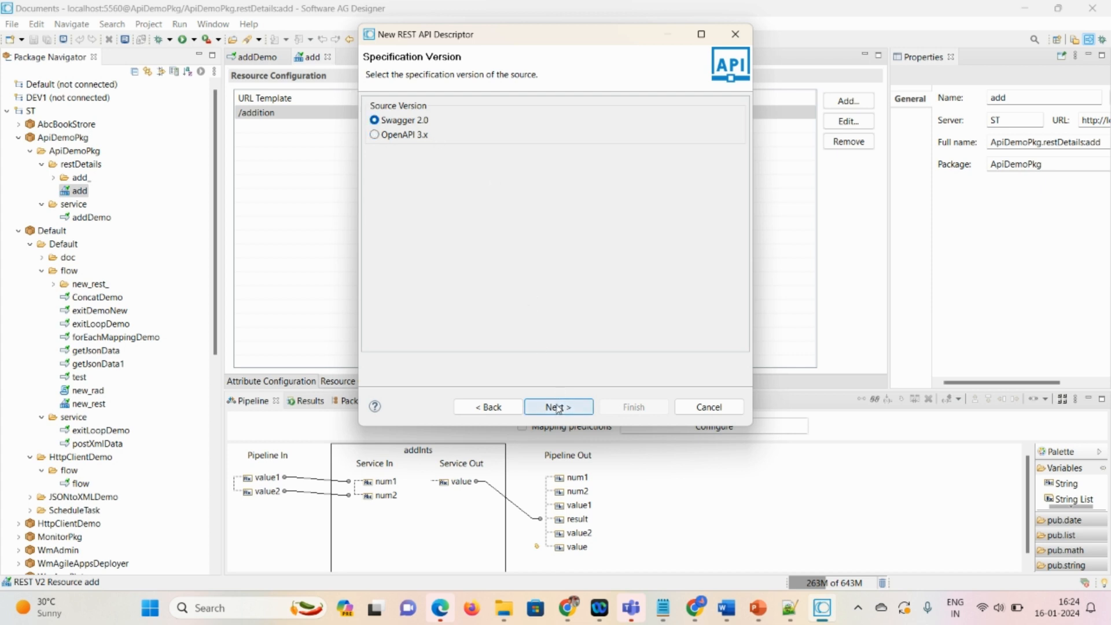
click(487, 406)
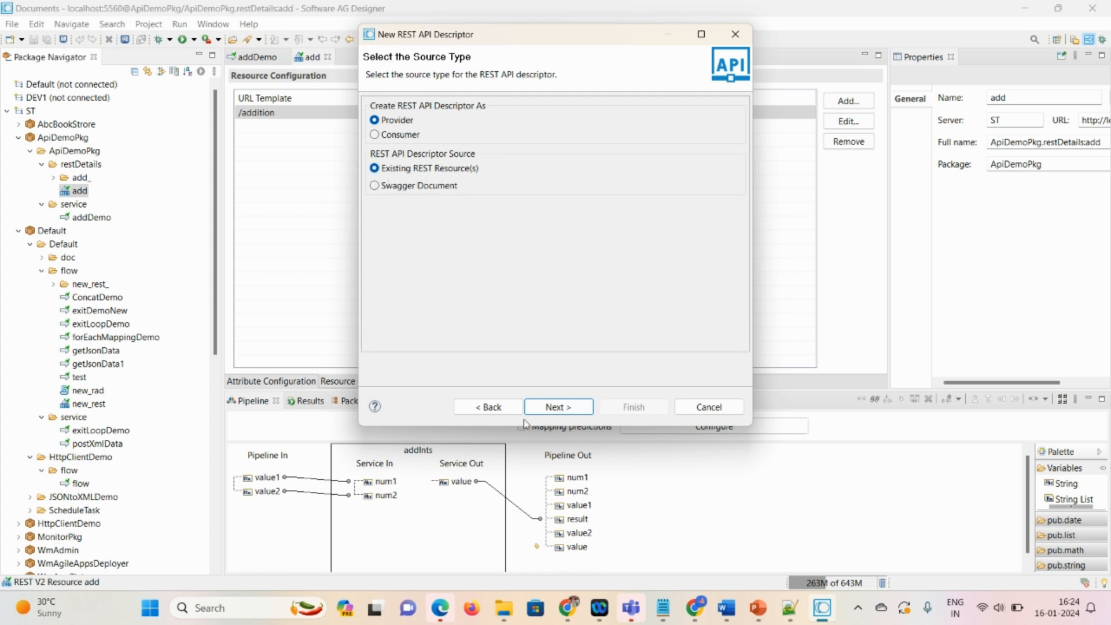
click(557, 407)
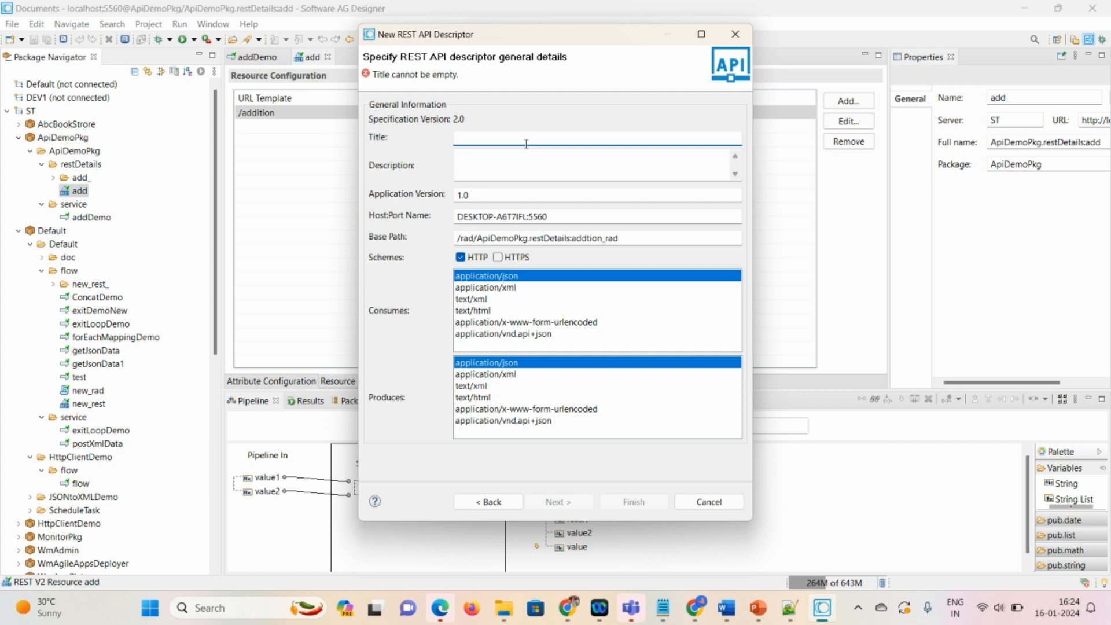
Title the descriptor Addtion and switch its scheme from HTTP to HTTPS
text(A)
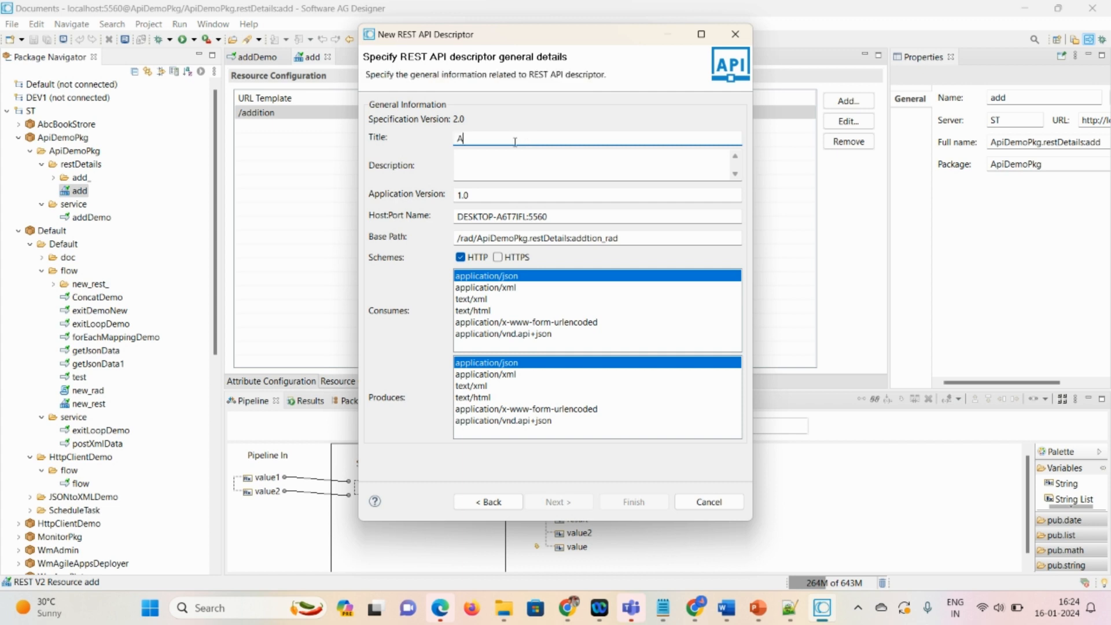
text(ddtion)
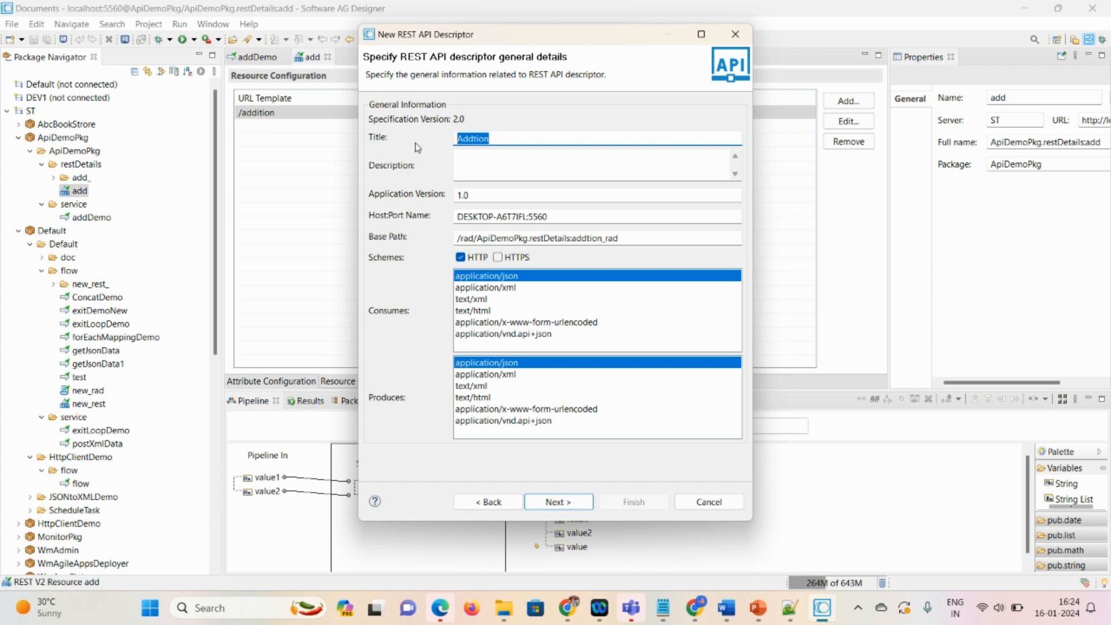
text(Addtion)
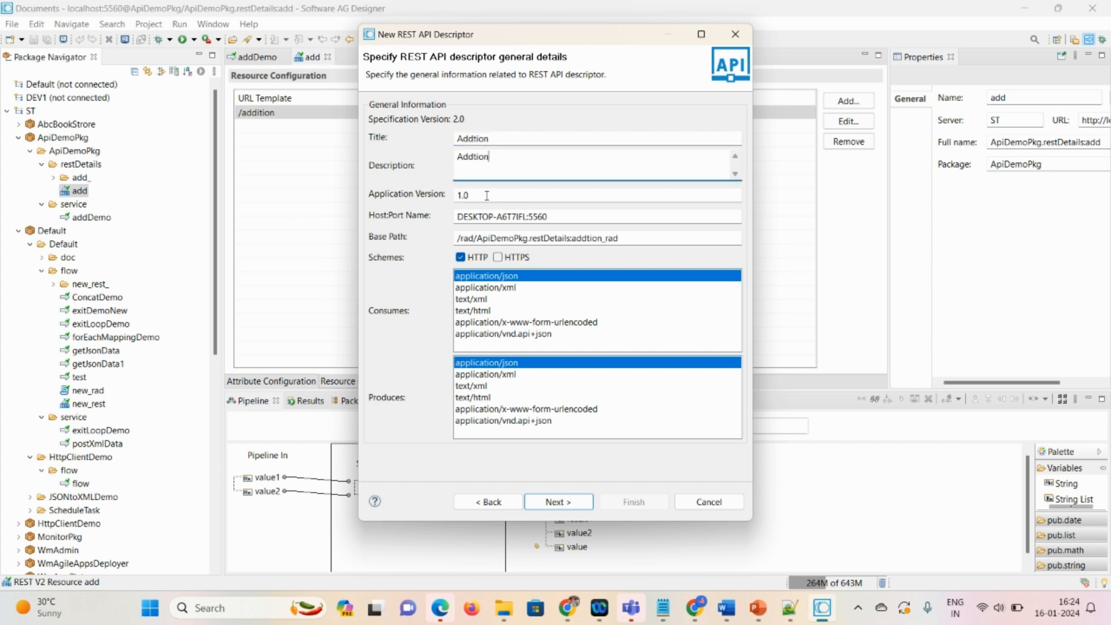
mouse_move(459, 229)
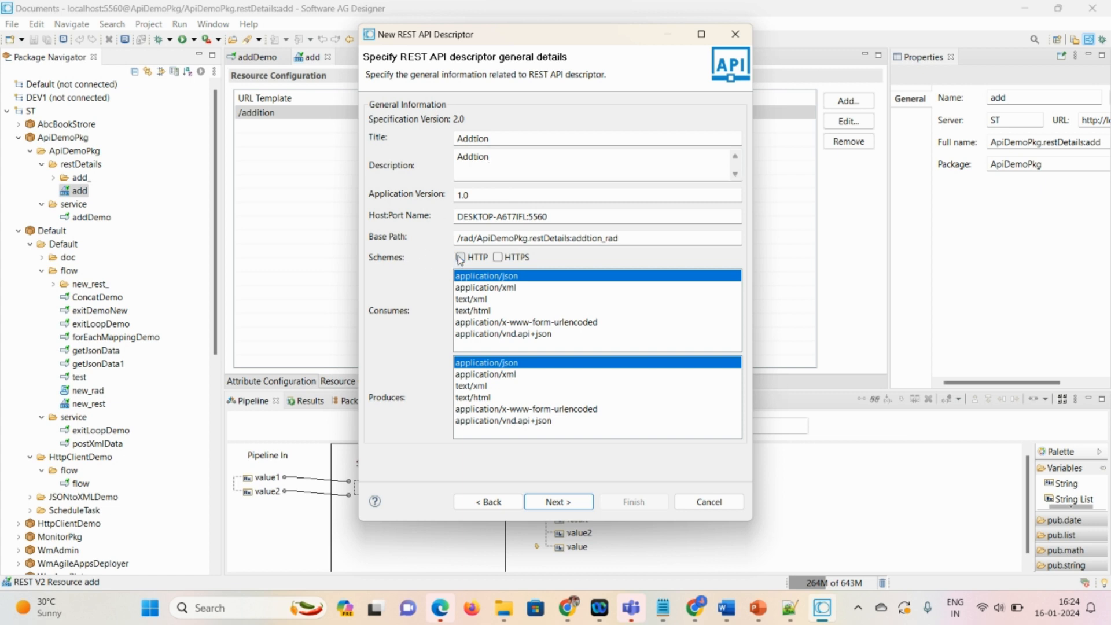
click(498, 257)
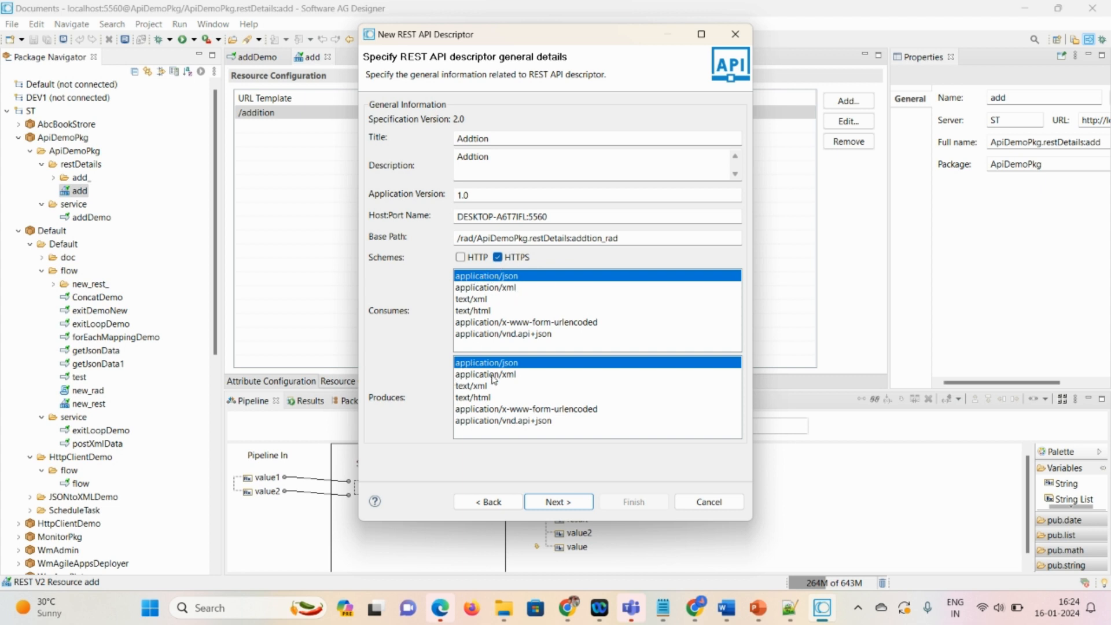
click(558, 501)
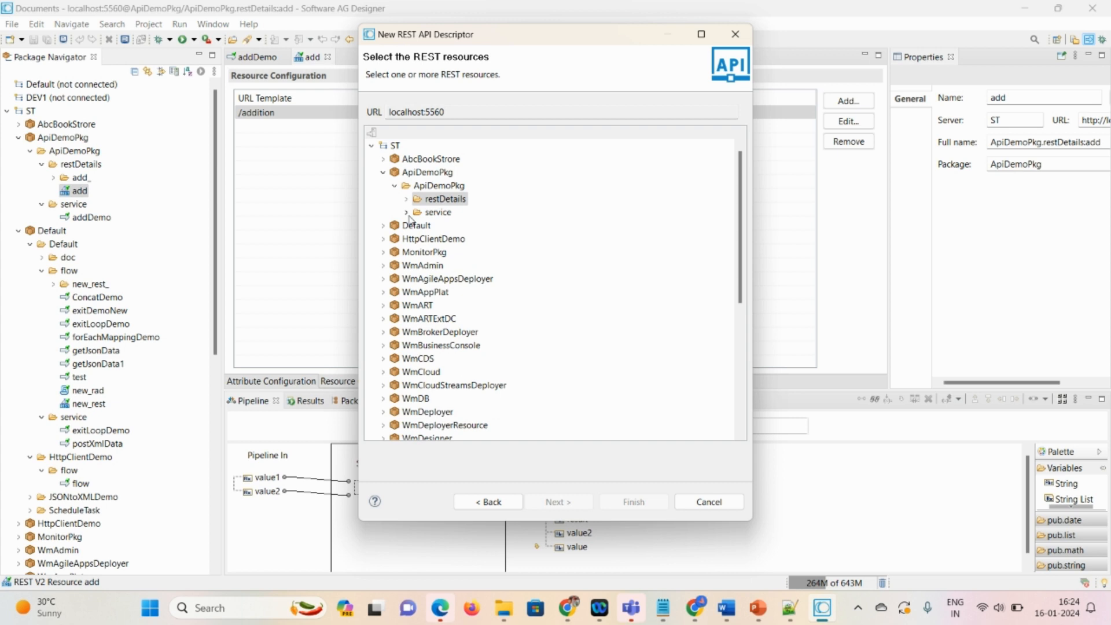
Select the add resource under restDetails and finish creating addtion_rad
click(443, 199)
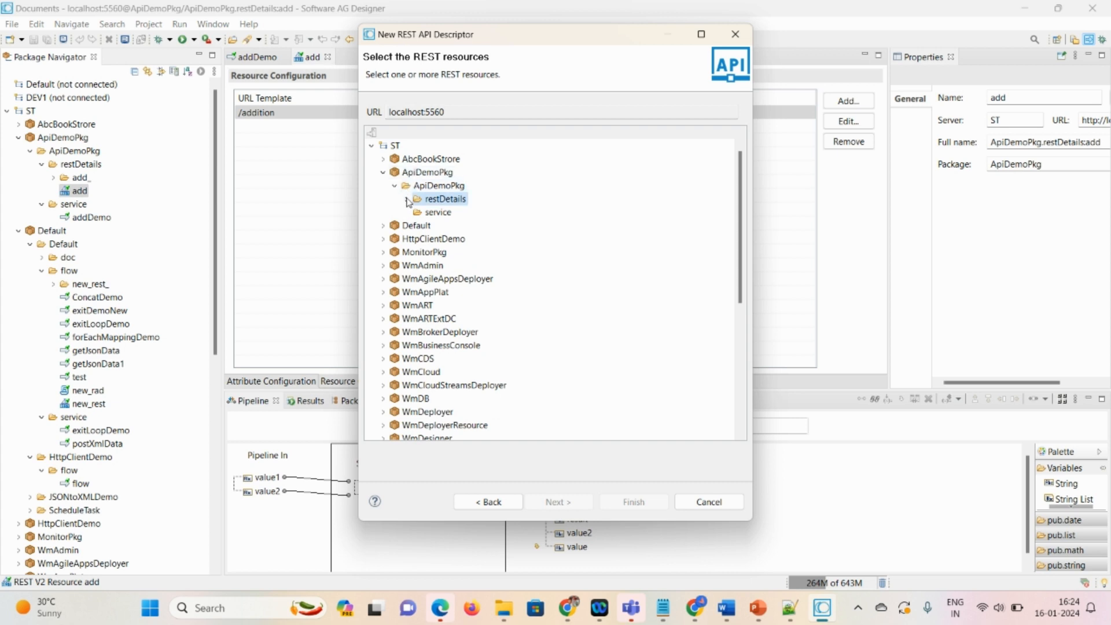
click(408, 199)
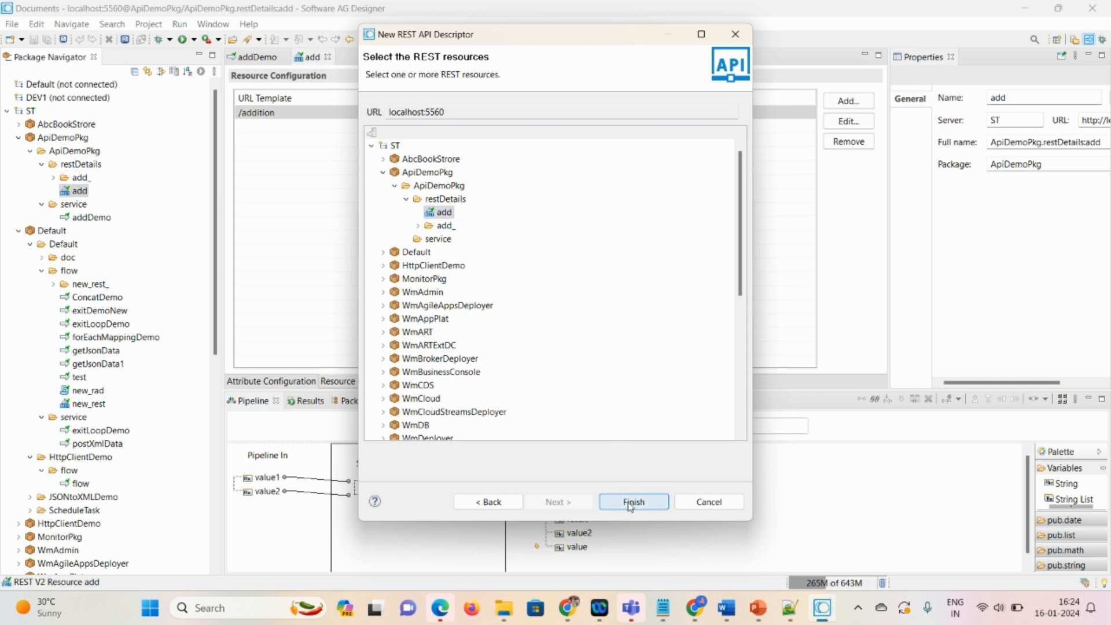
click(633, 501)
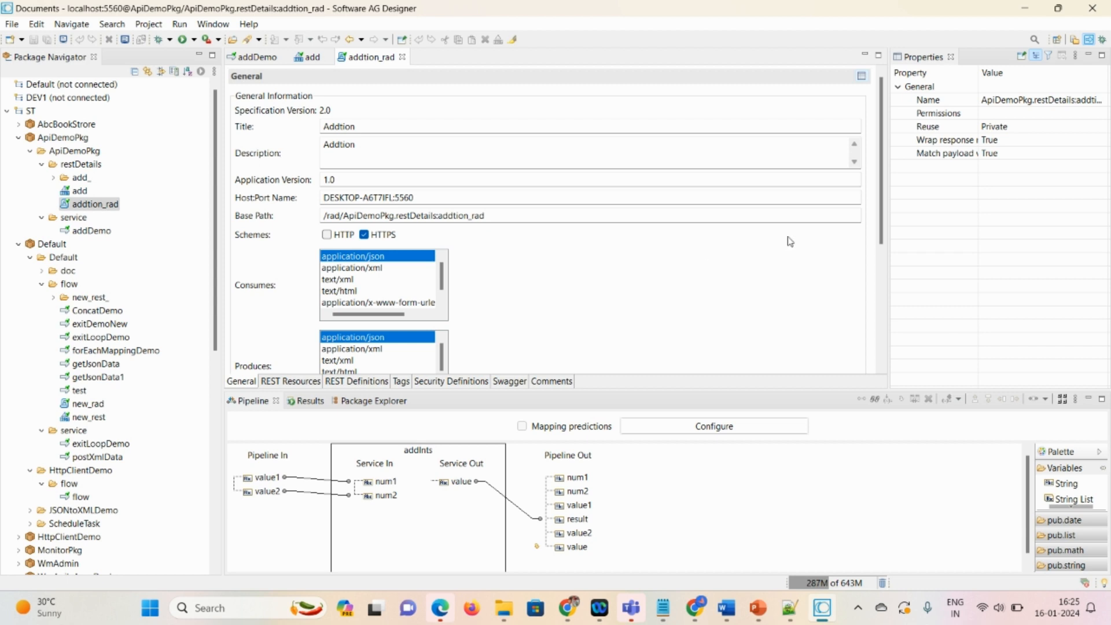
Review addtion_rad's REST resources, /addition GET, definitions, tags and security definitions
scroll(down, 3)
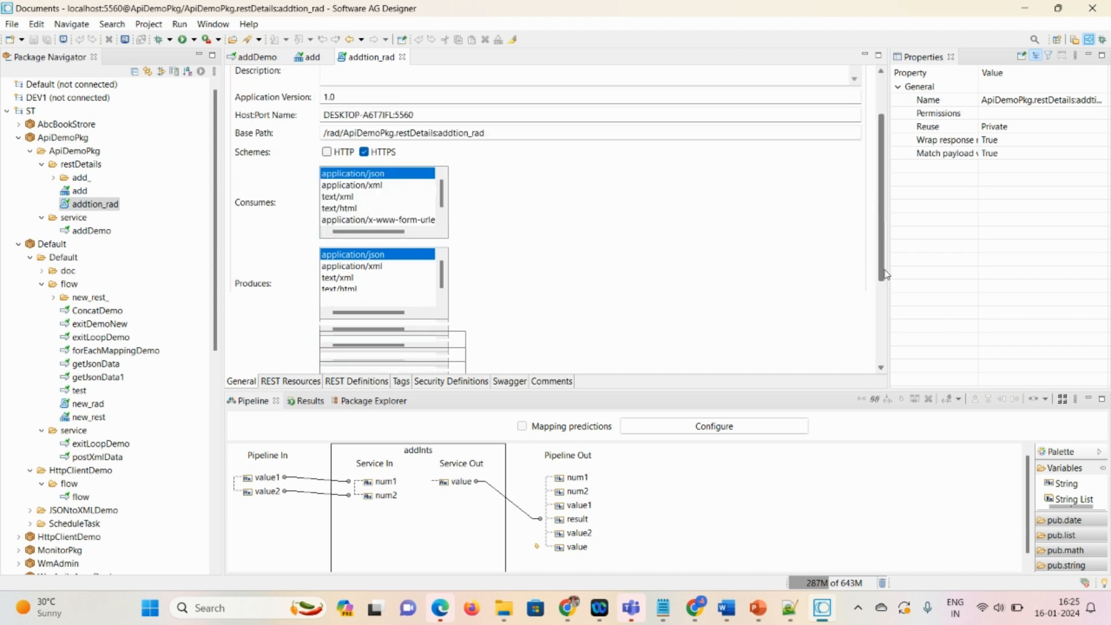
scroll(down, 3)
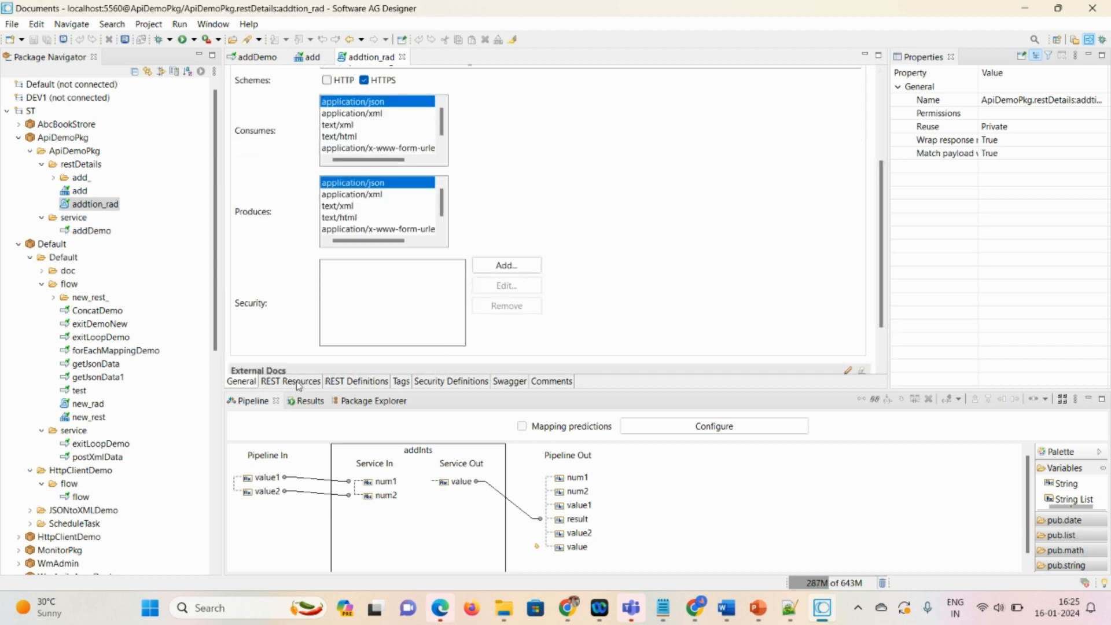
click(291, 380)
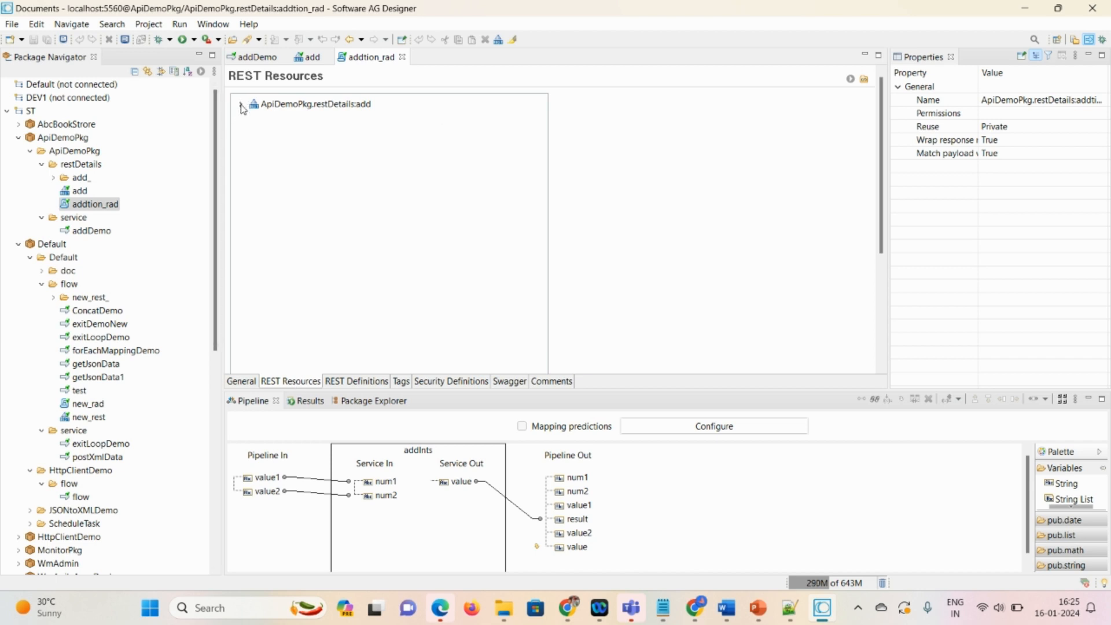
click(240, 104)
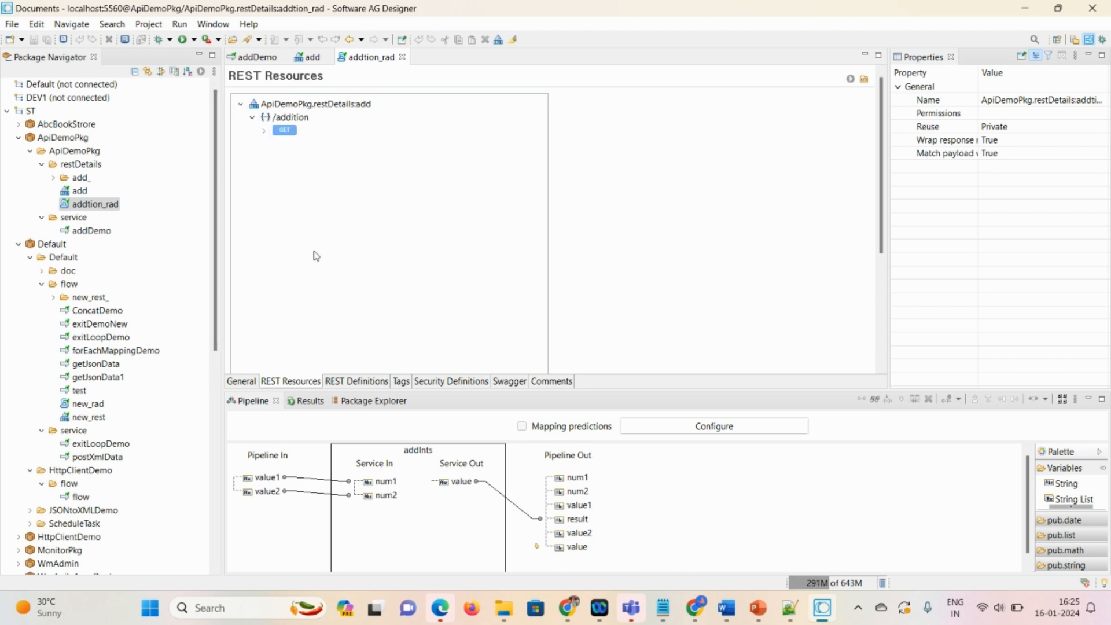
click(356, 380)
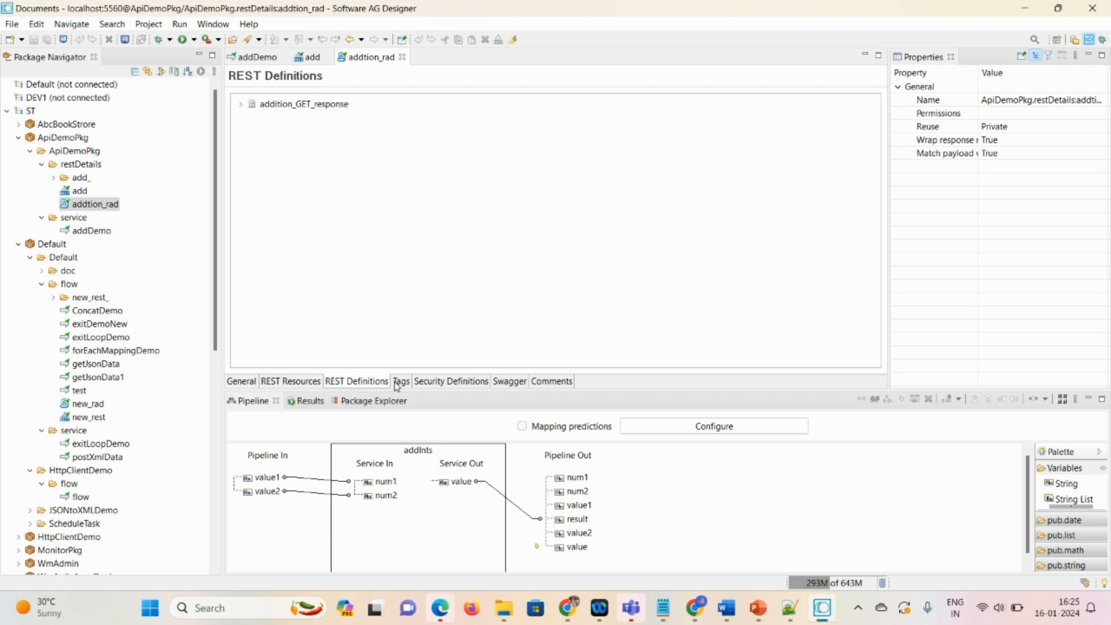
click(400, 381)
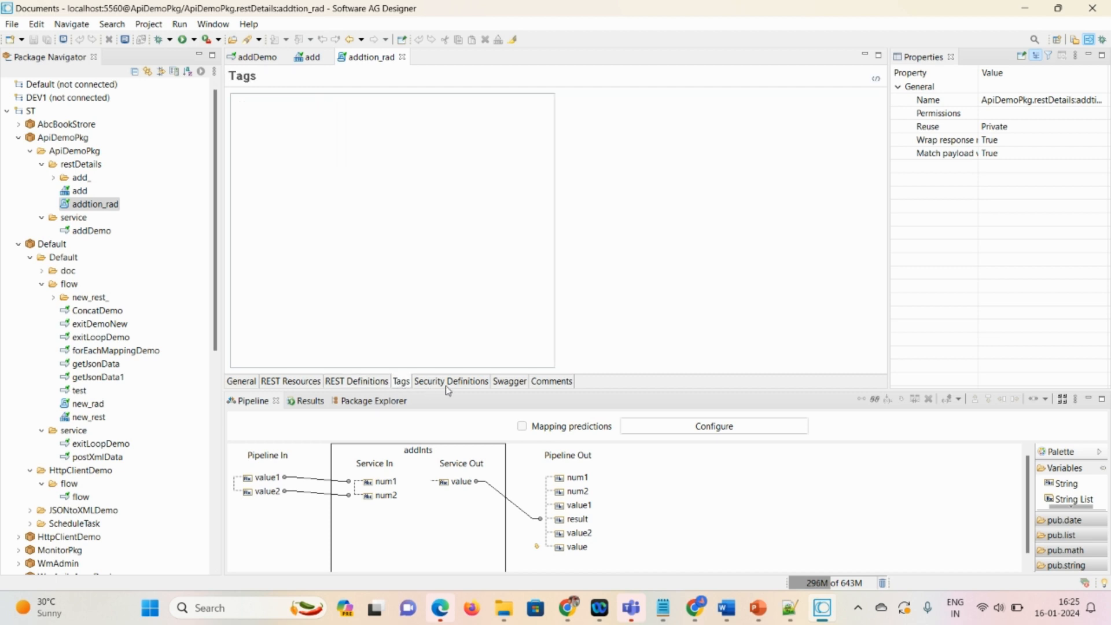
click(509, 380)
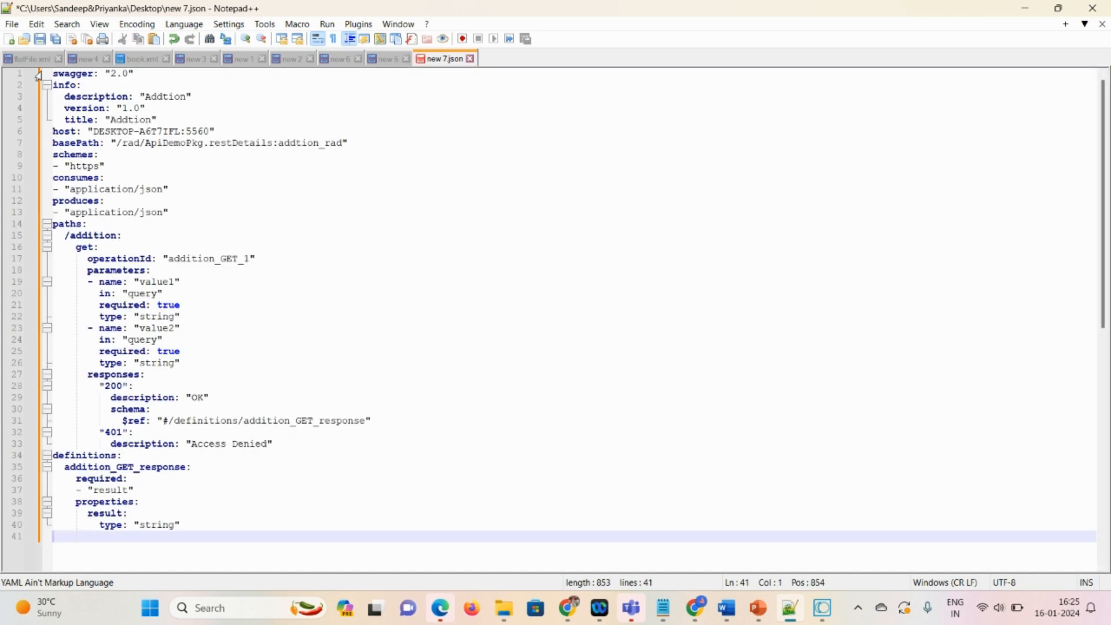
Save the pasted swagger YAML for /addition as new 7.json
click(12, 23)
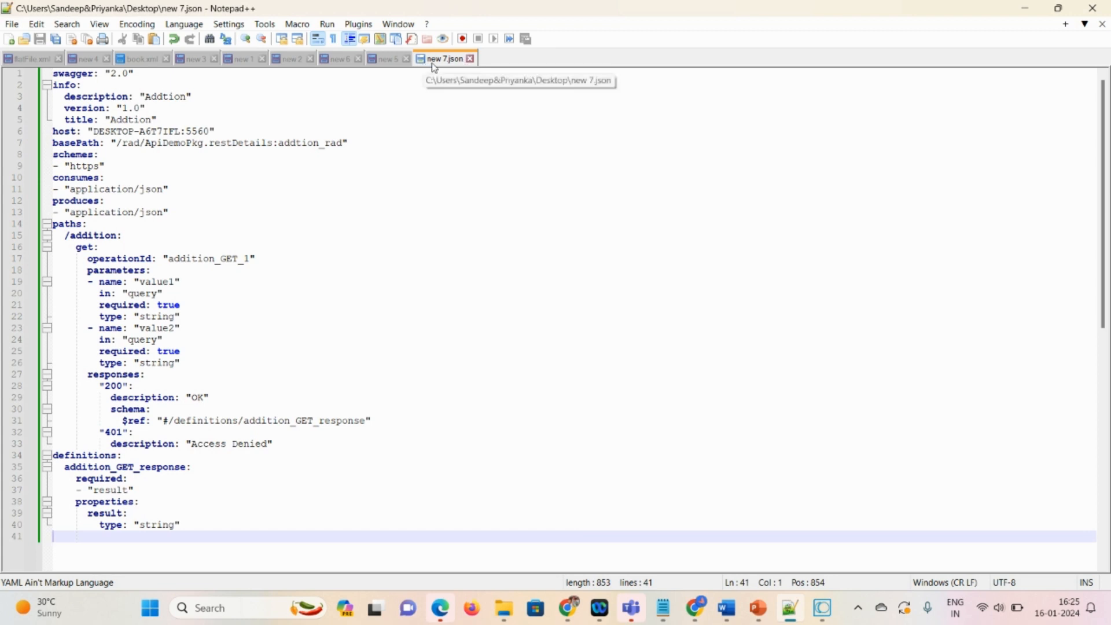
mouse_move(766, 539)
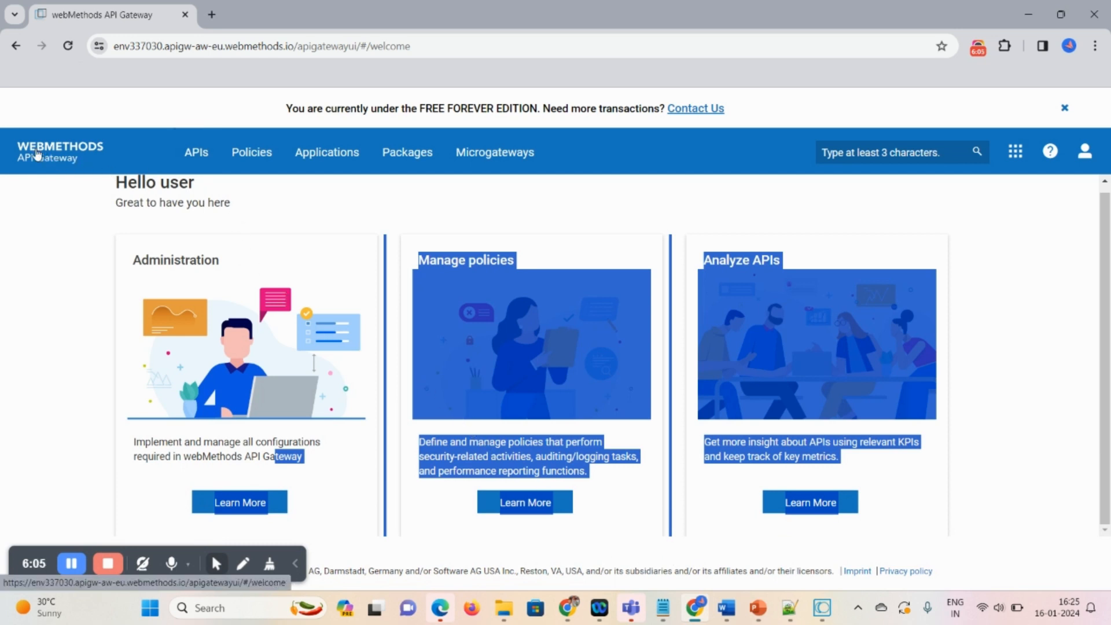
mouse_move(85, 174)
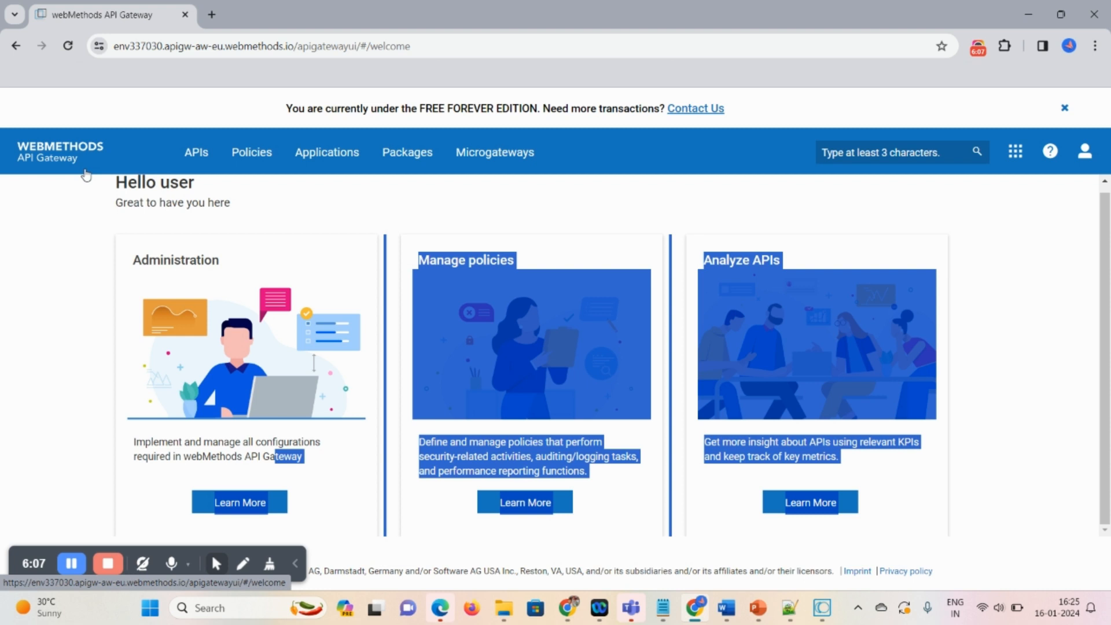
Start a new REST API from Manage APIs, importing the saved new 7.json file
click(196, 152)
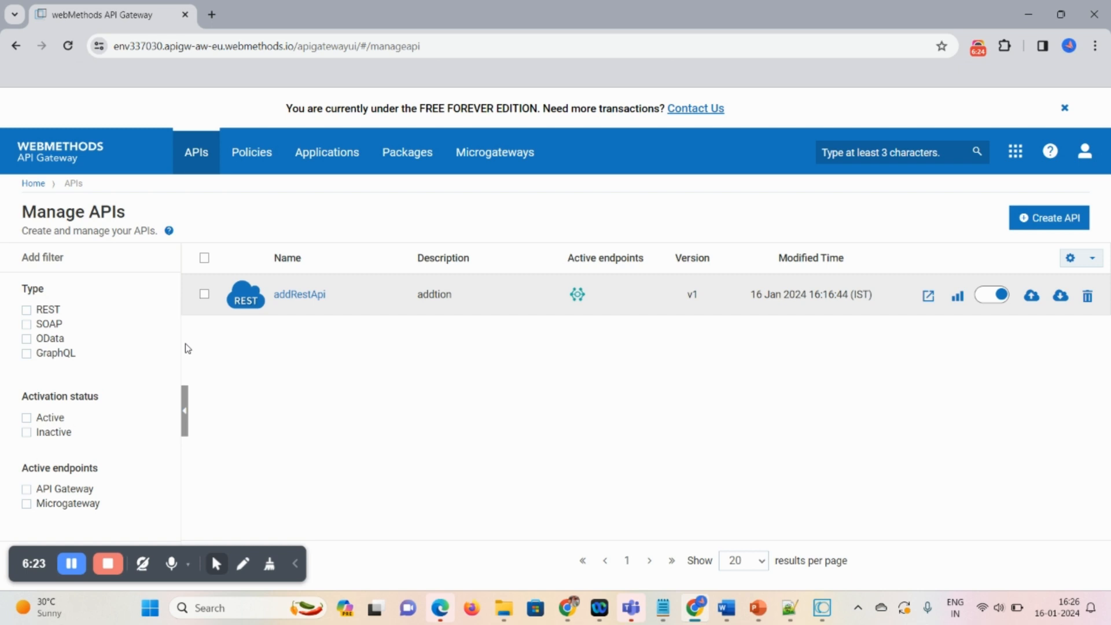
click(27, 310)
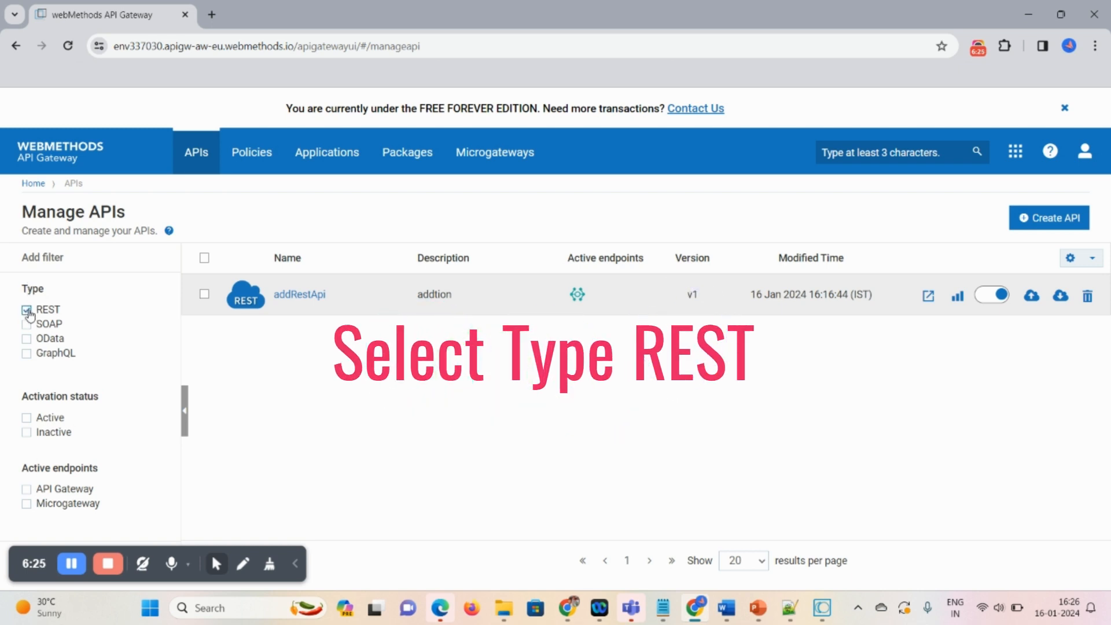
click(1048, 217)
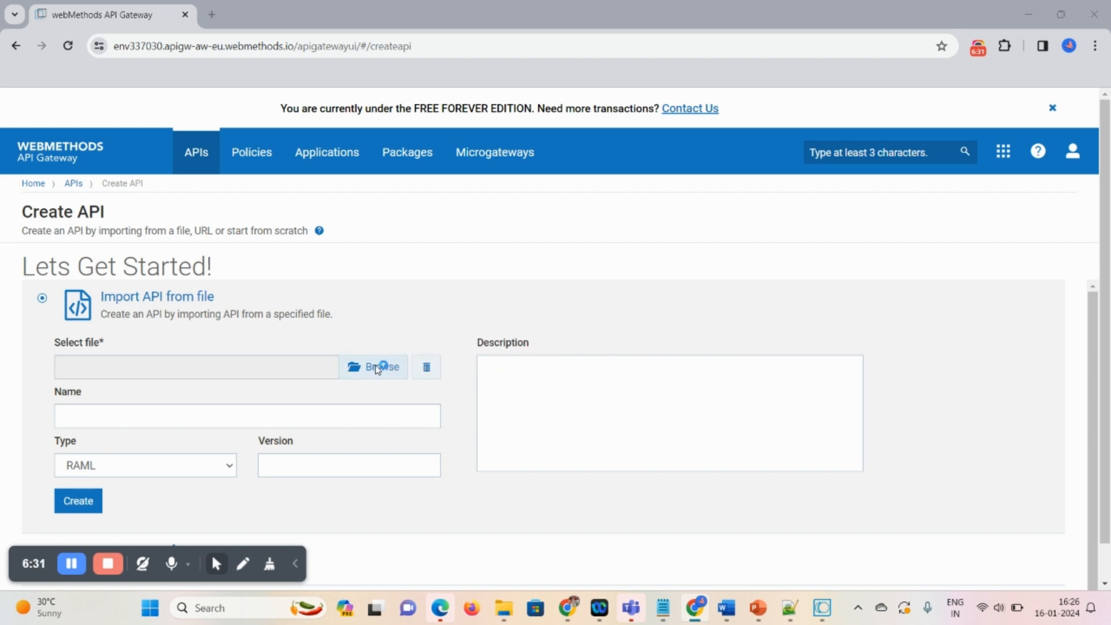
click(374, 367)
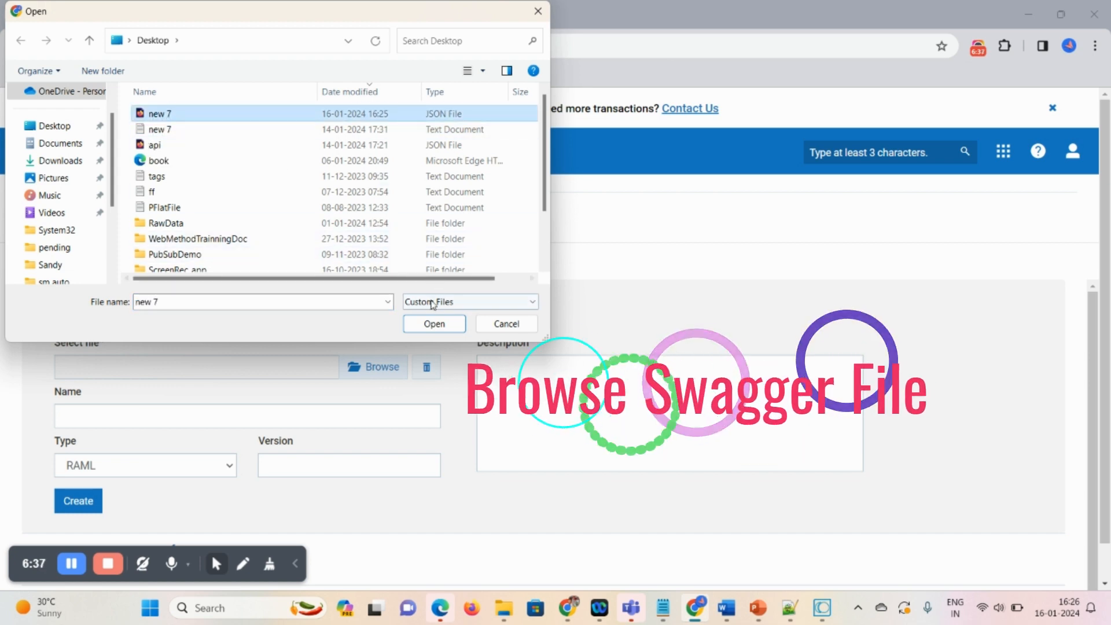
click(433, 323)
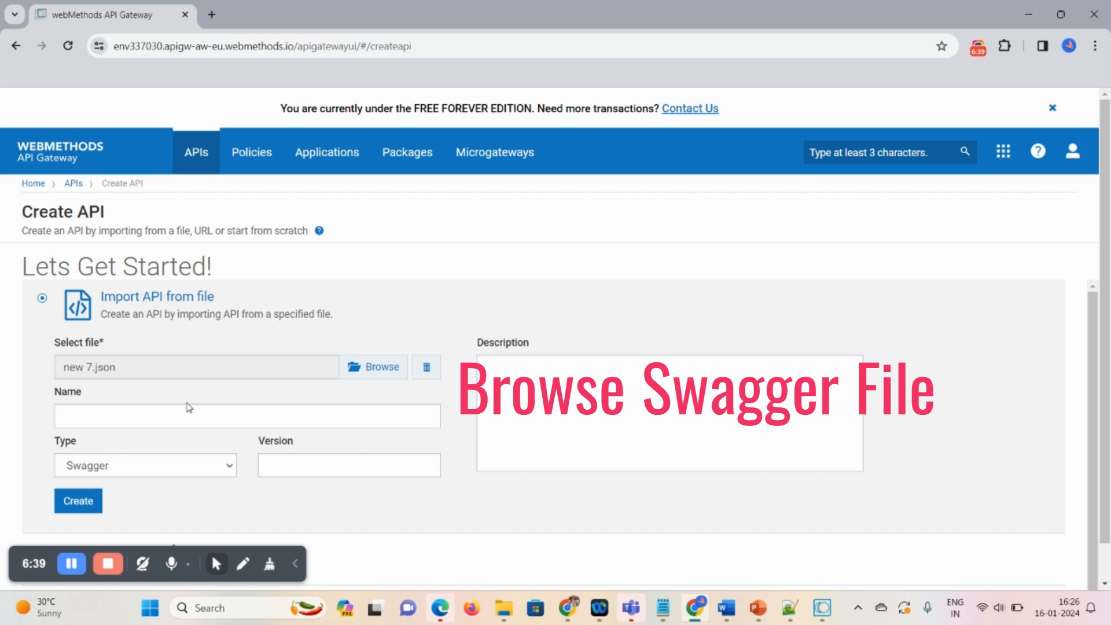
Name it addRestApi1, type Swagger, version v1, description 'Addition demo Details', and create it
text(addTestApi1)
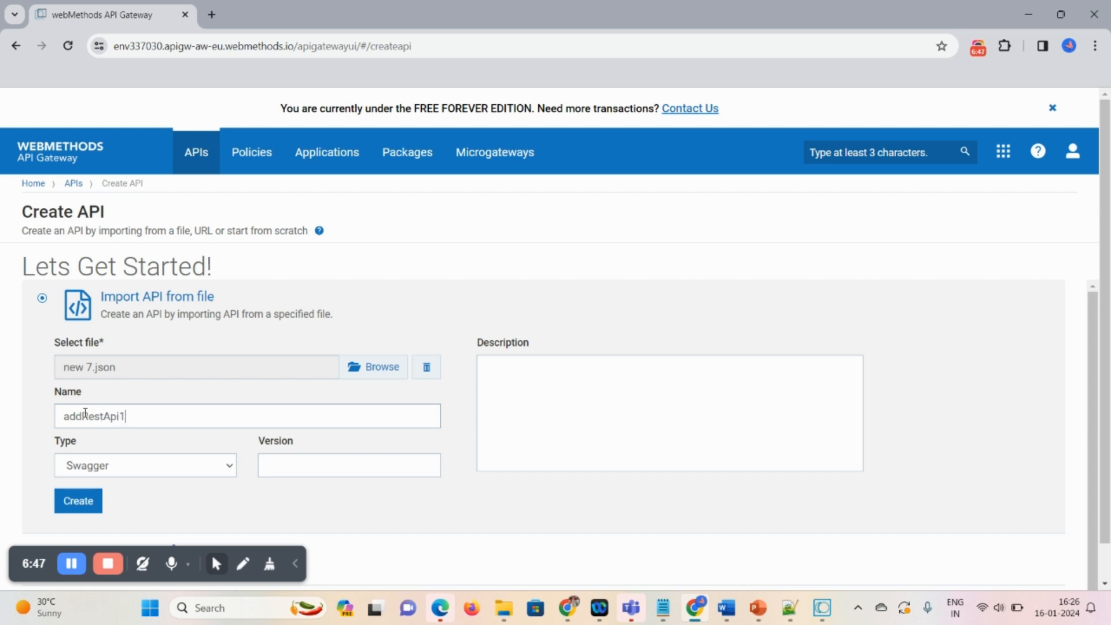
click(145, 465)
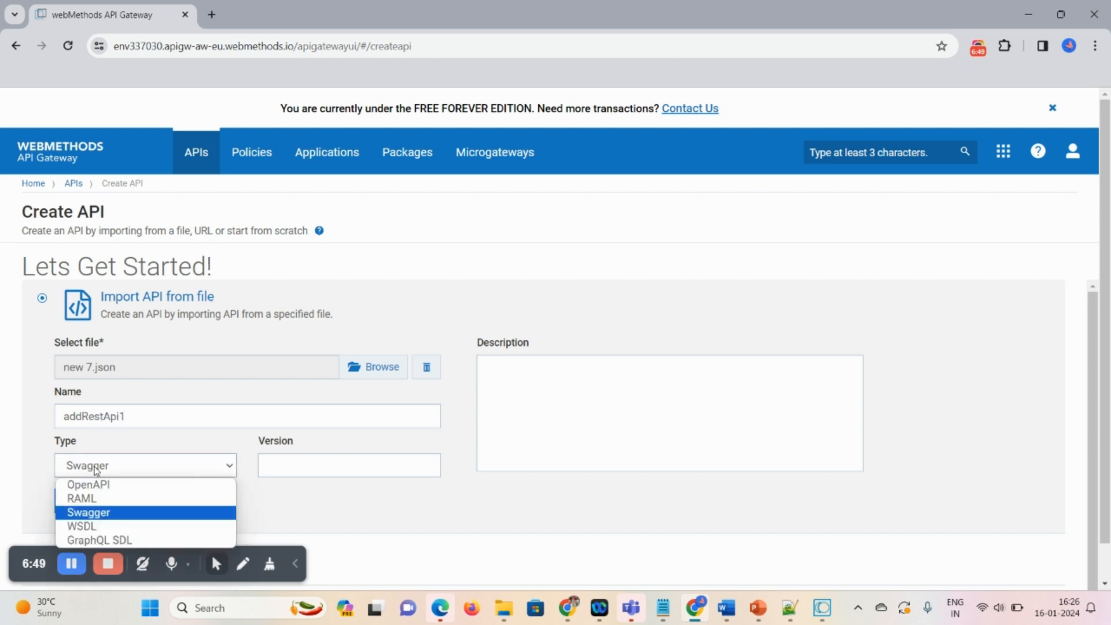
mouse_move(81, 498)
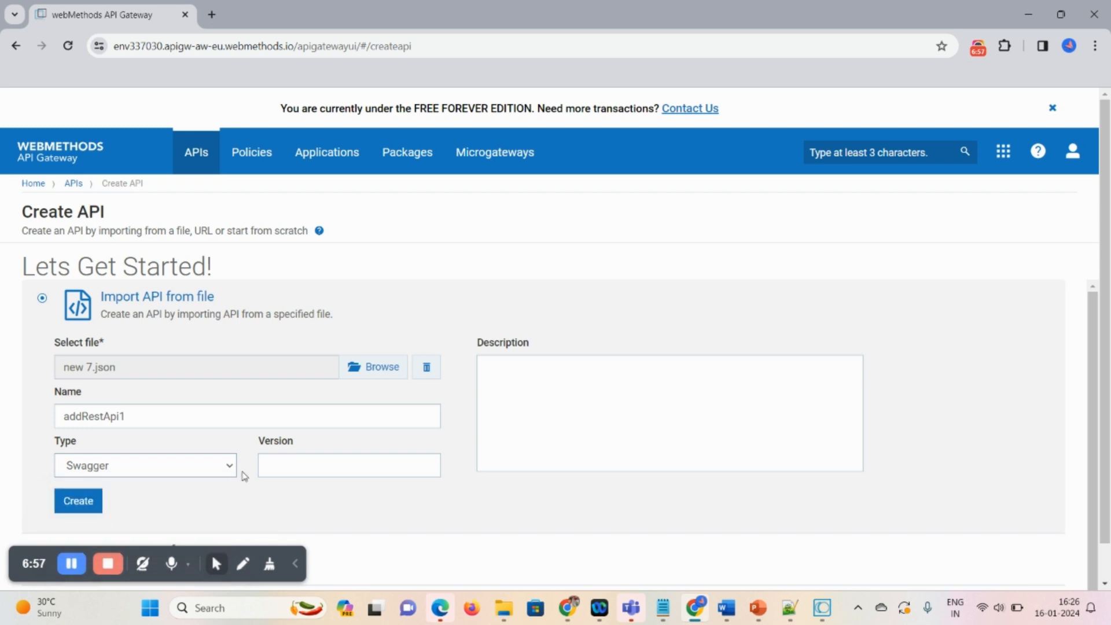
text(v1)
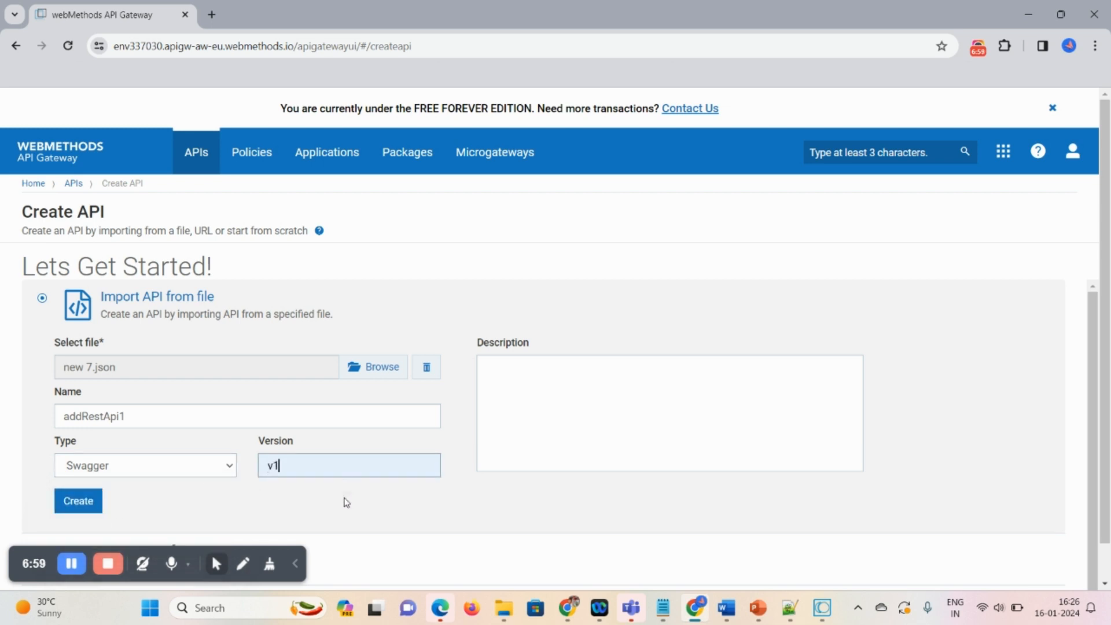
text(Addition)
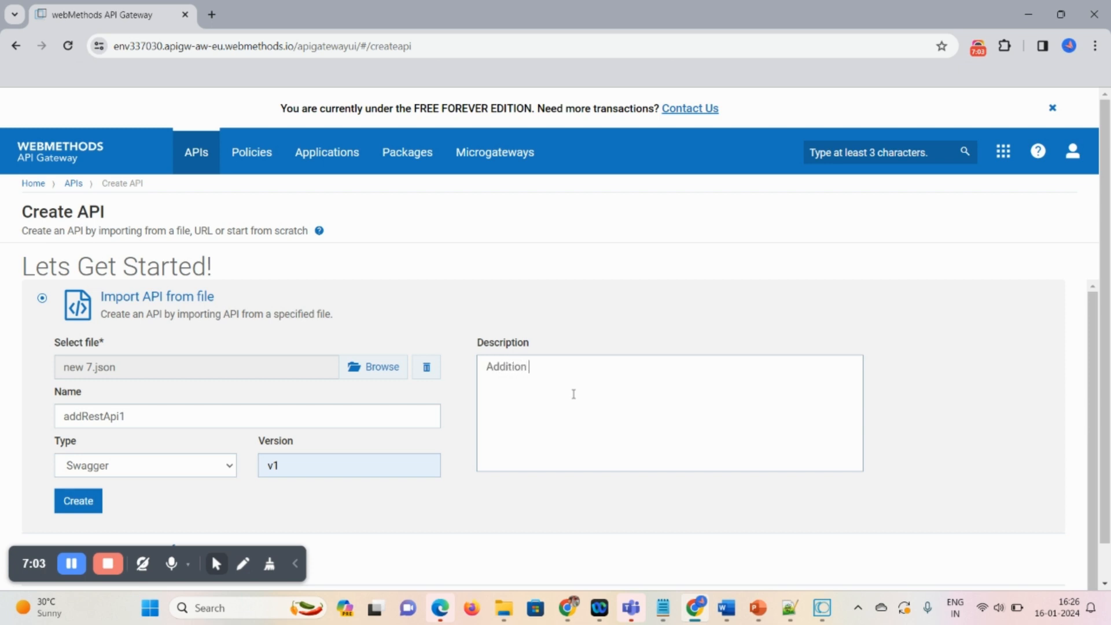
text(demo)
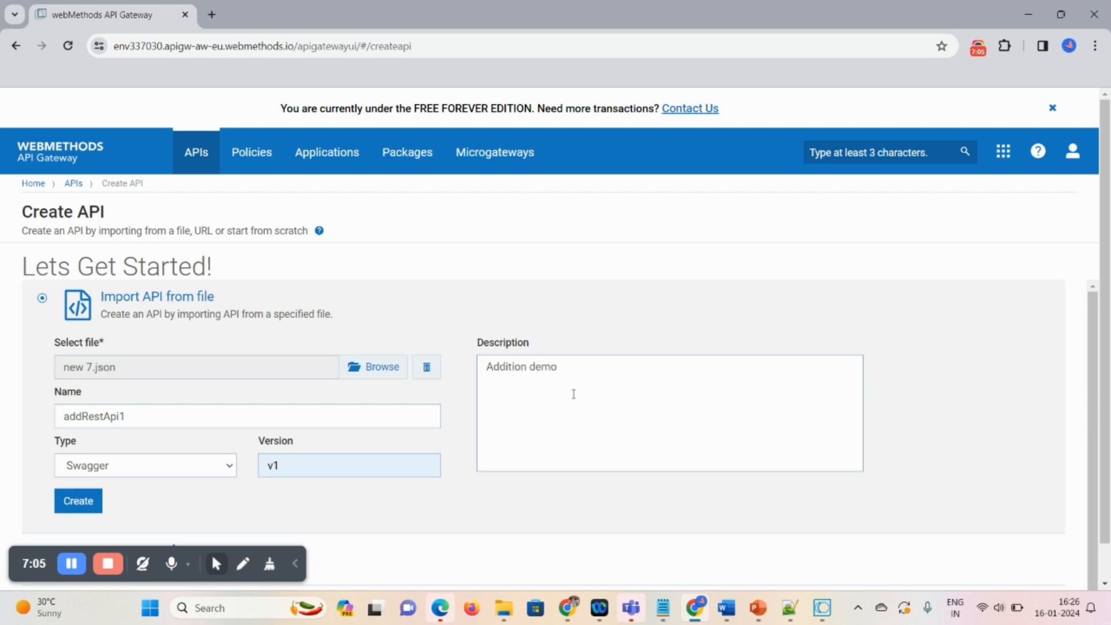
text(Details)
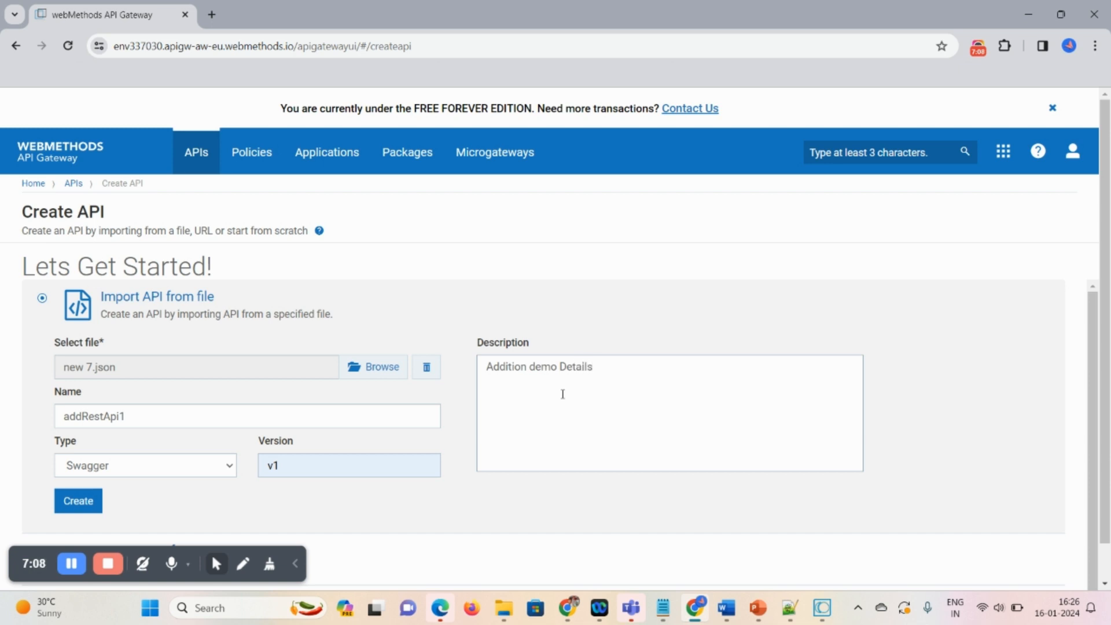
click(77, 500)
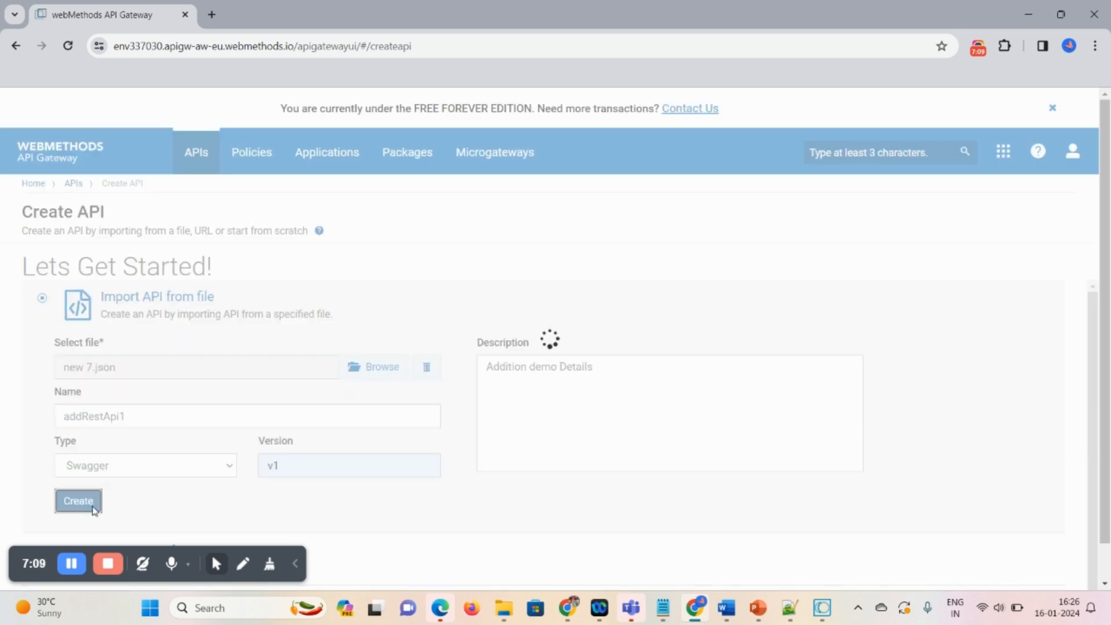
Review the new addRestApi1 details and expand the /addition resource to show its GET operation
click(77, 500)
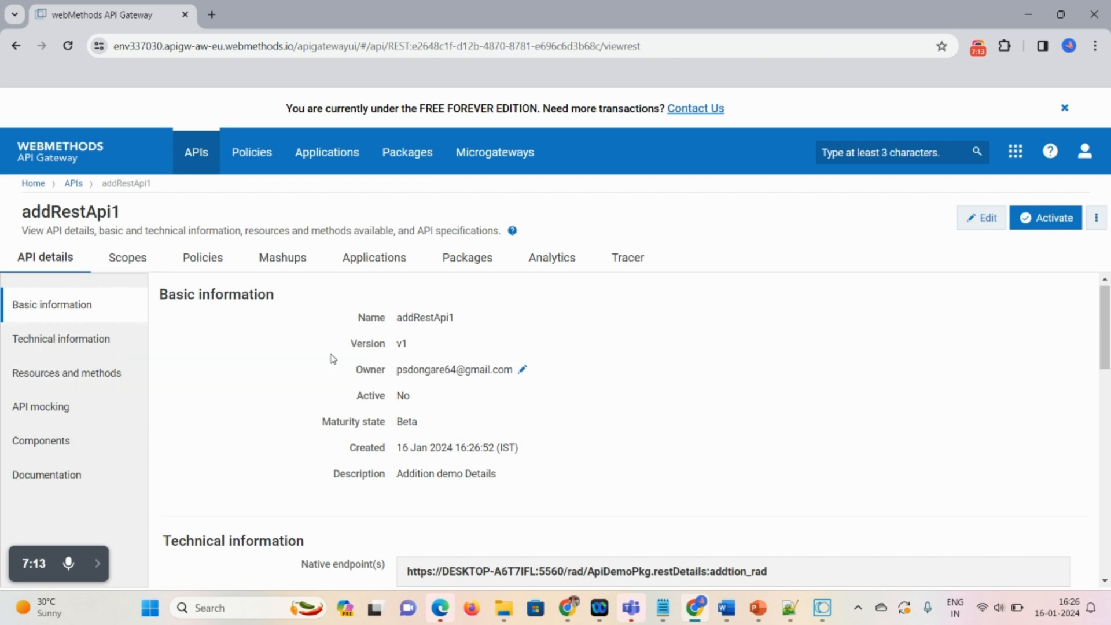
scroll(down, 3)
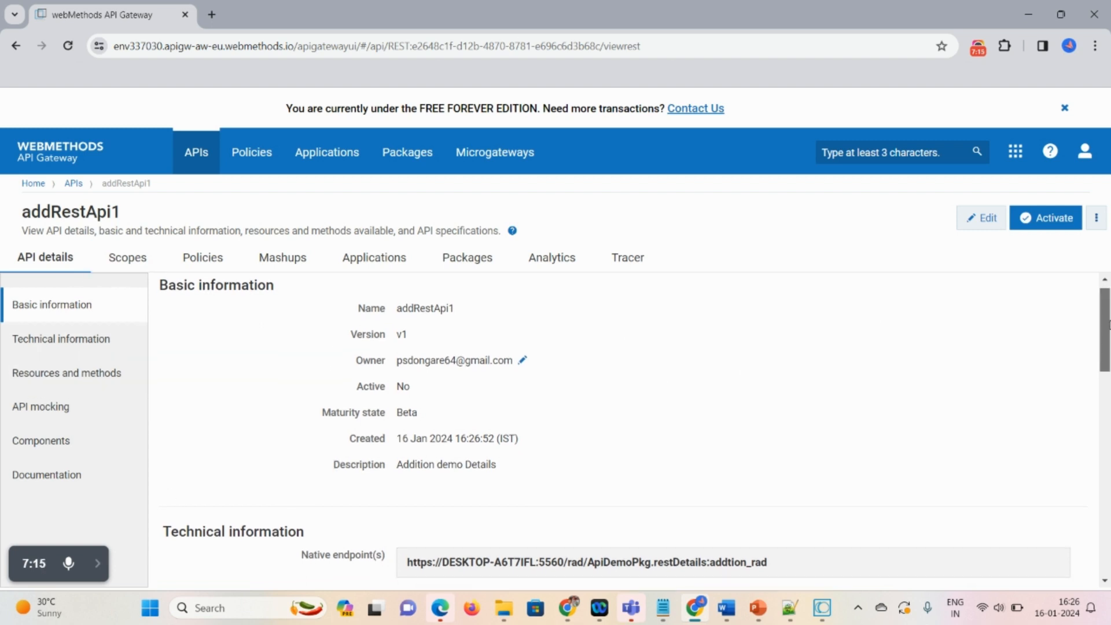
scroll(down, 3)
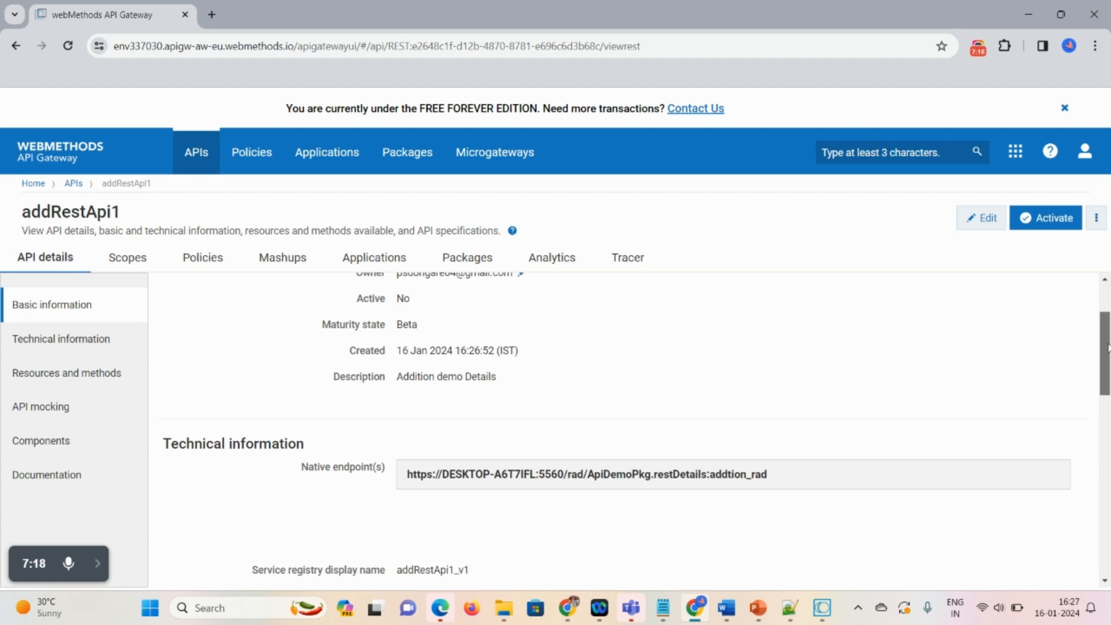
scroll(down, 3)
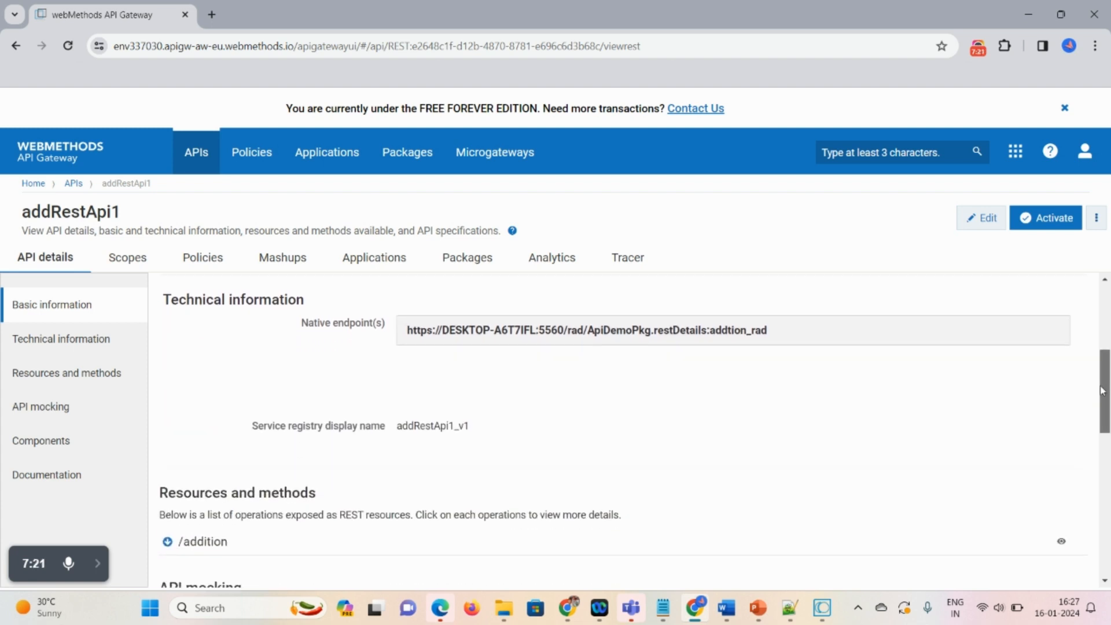
scroll(down, 3)
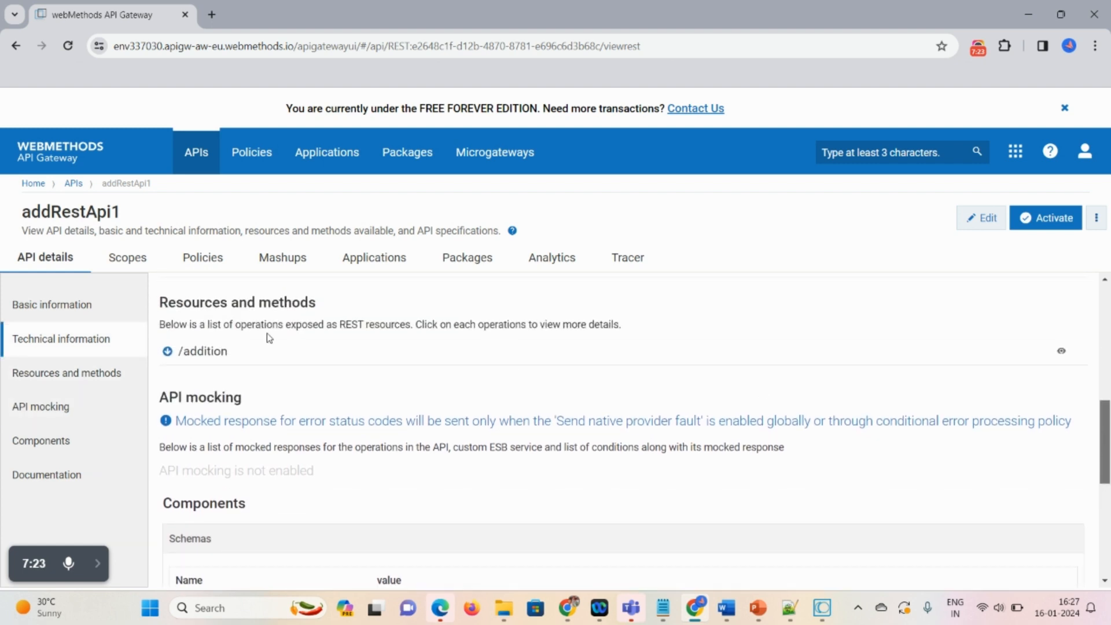
click(201, 351)
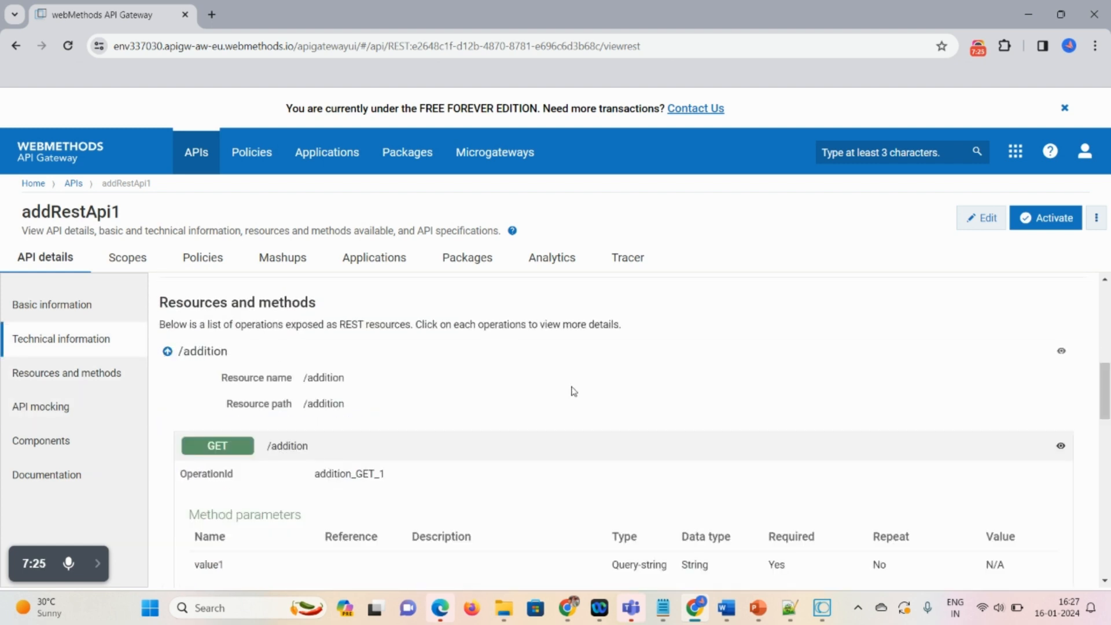
scroll(down, 3)
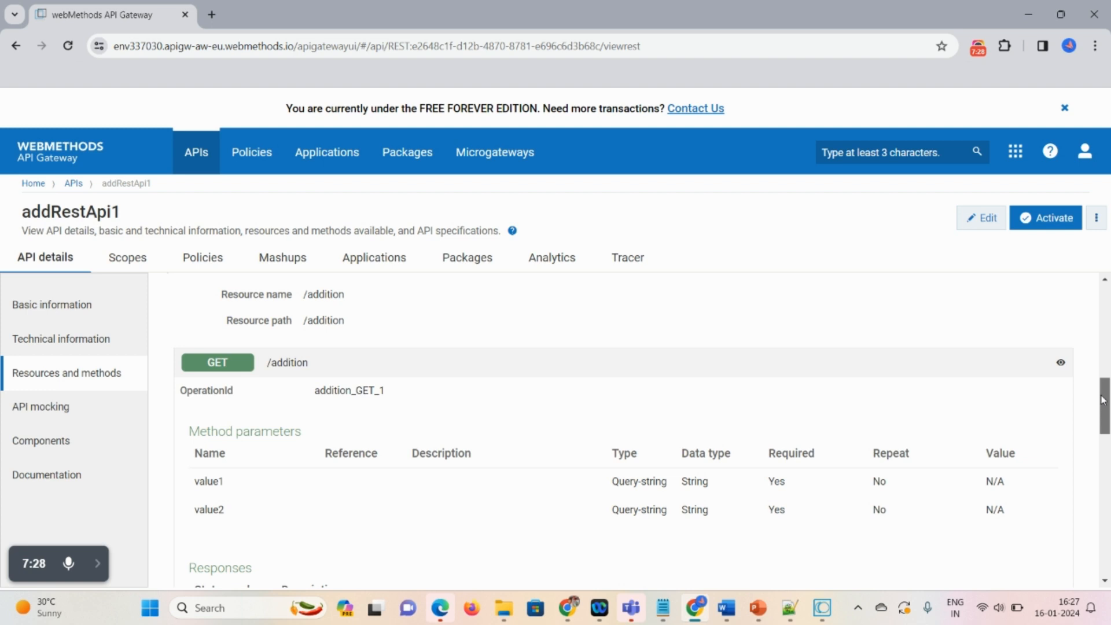
scroll(down, 3)
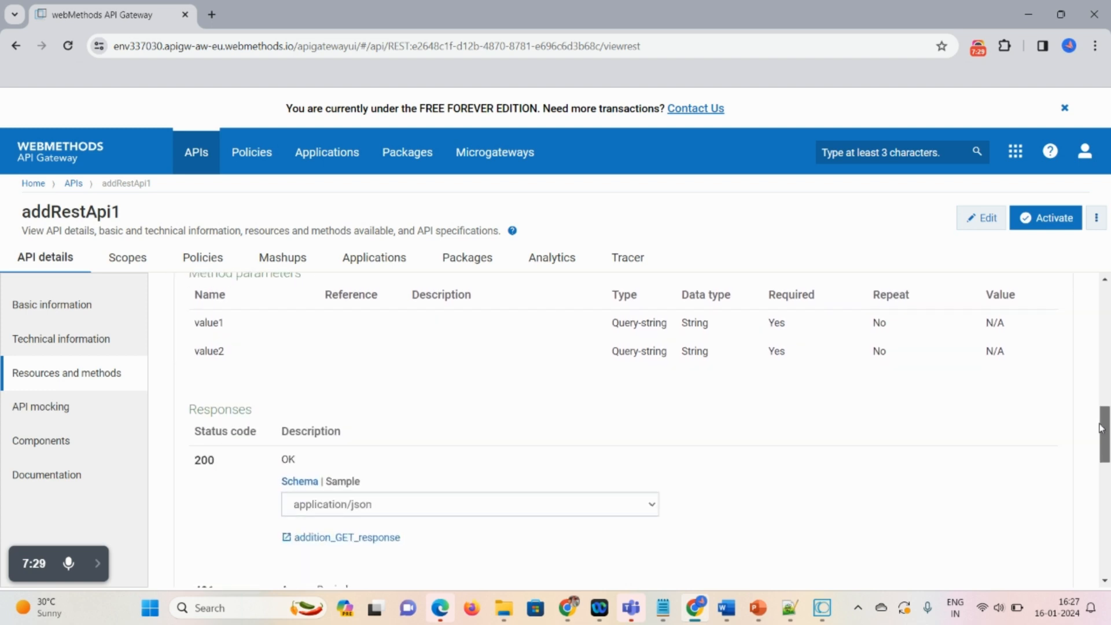
scroll(down, 3)
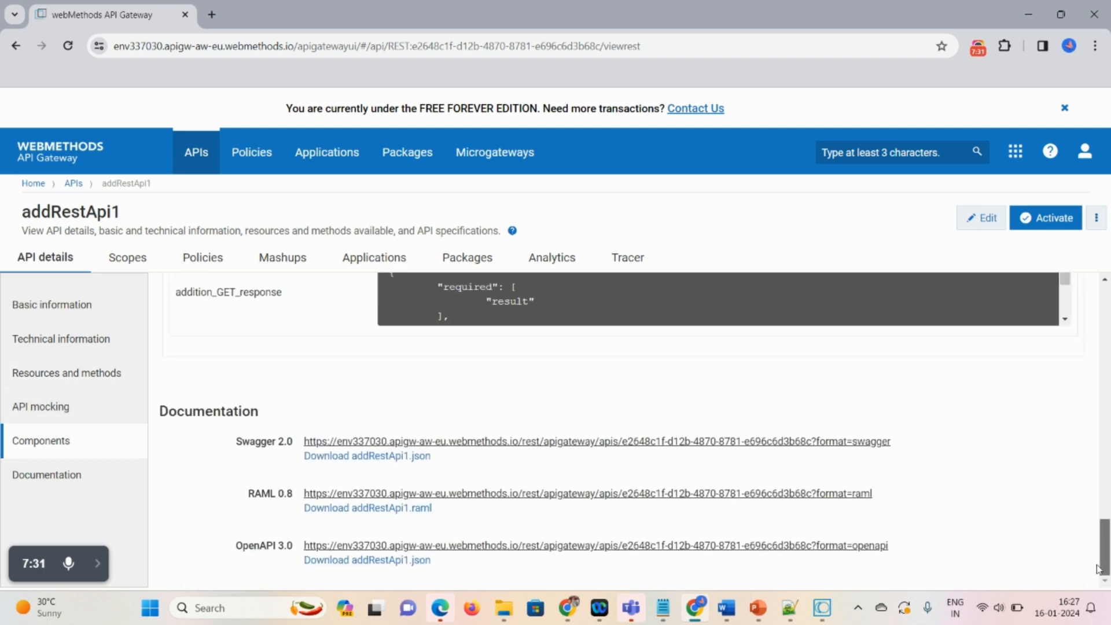
mouse_move(678, 512)
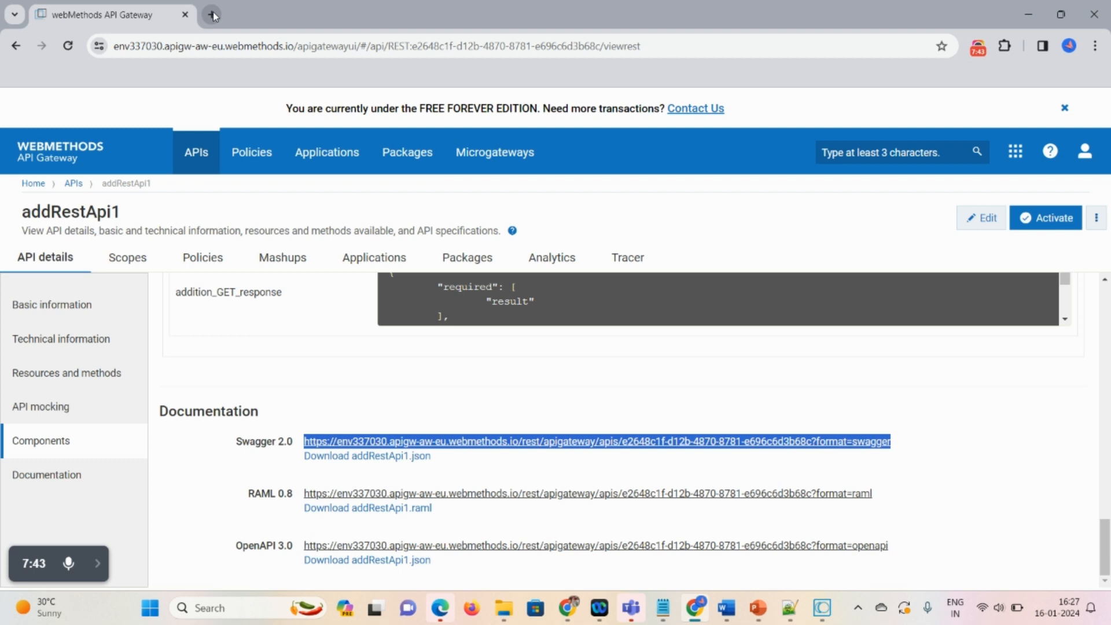
View addRestApi1's Swagger 2.0 JSON in a new browser tab, then return to its details page
click(212, 14)
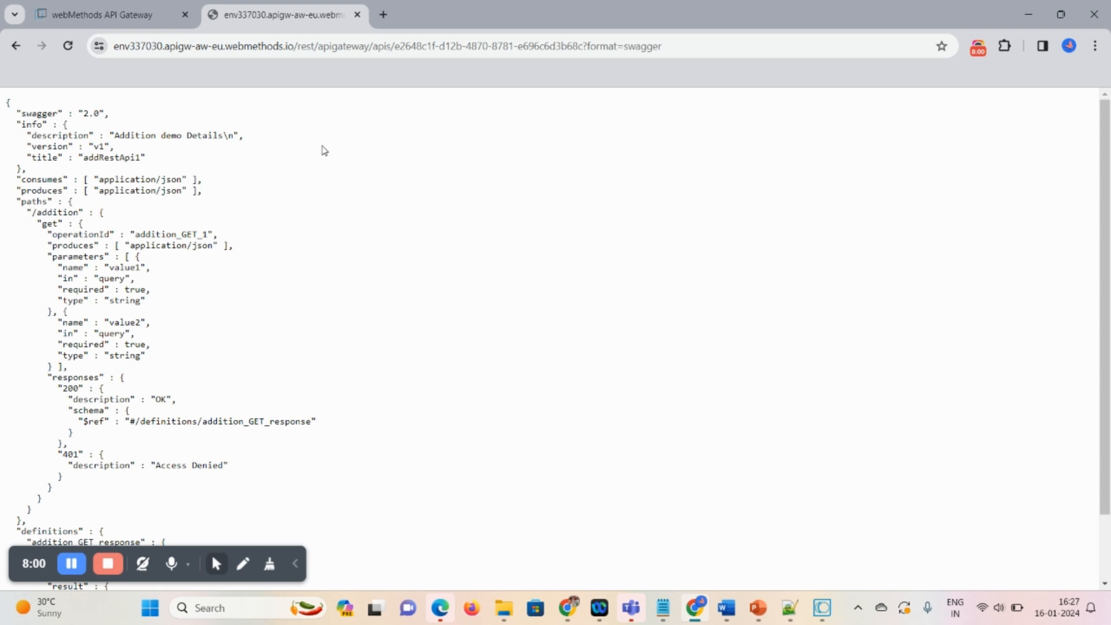
mouse_move(238, 175)
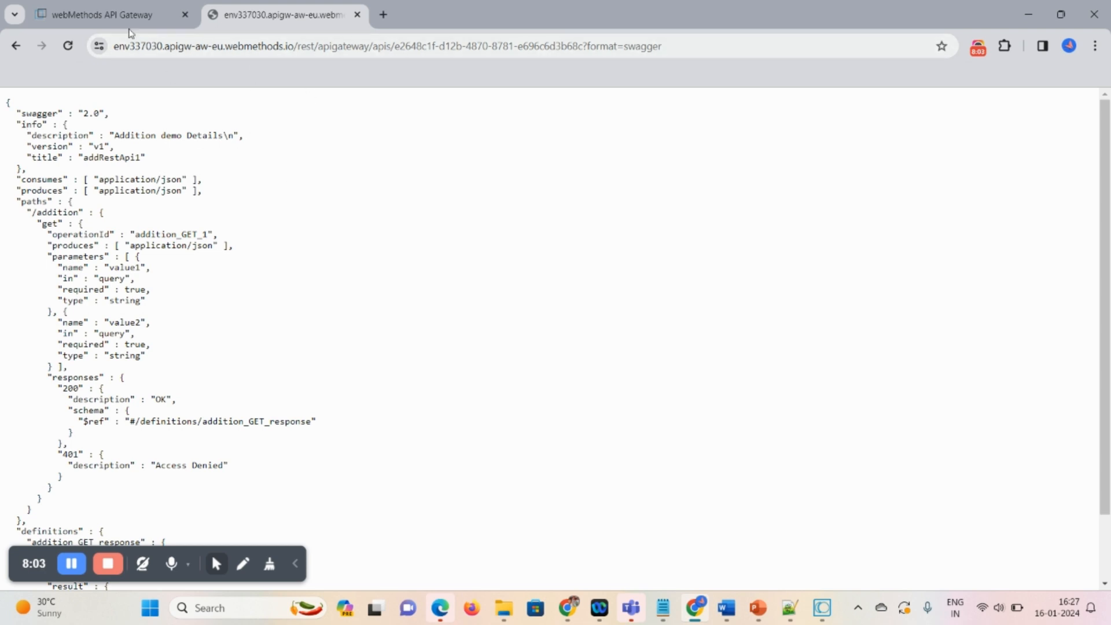
click(103, 13)
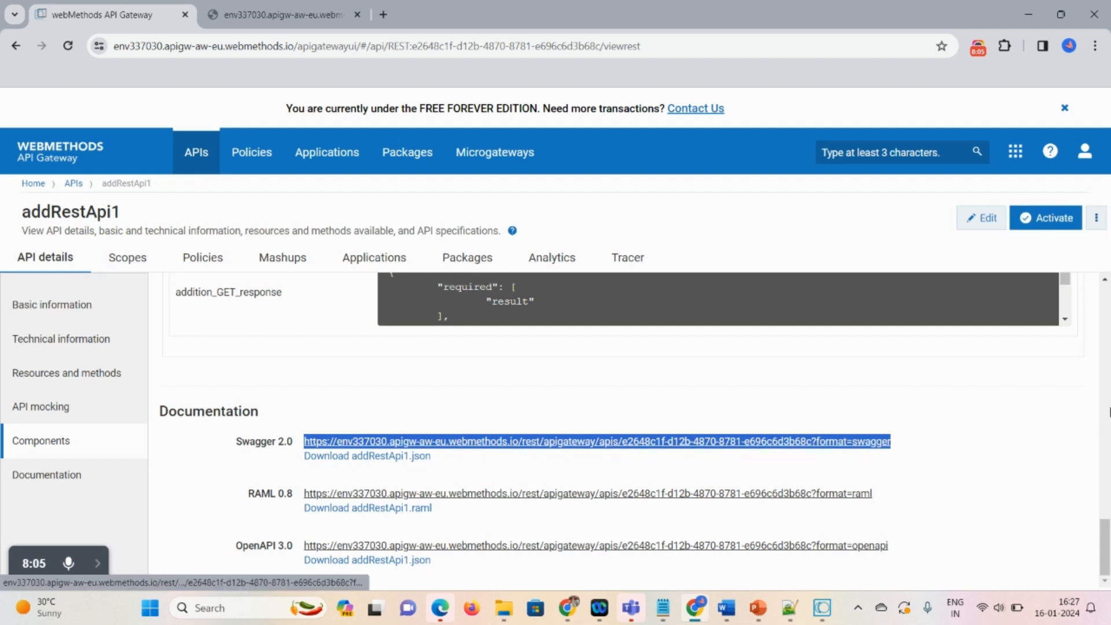
mouse_move(845, 383)
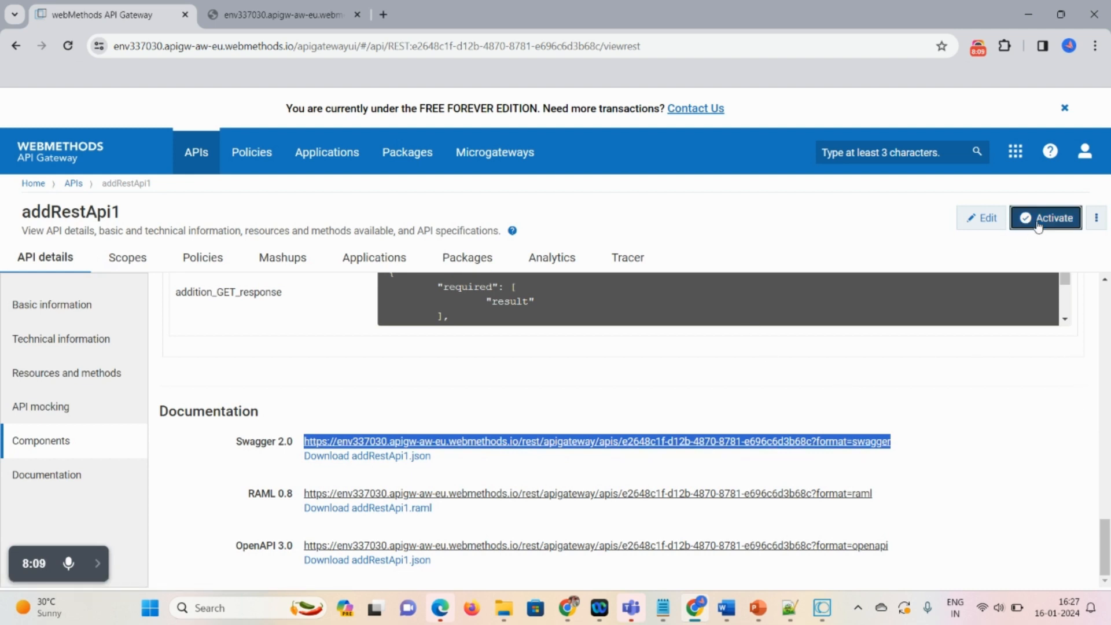
Activate addRestApi1 and return to Manage APIs listing addRestApi and addRestApi1
click(1050, 218)
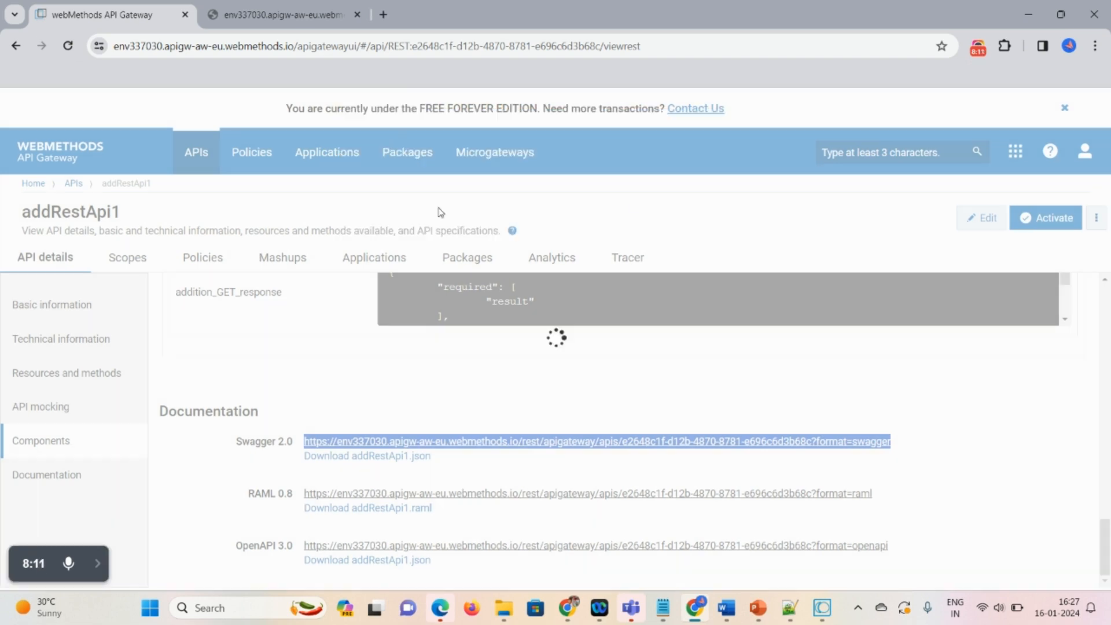
click(1044, 218)
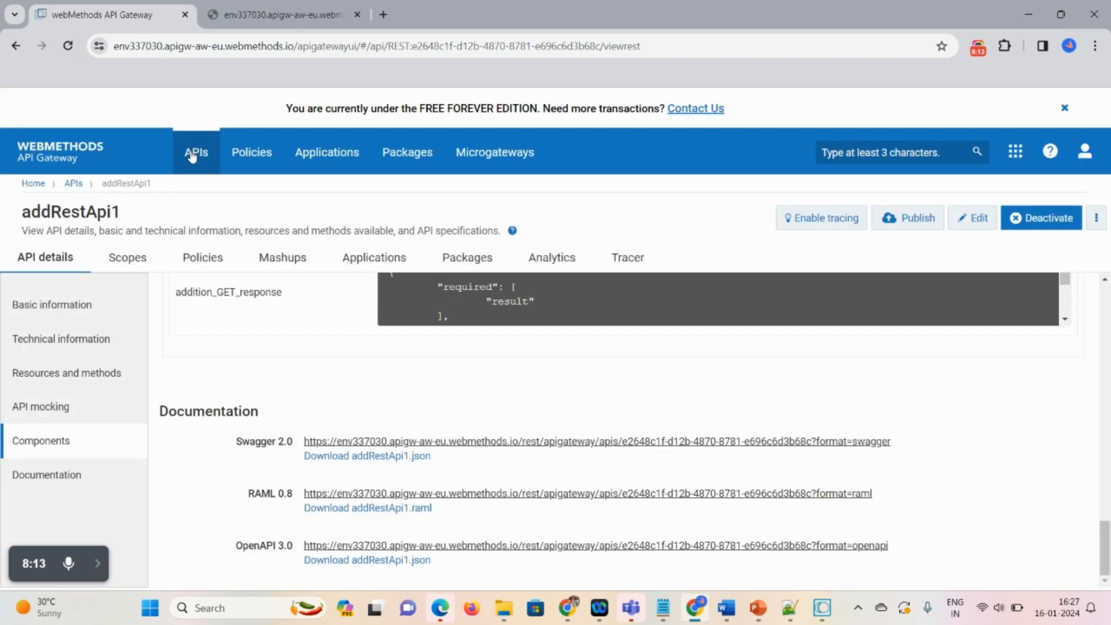
click(197, 152)
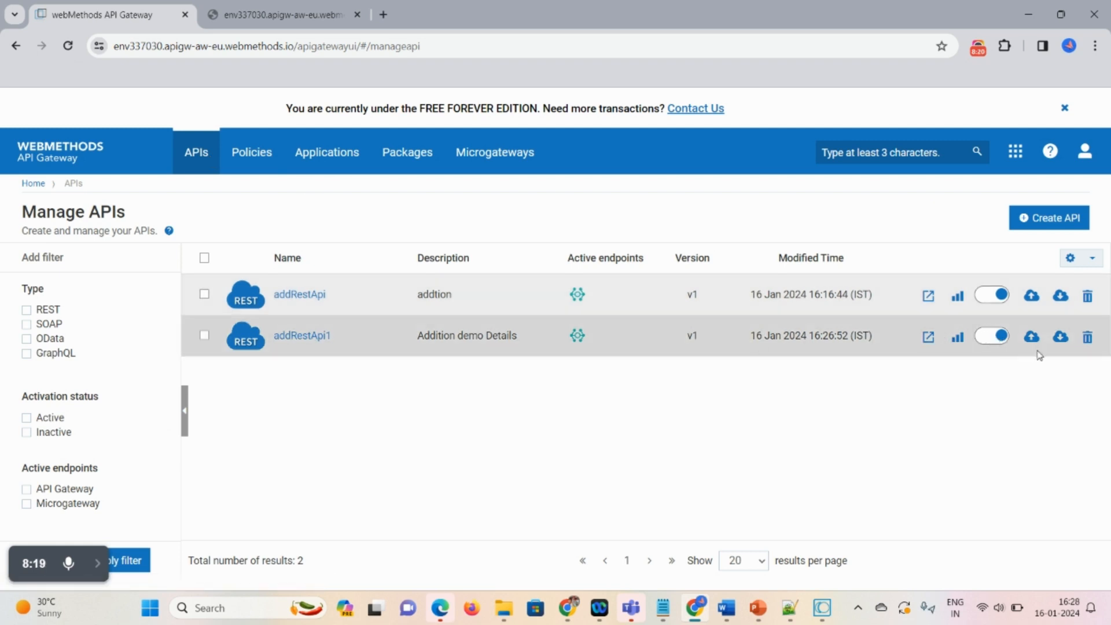
mouse_move(1030, 336)
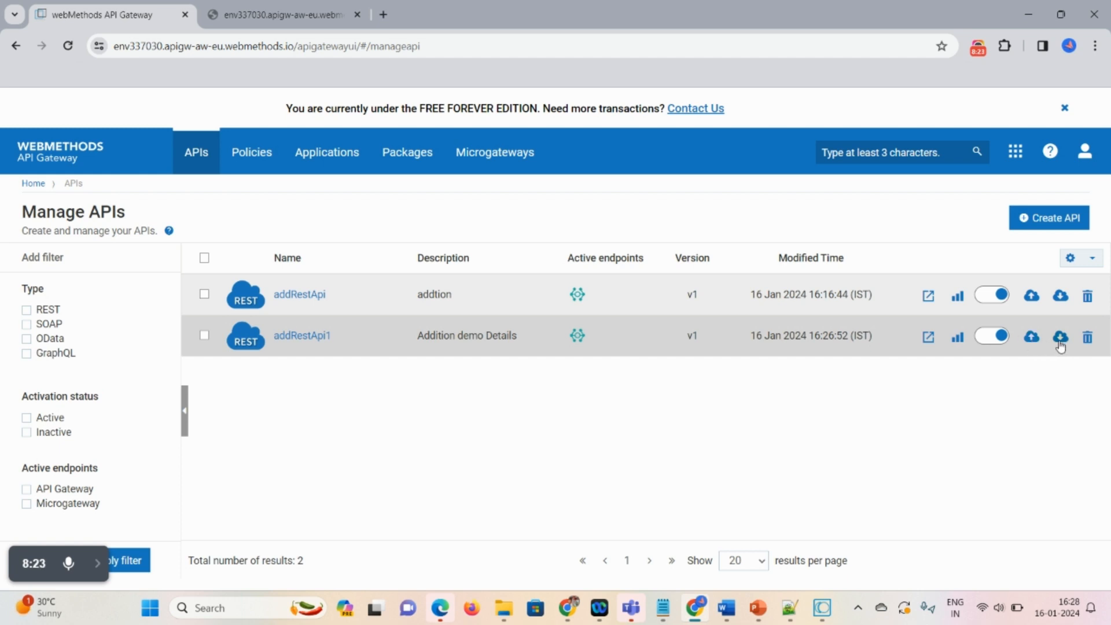
mouse_move(1060, 337)
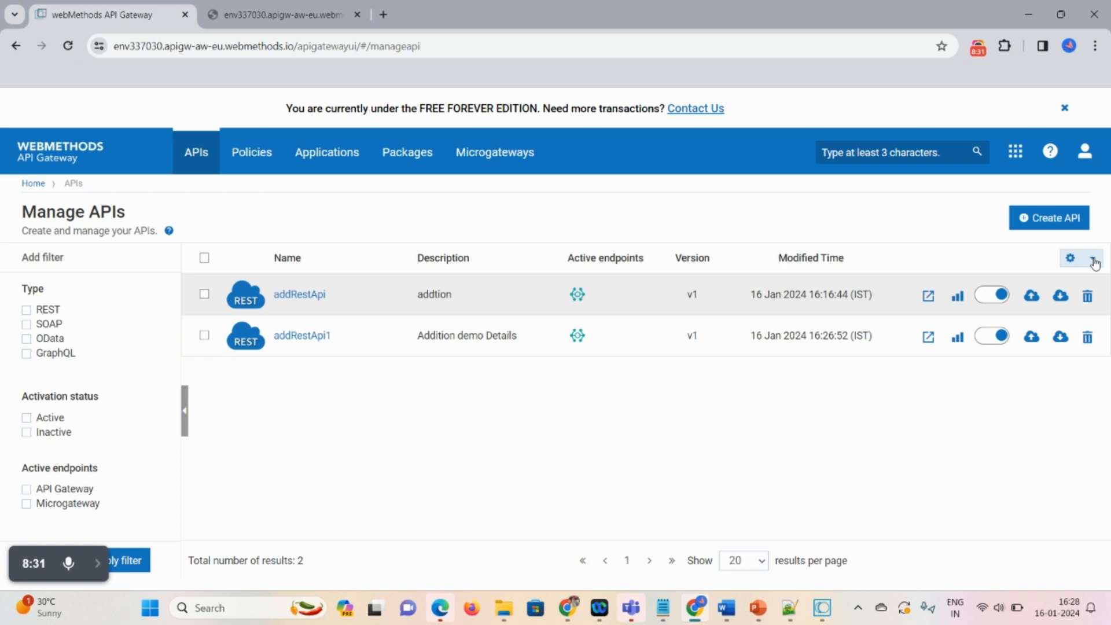
Select the old addRestApi in the REST API list, deactivate it and confirm Yes
click(1094, 258)
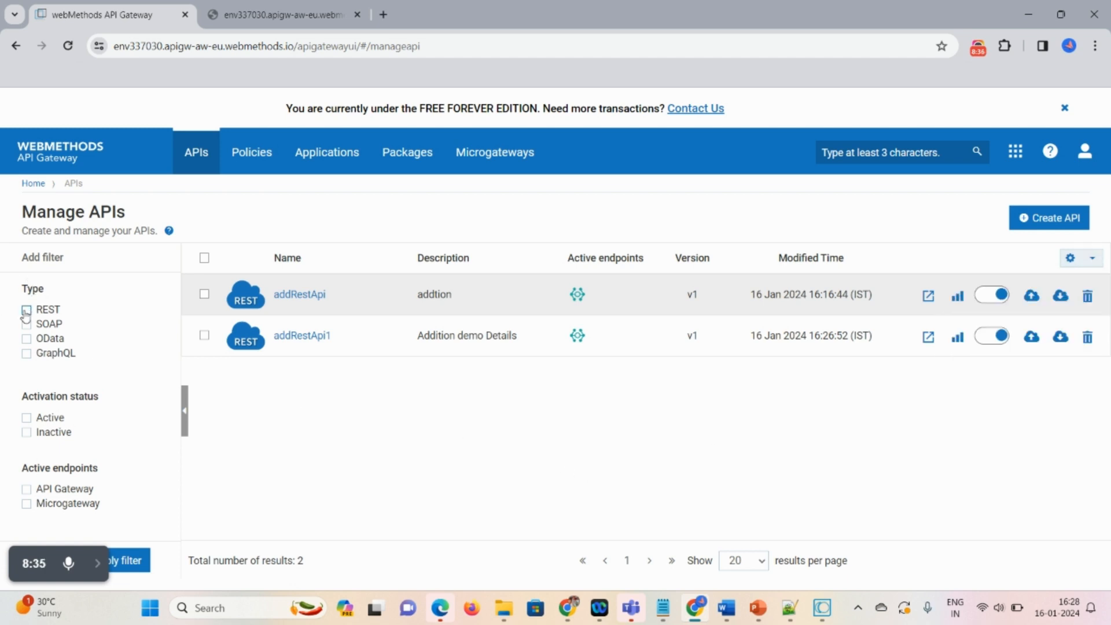
click(27, 309)
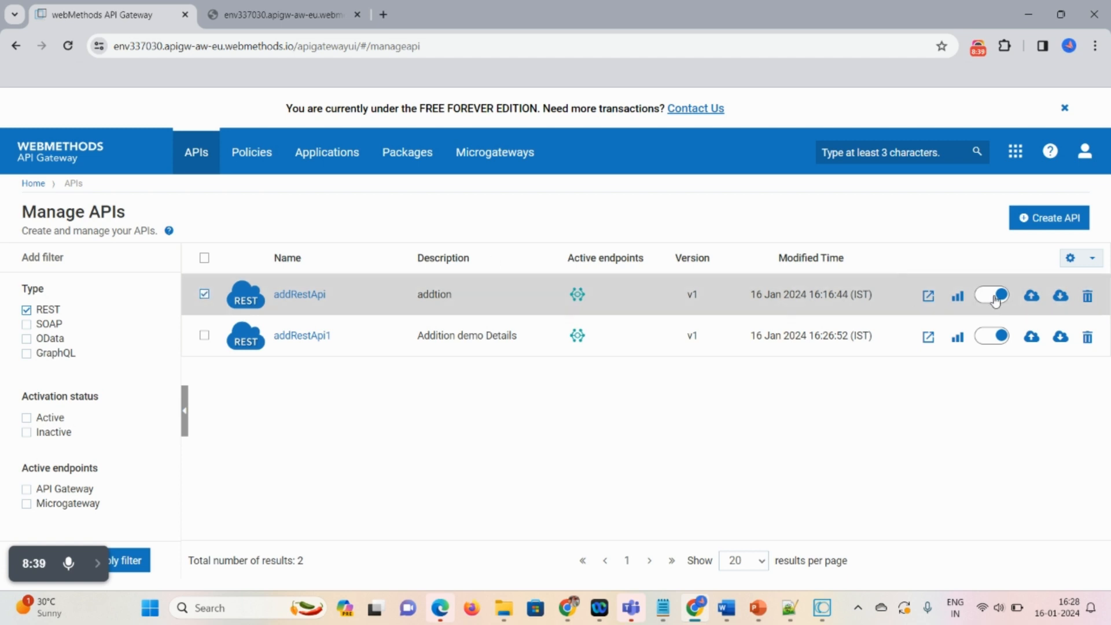
click(990, 295)
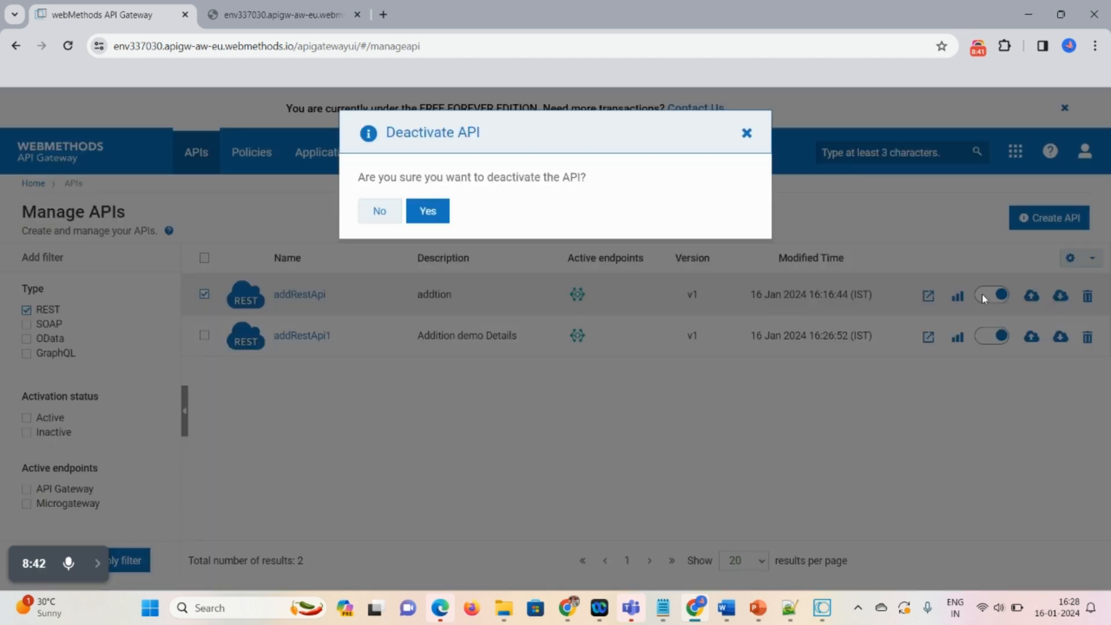
click(427, 211)
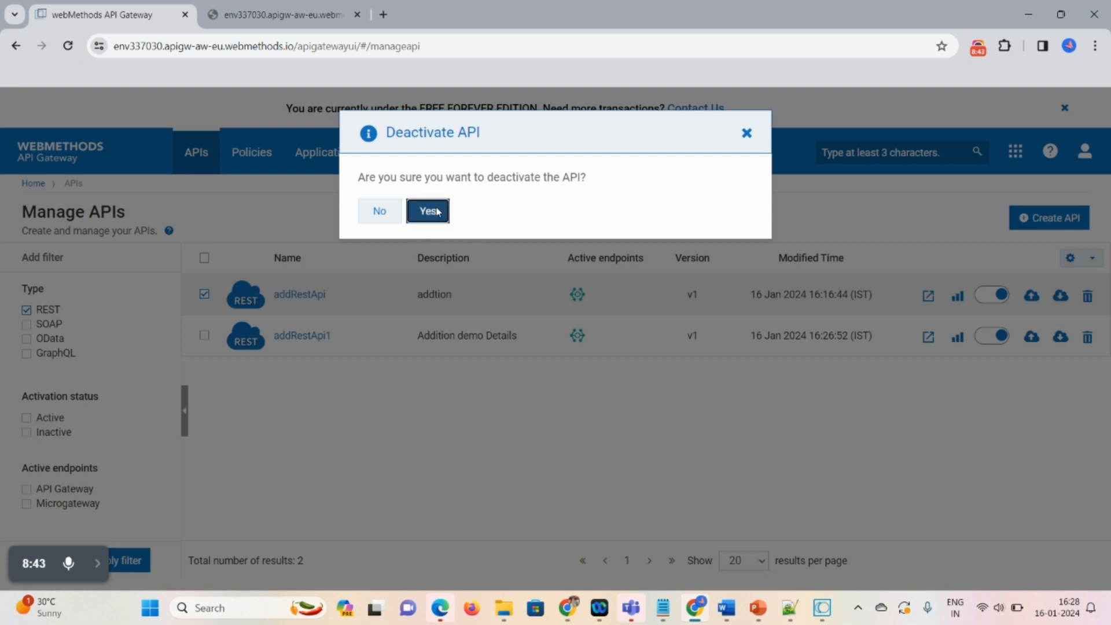
click(427, 211)
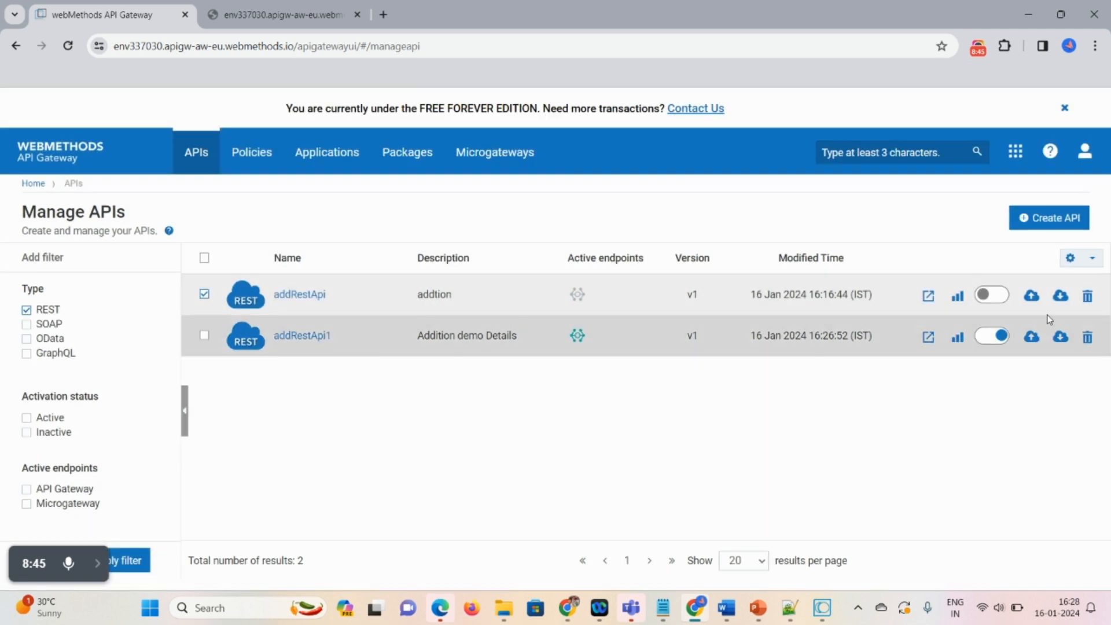
Delete the checked addRestApi via the gear dropdown and dismiss the deletion report
click(1069, 257)
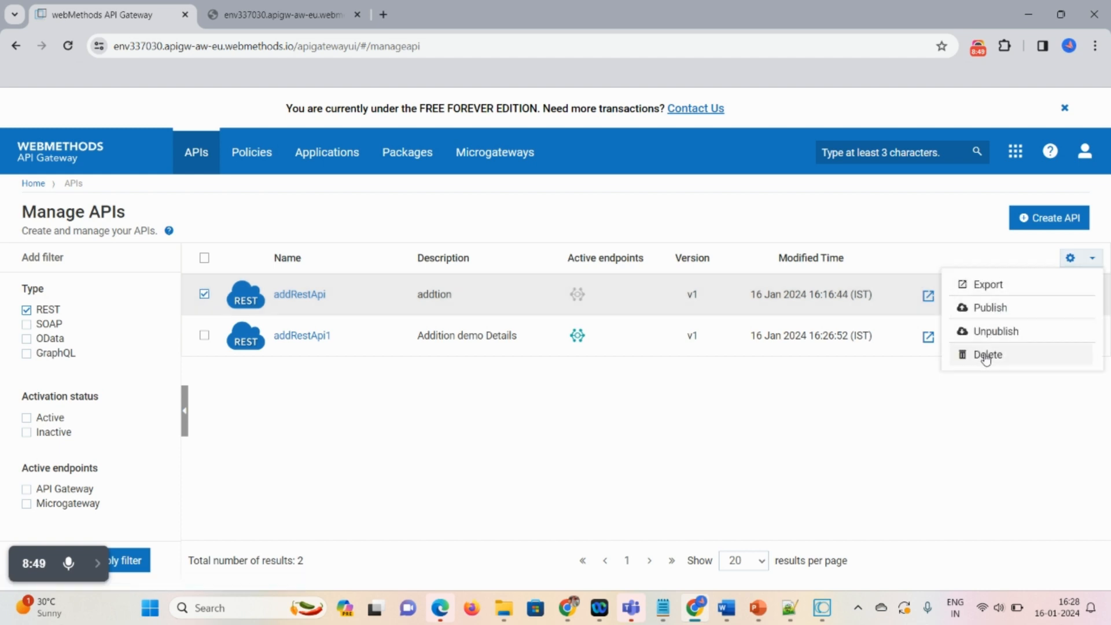
click(987, 354)
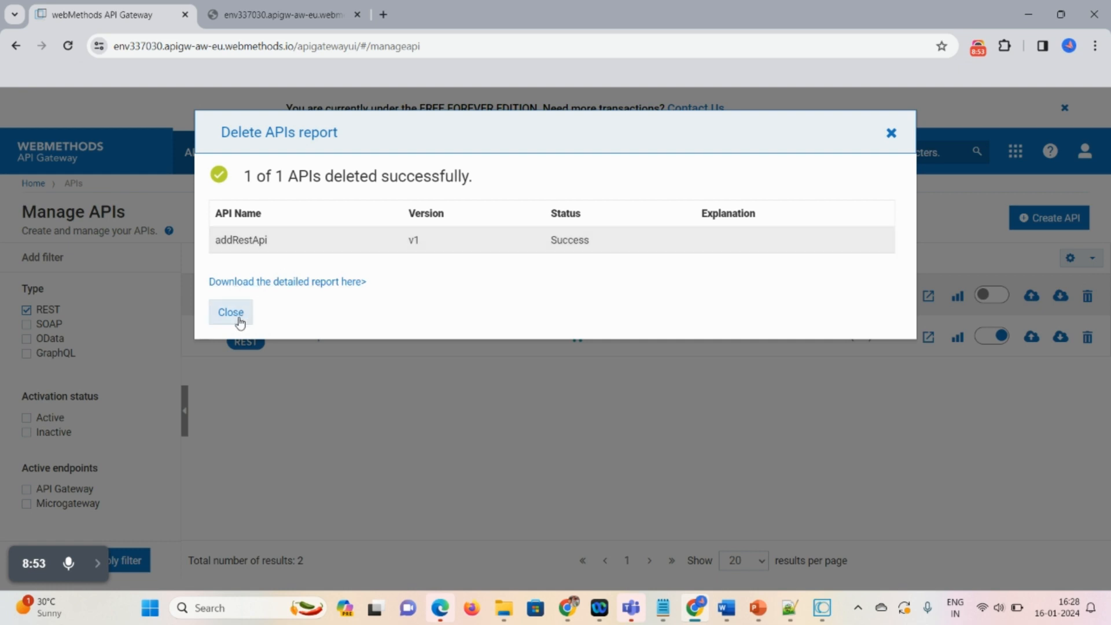
click(229, 311)
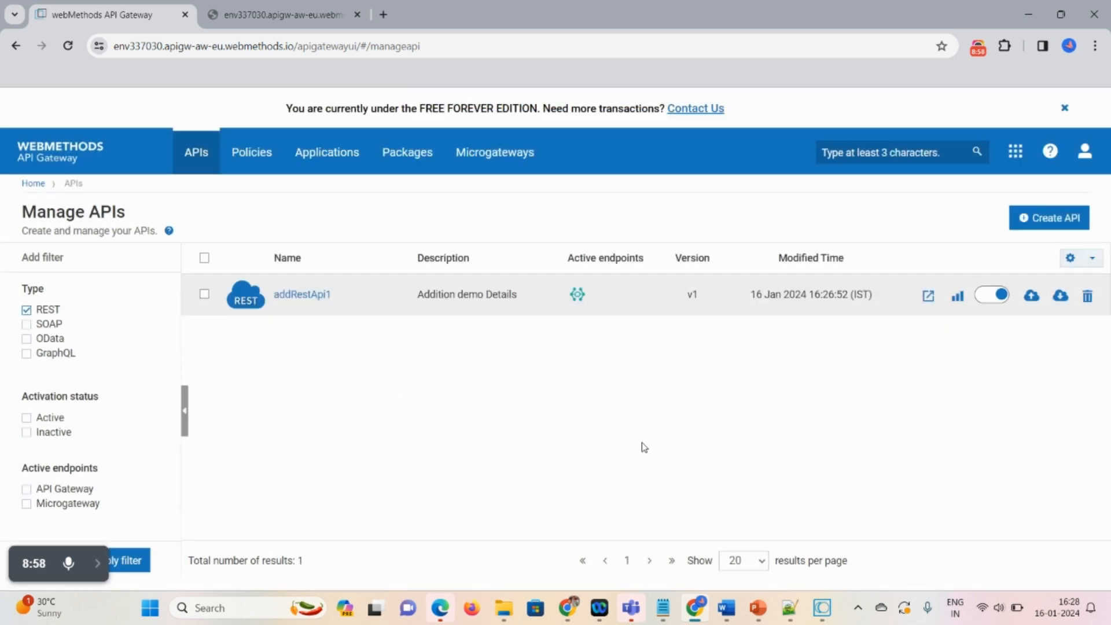